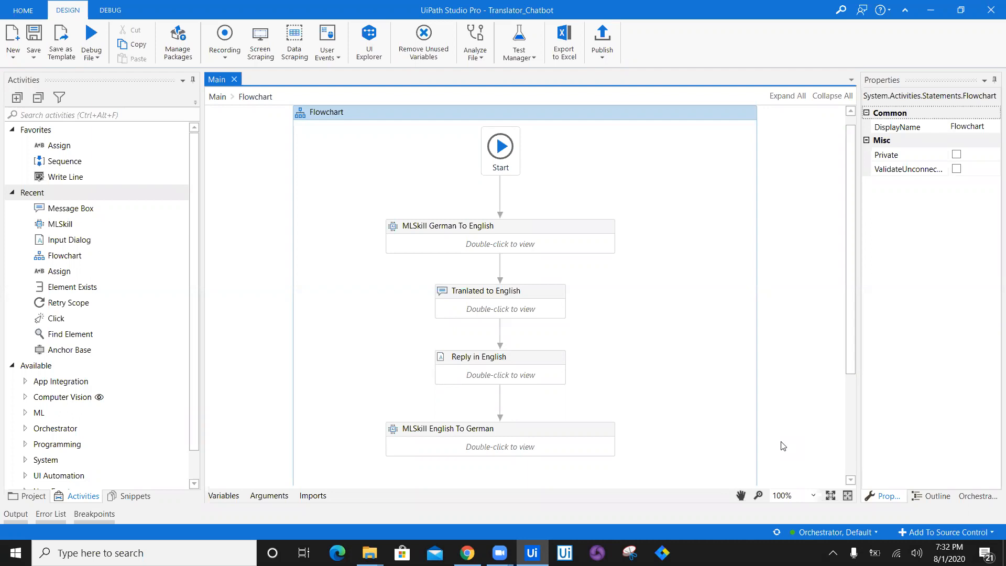
mouse_move(626, 304)
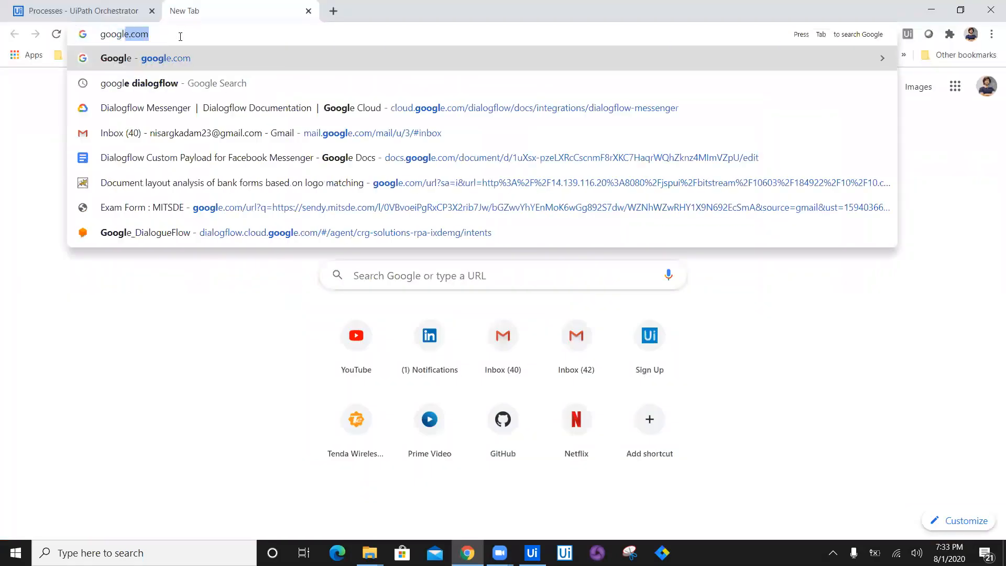
Search Google for 'google dialogflow' and open the Dialogflow documentation result
text(google dialogflow)
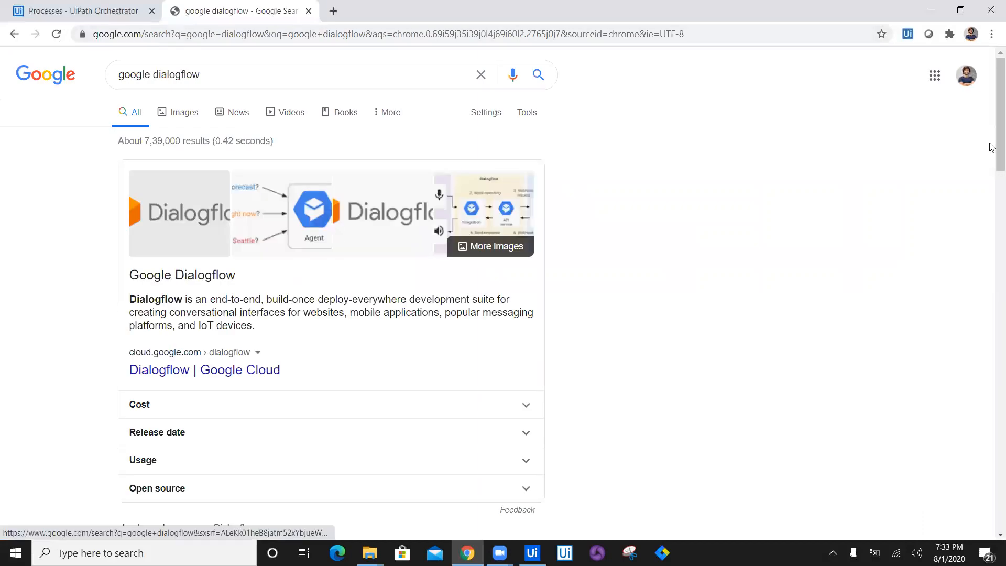
scroll(down, 3)
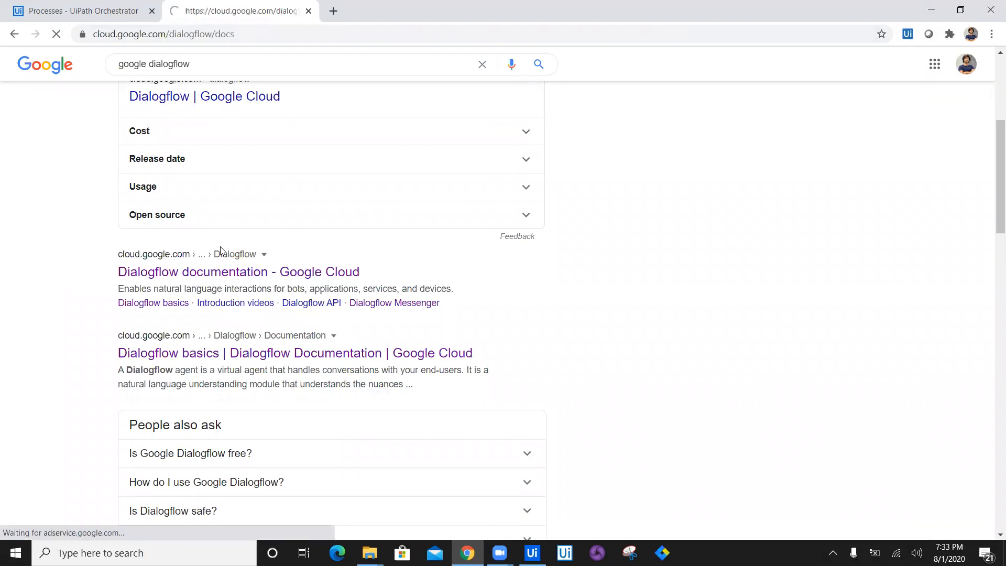
click(239, 272)
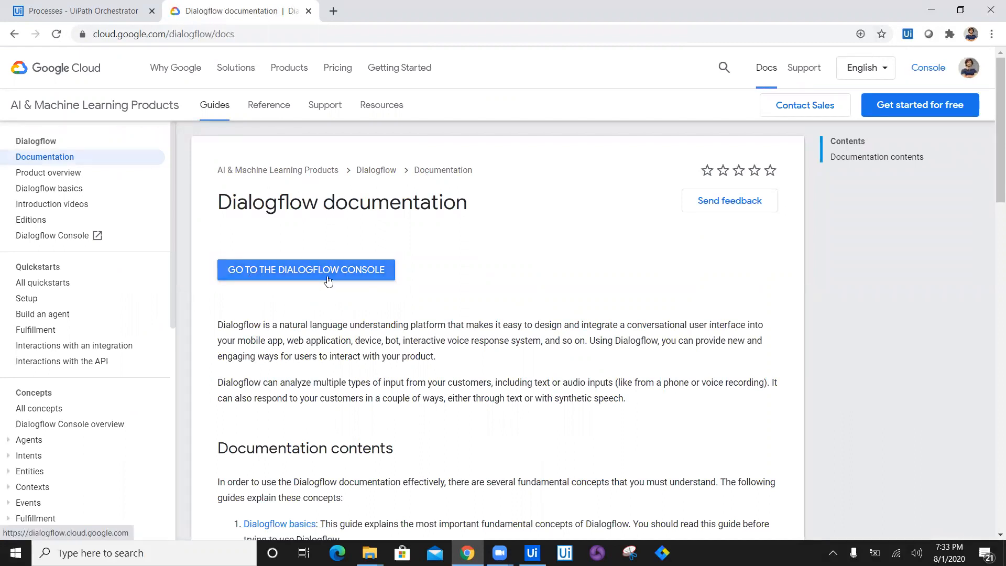
Go to the Dialogflow console and expand the agent list next to Eva
click(306, 271)
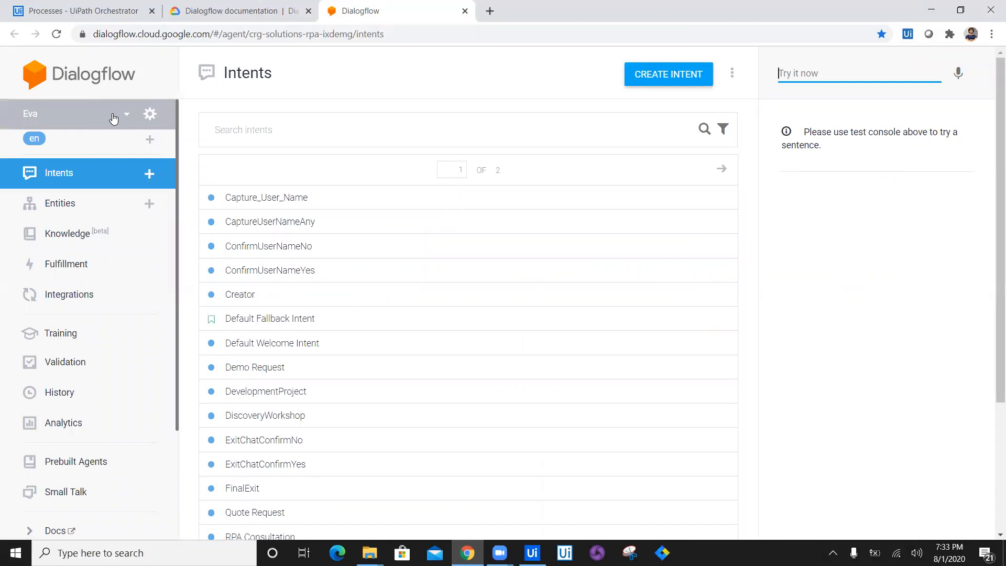
click(127, 114)
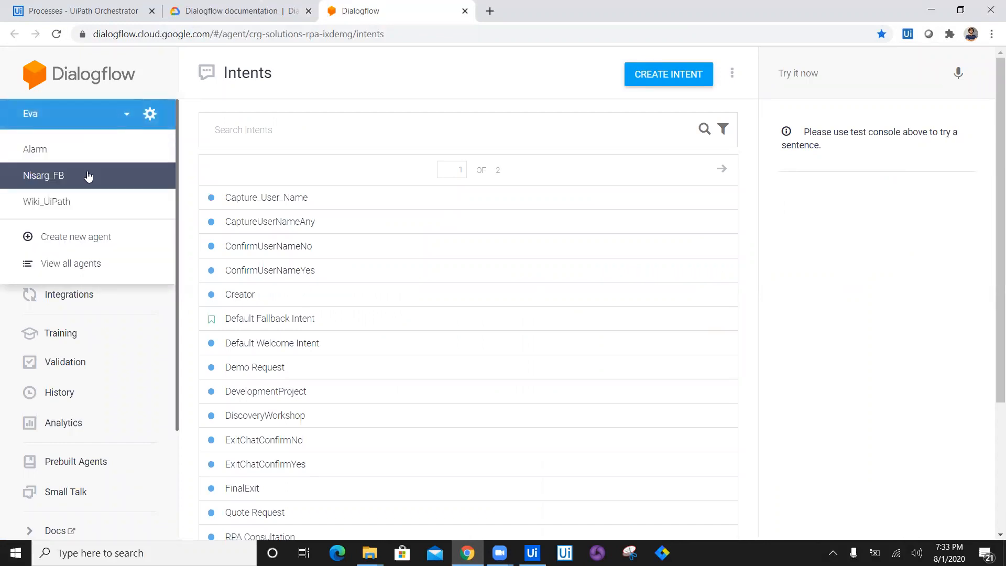
mouse_move(121, 138)
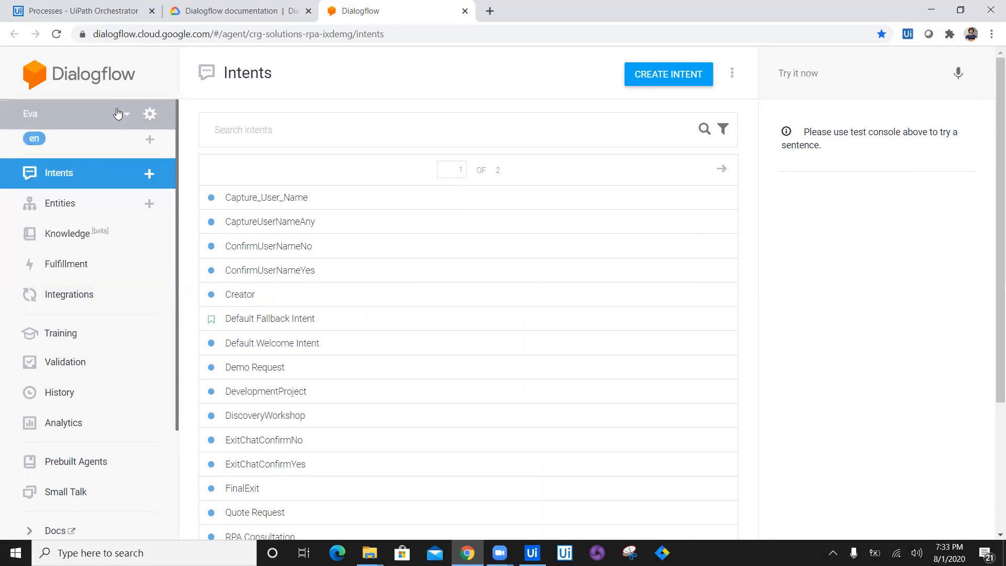
click(126, 115)
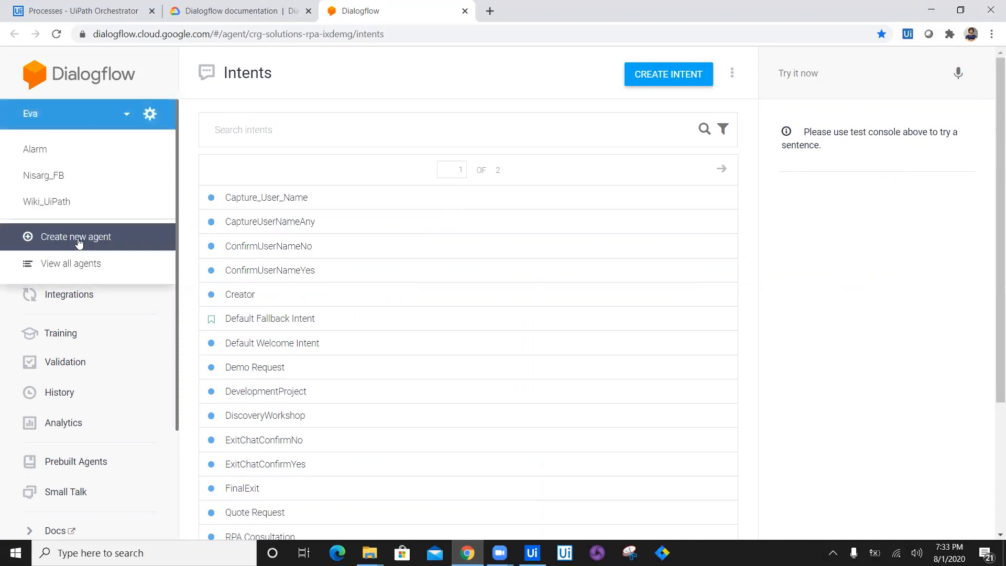
Start a new agent named GermanTranslator with the Asia/Colombo time zone
click(76, 237)
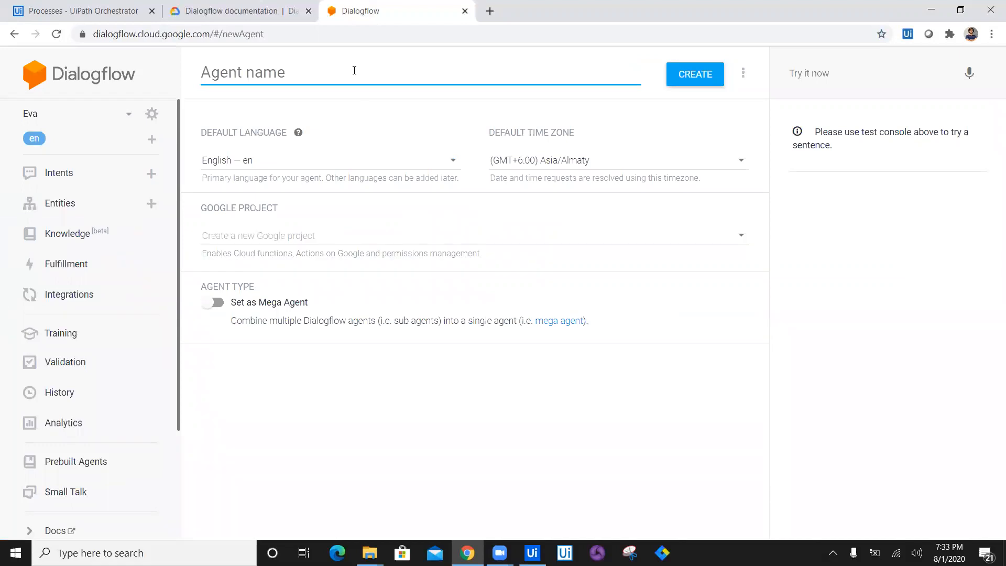
text(GermanTranslator)
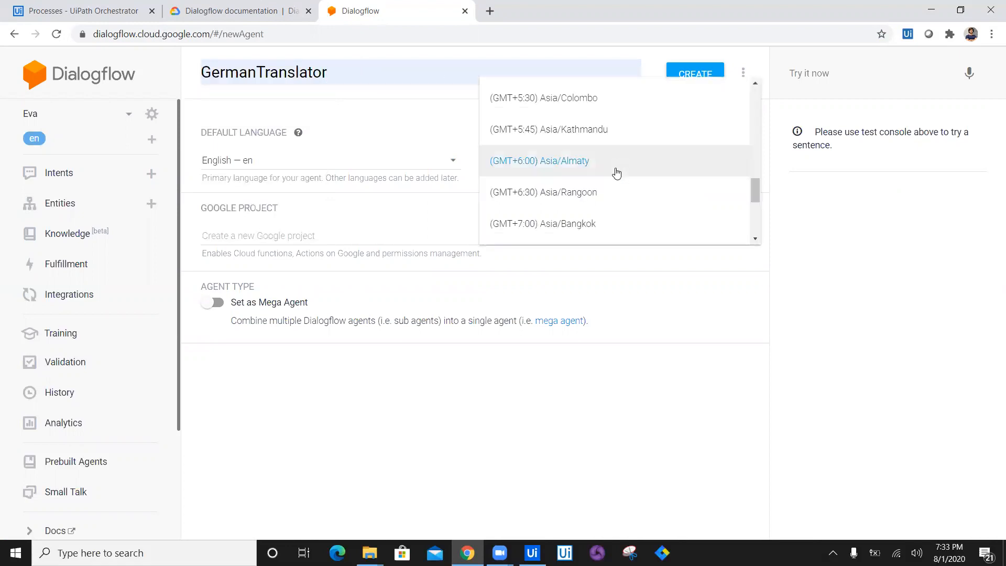
click(543, 98)
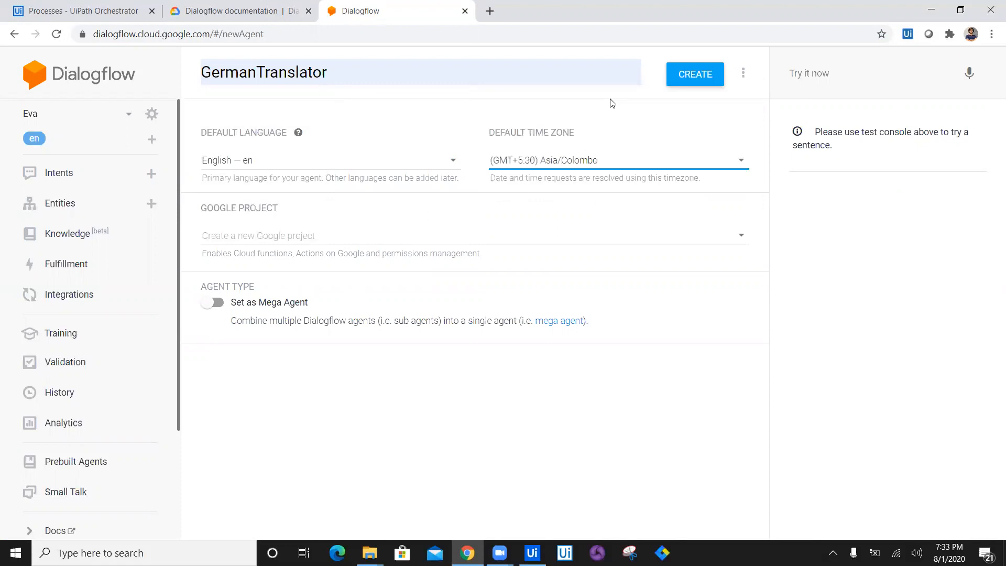
mouse_move(272, 162)
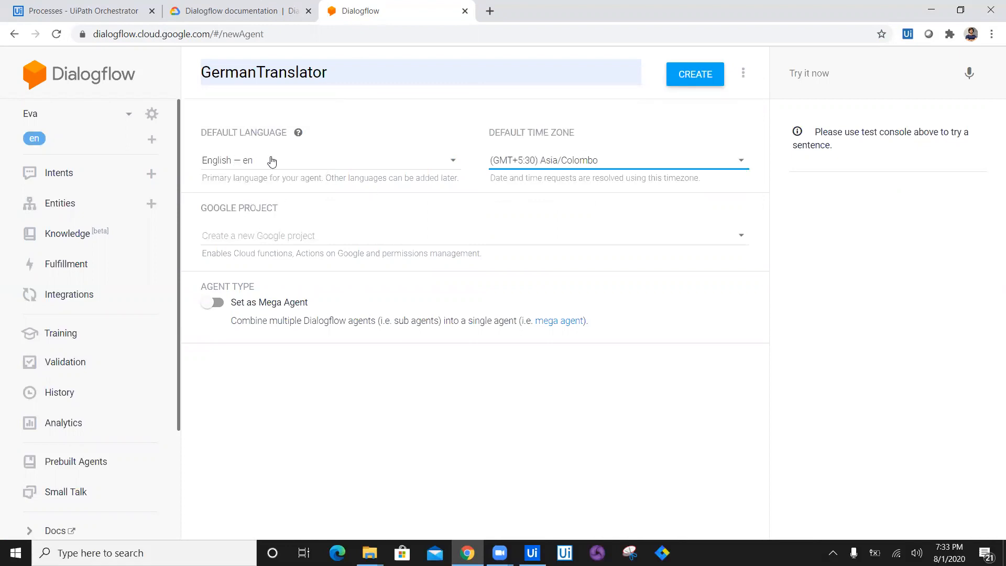
Attempt to create the GermanTranslator agent, then abandon it by reloading the page
click(695, 75)
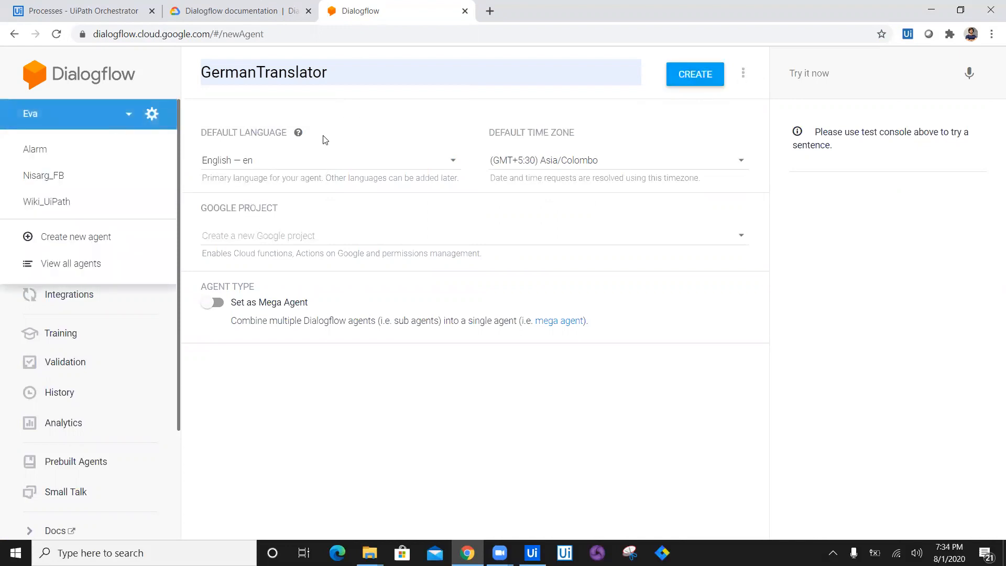
click(696, 74)
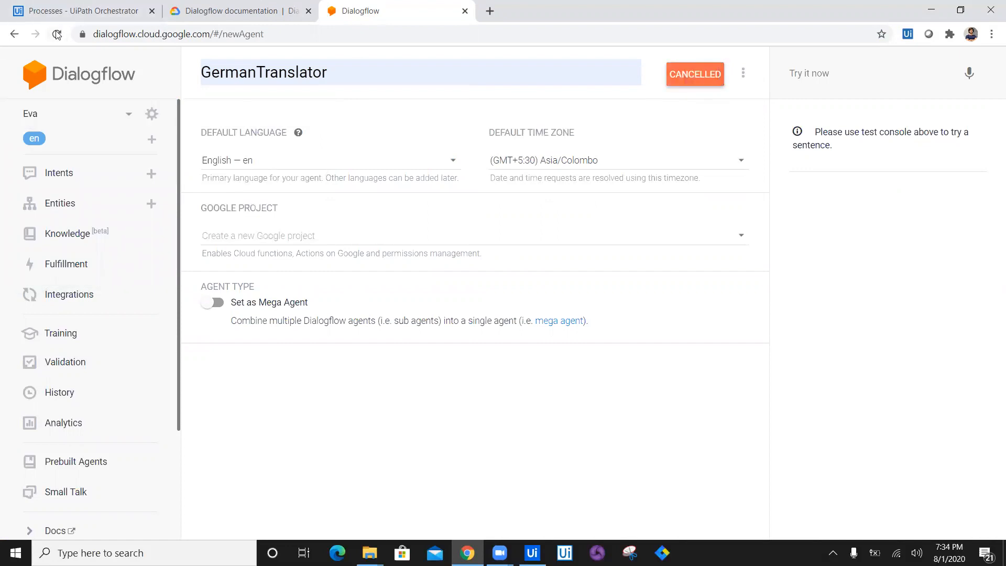
click(57, 33)
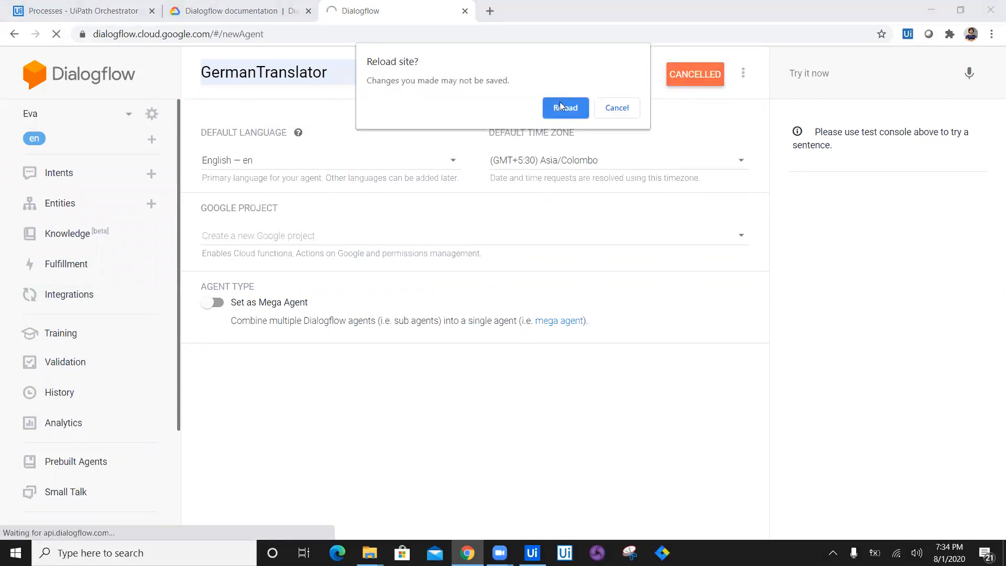
Confirm the reload and name the fresh agent GermanTalker
click(565, 107)
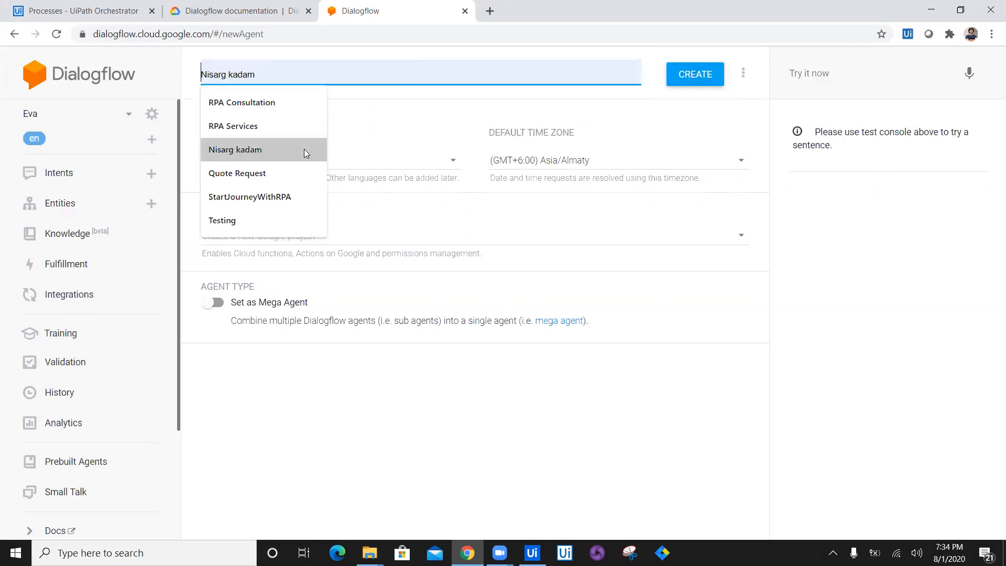
text(G)
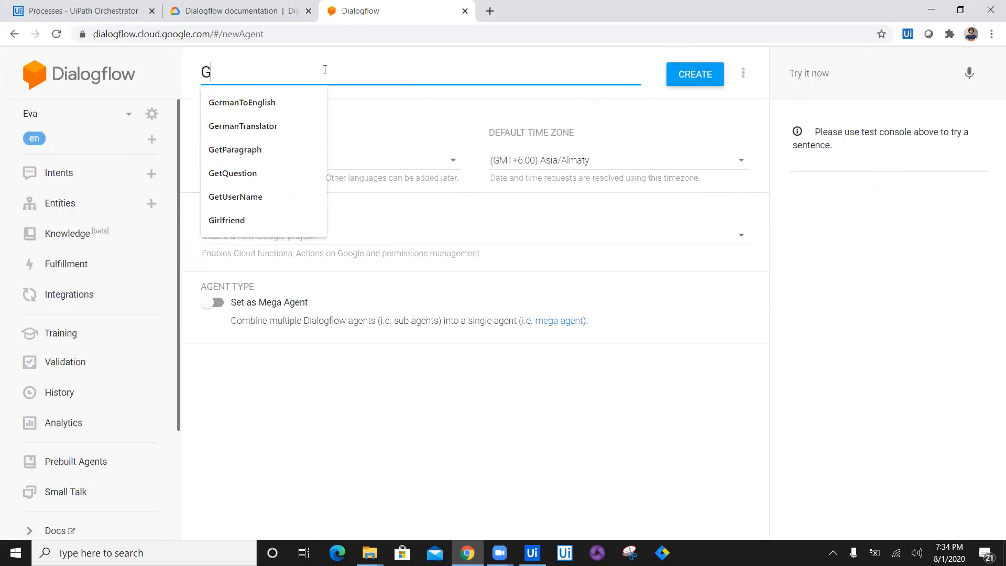
text(ermanTalk)
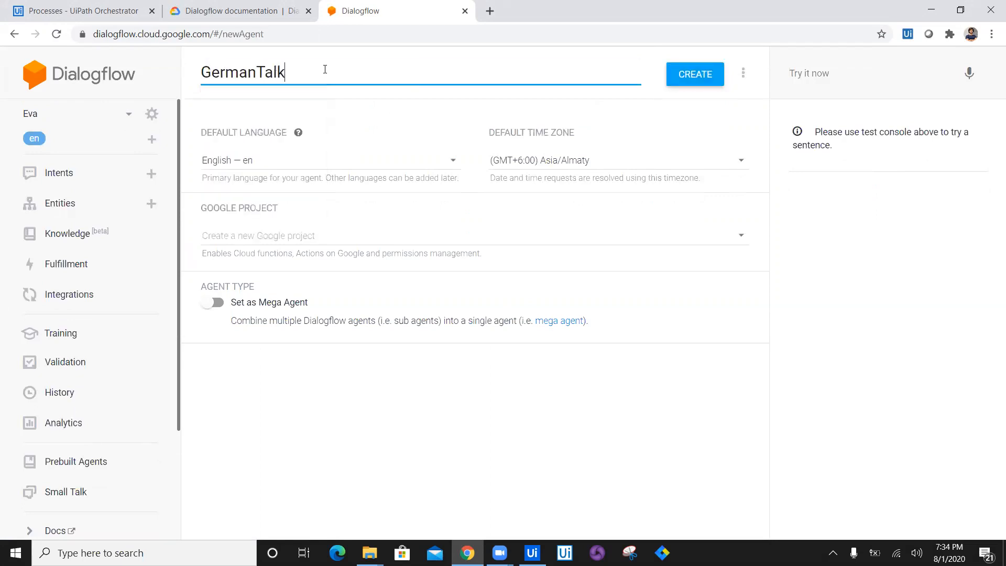
text(er)
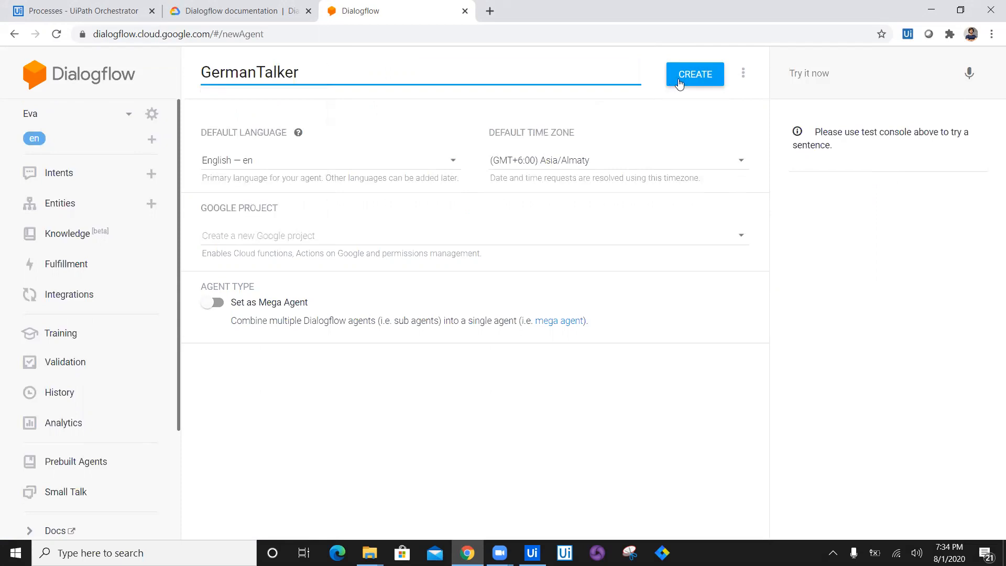
Link the agent to the nature-bot-uxhioo Google project and create it
click(695, 73)
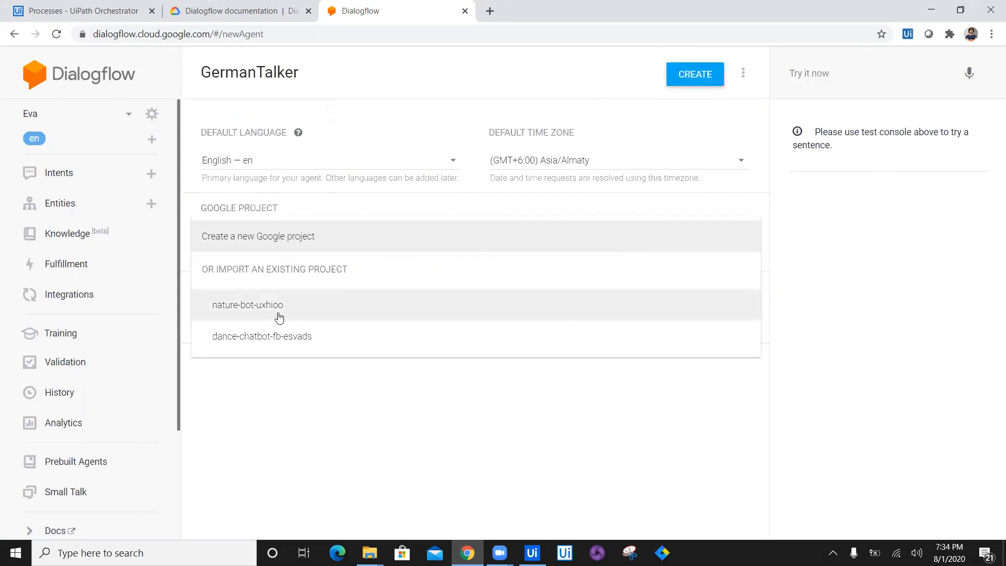
click(248, 305)
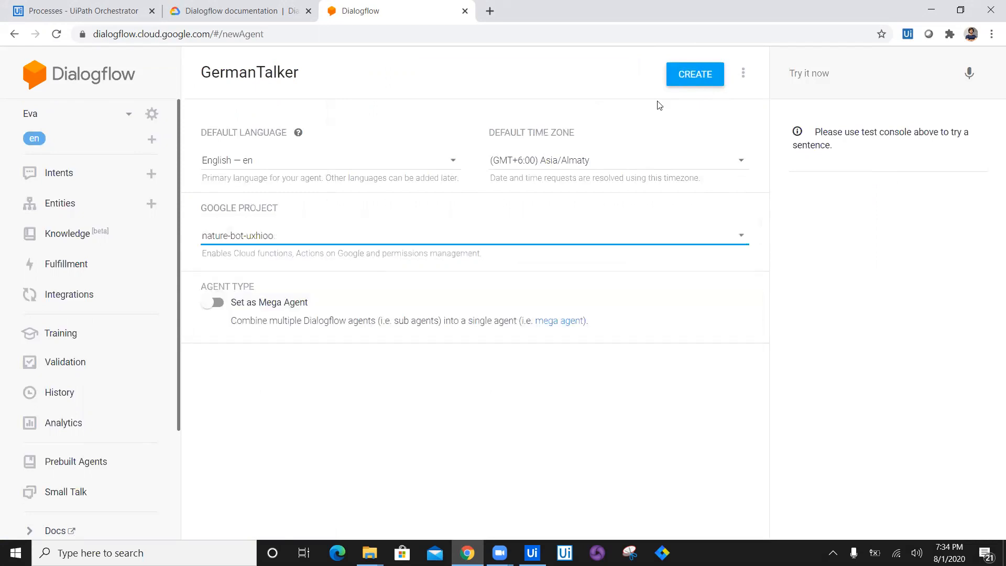
click(695, 74)
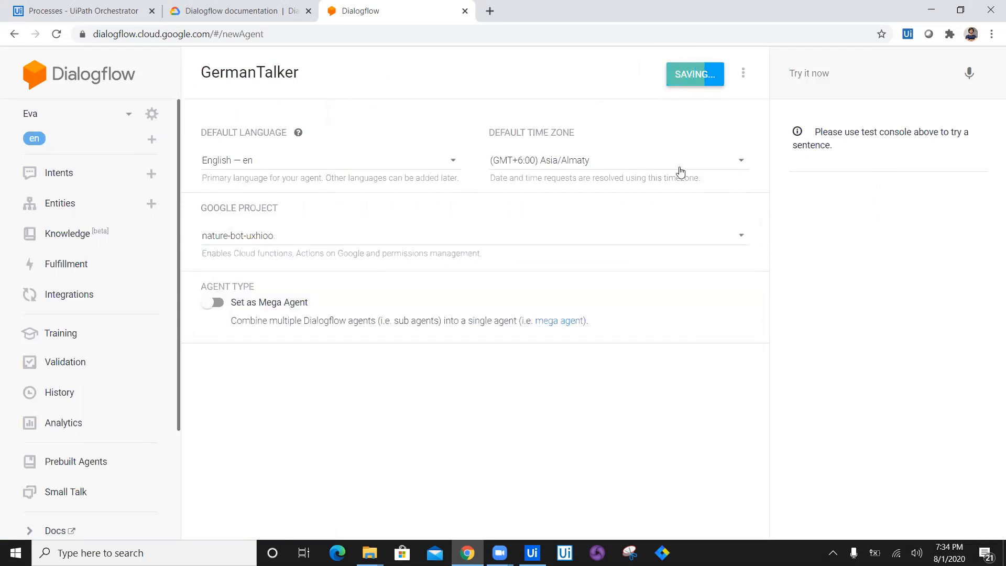
Open GermanTalker's Default Welcome Intent and scroll down to its Responses section
click(58, 173)
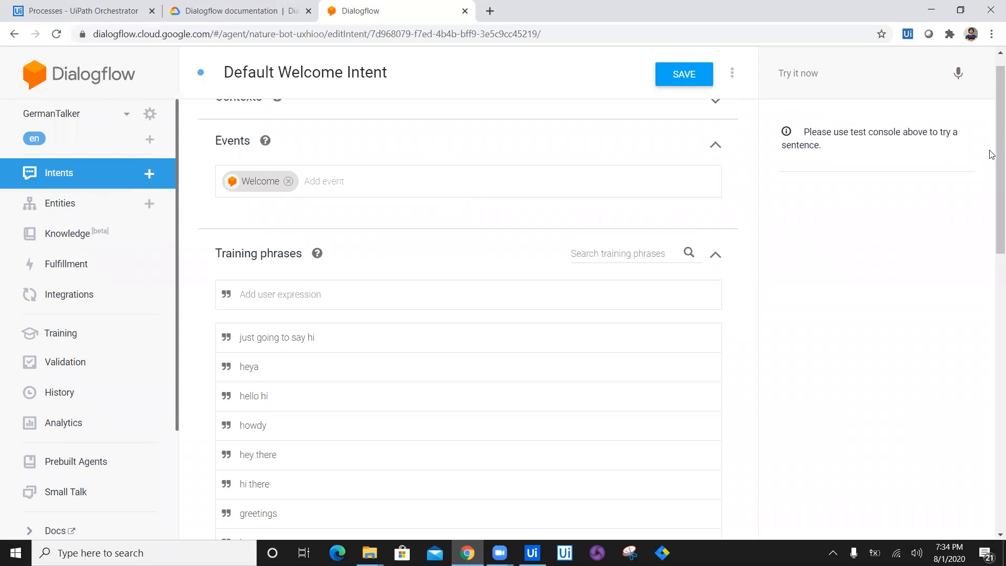
scroll(down, 3)
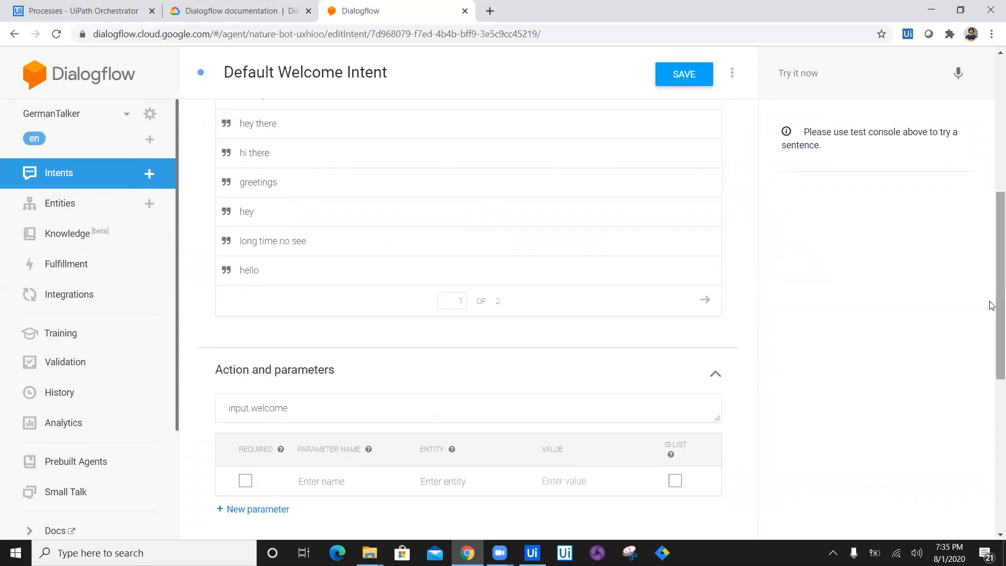
scroll(down, 3)
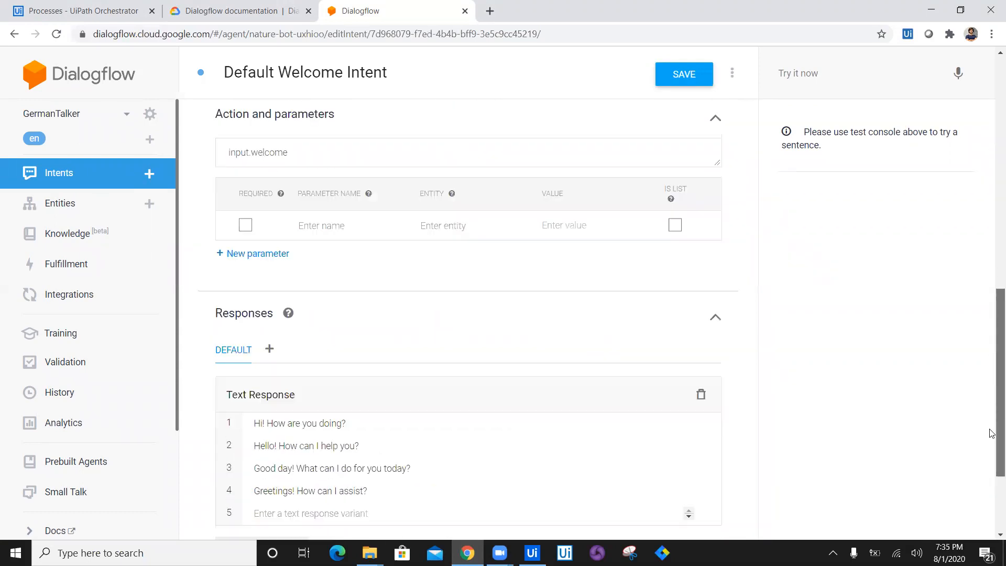
scroll(down, 3)
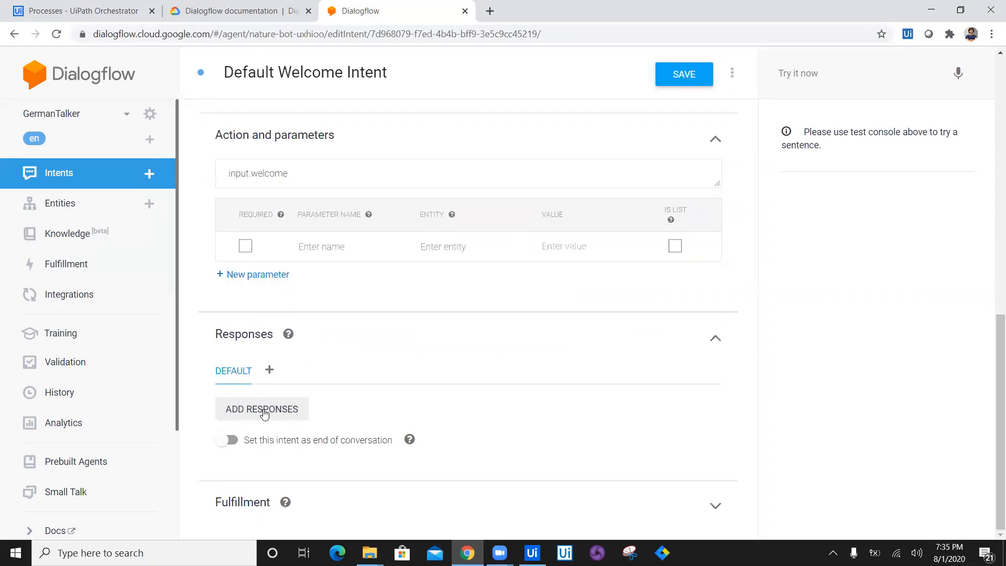
Write a welcome reply for GermanTalker explaining German text is converted into English
click(262, 409)
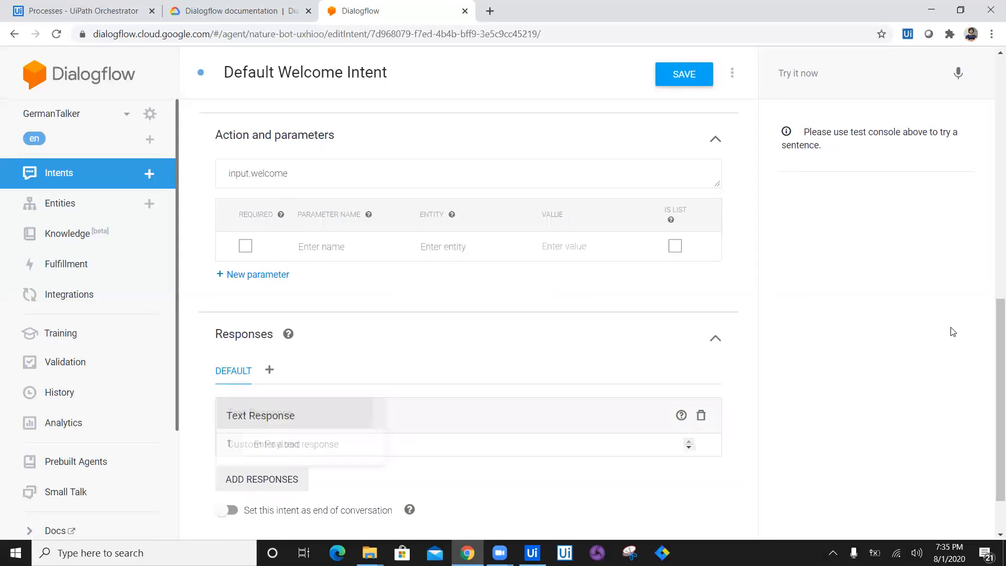
scroll(down, 3)
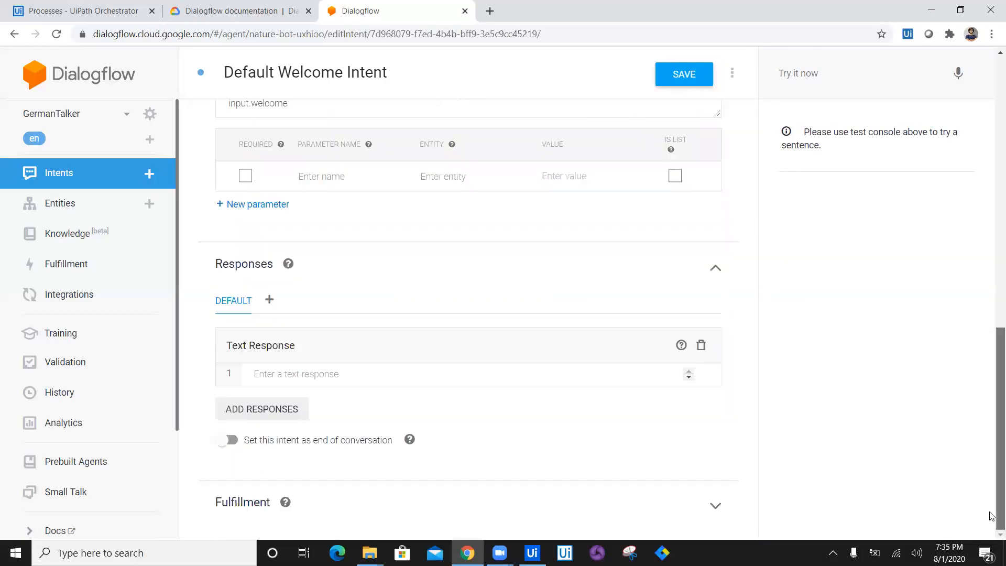
text(H)
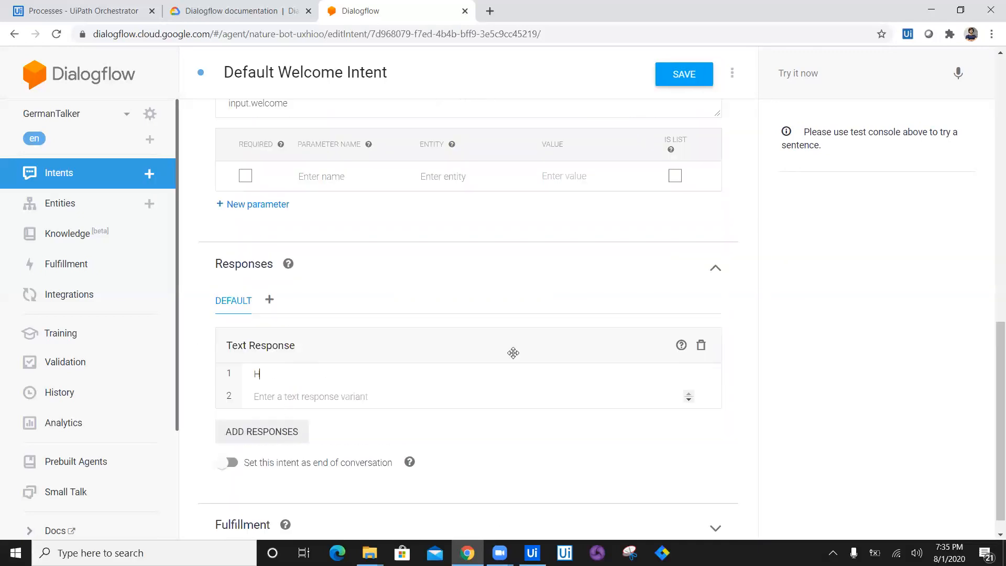
text(i Welcome to)
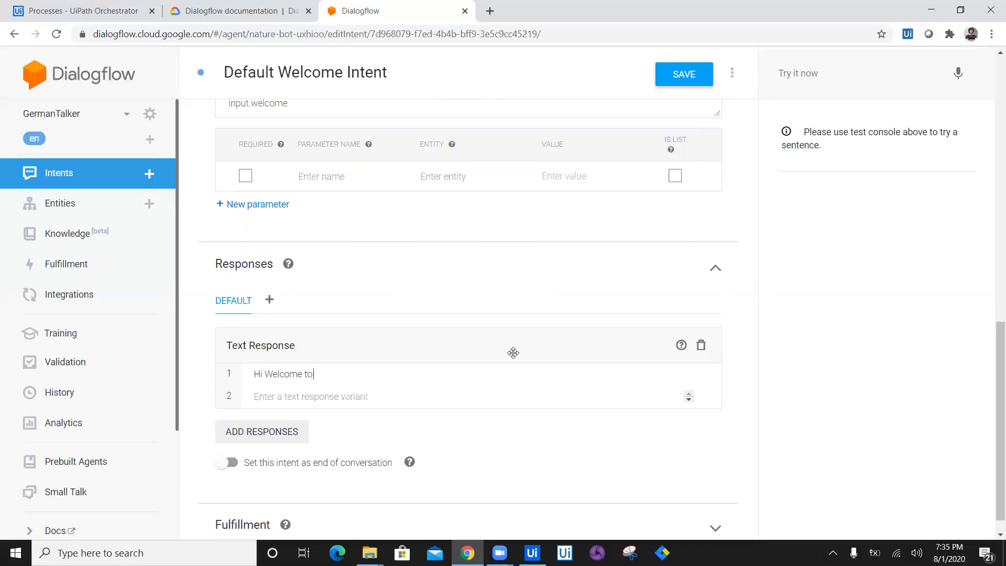
text(GermanTalker)
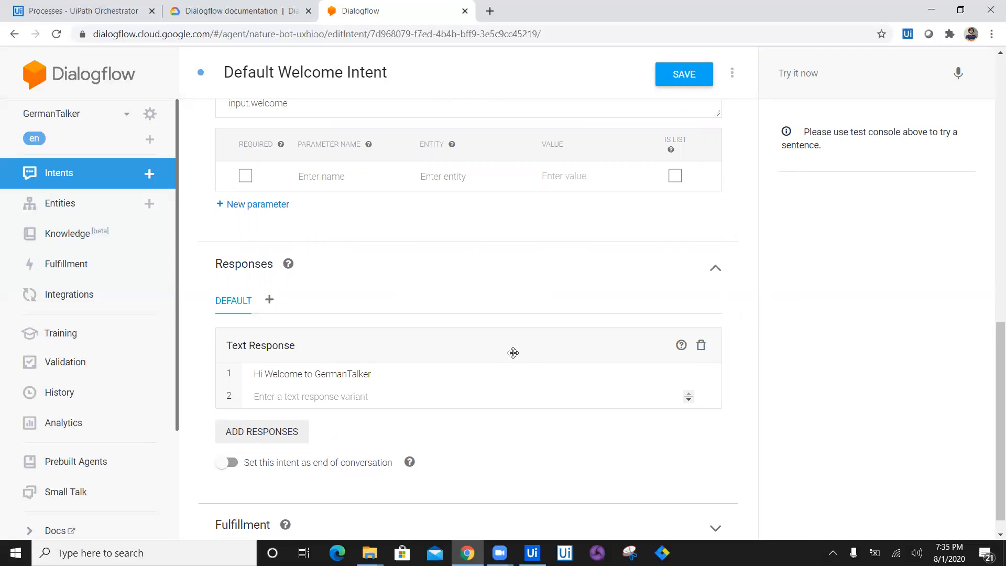
text(Enter your Text to conver)
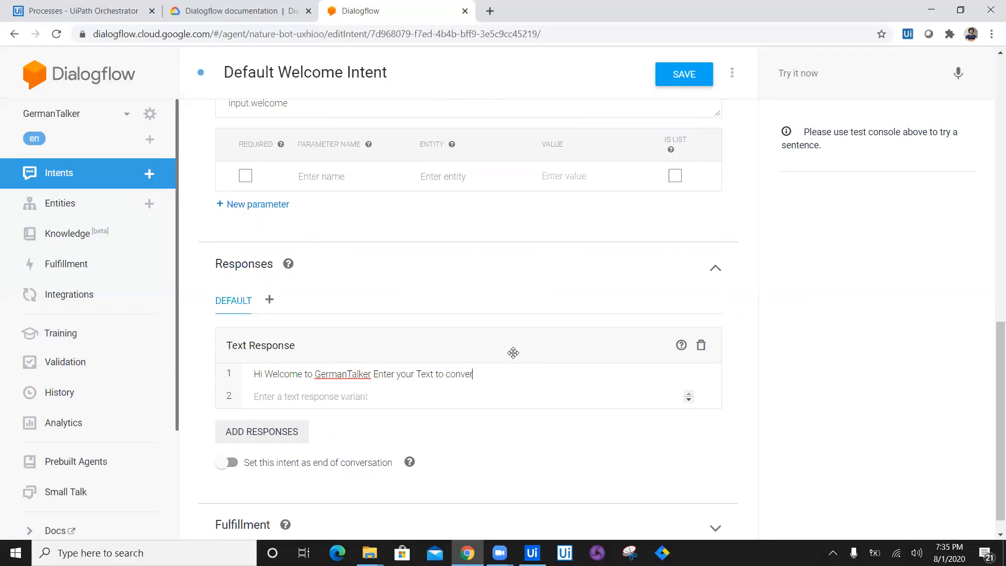
text(t)
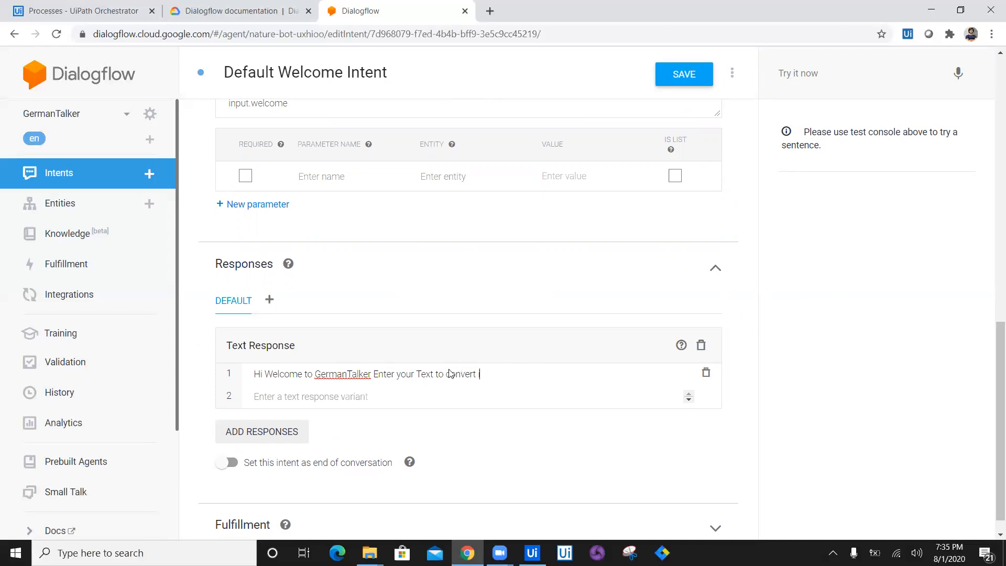
text(German)
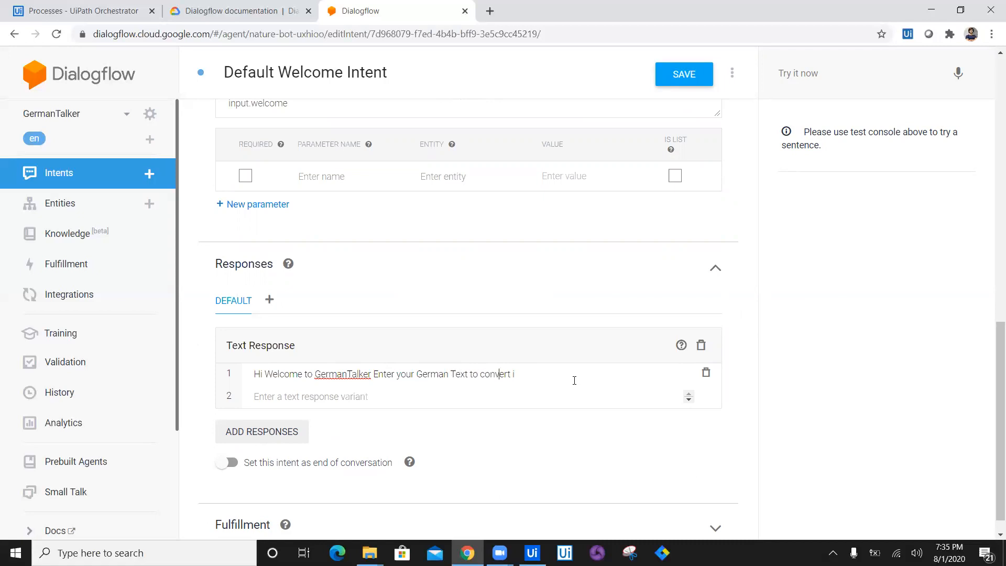
text(in English)
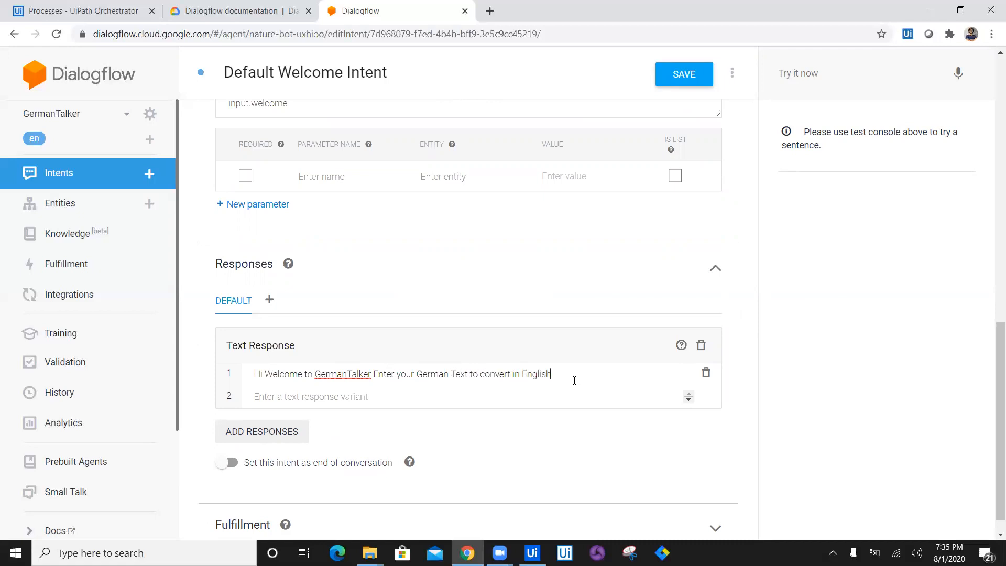
text(.)
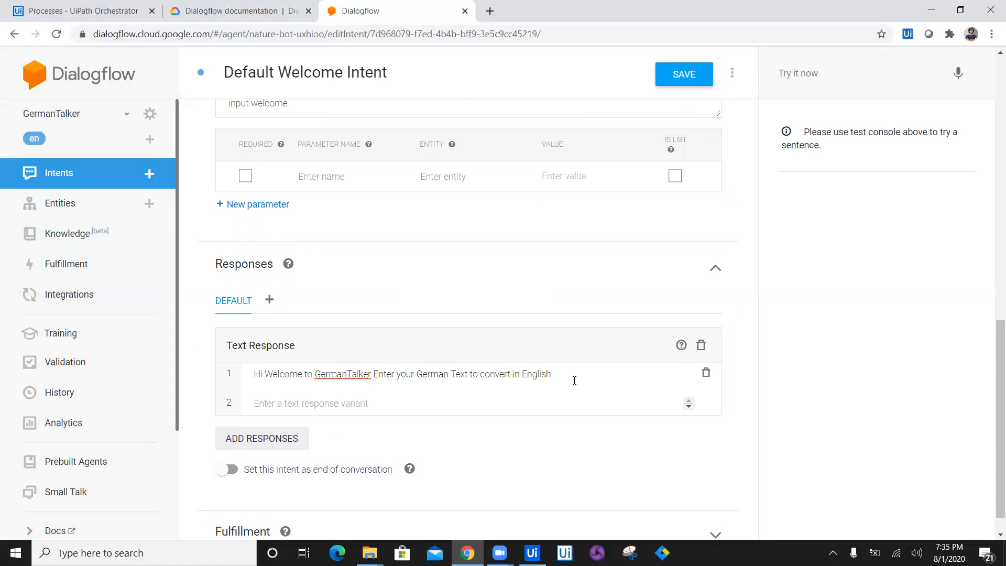
Add the instruction 'Please make sure to enter german text followed by German'
text(Please make)
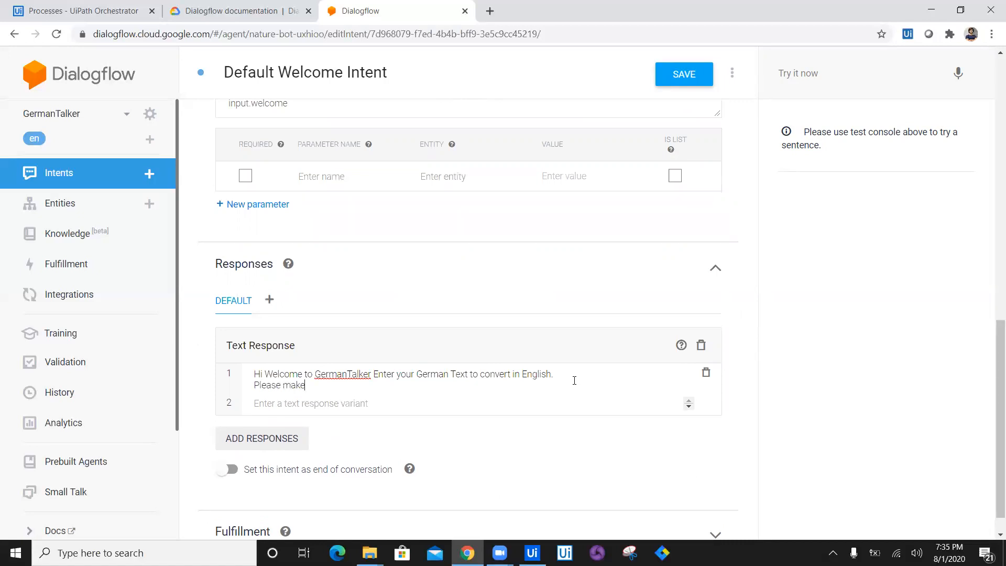
text(sure to)
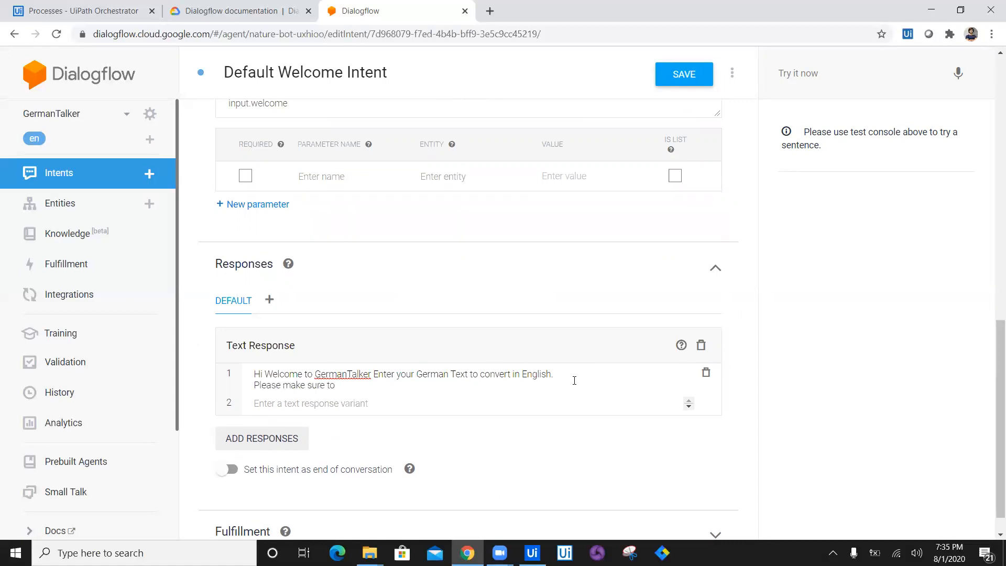
text(enter g)
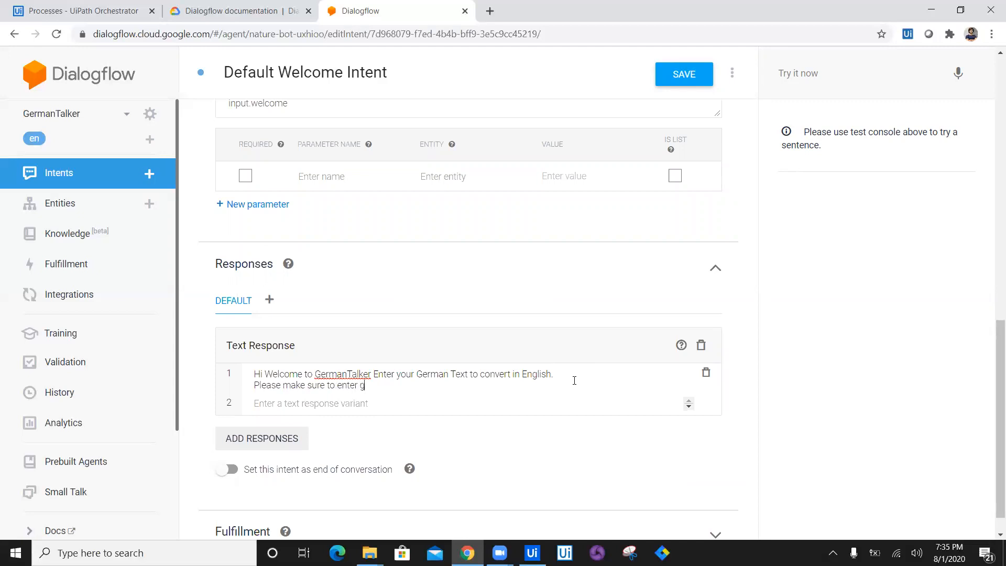
text(erman)
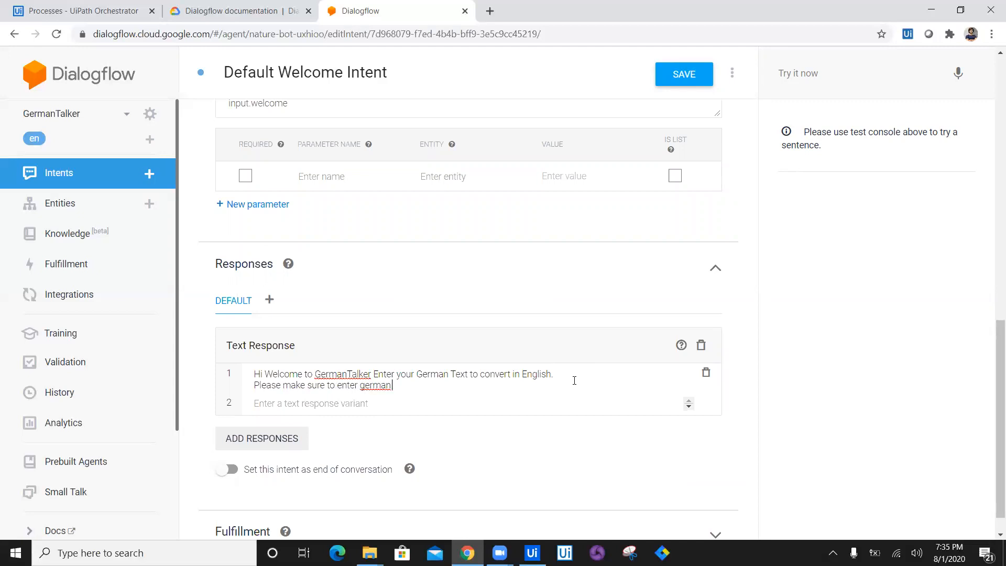
text(text followd)
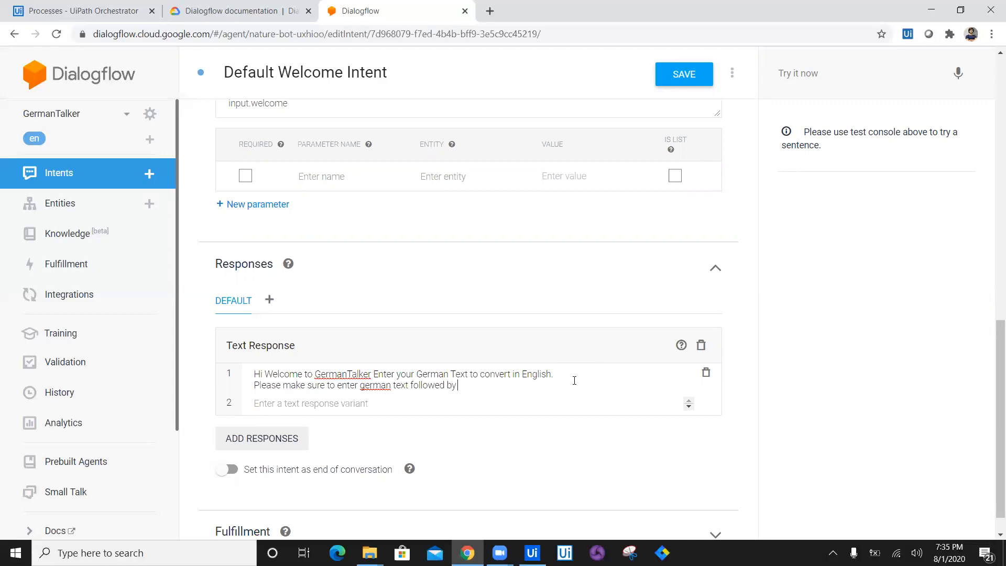
text(German)
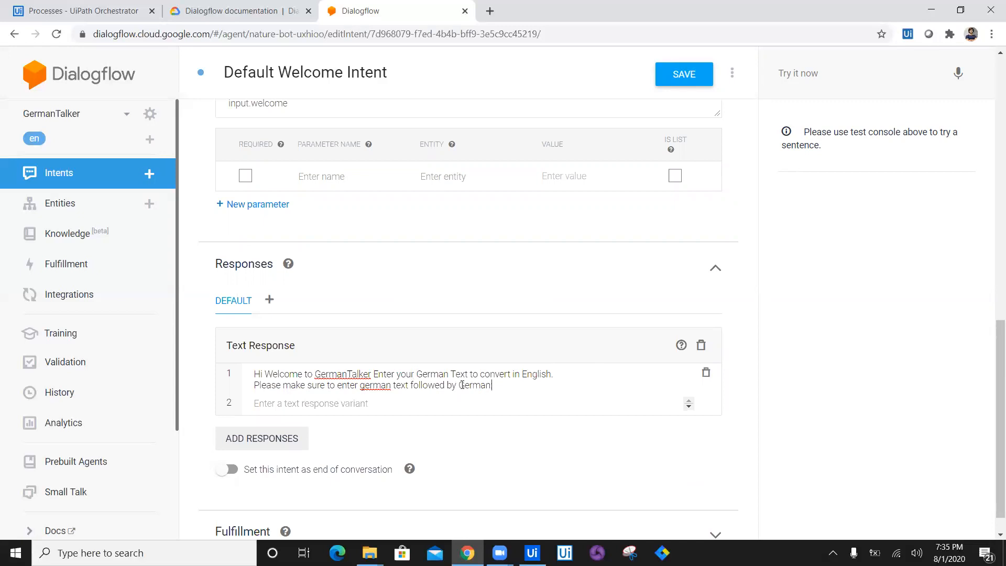
double_click(475, 386)
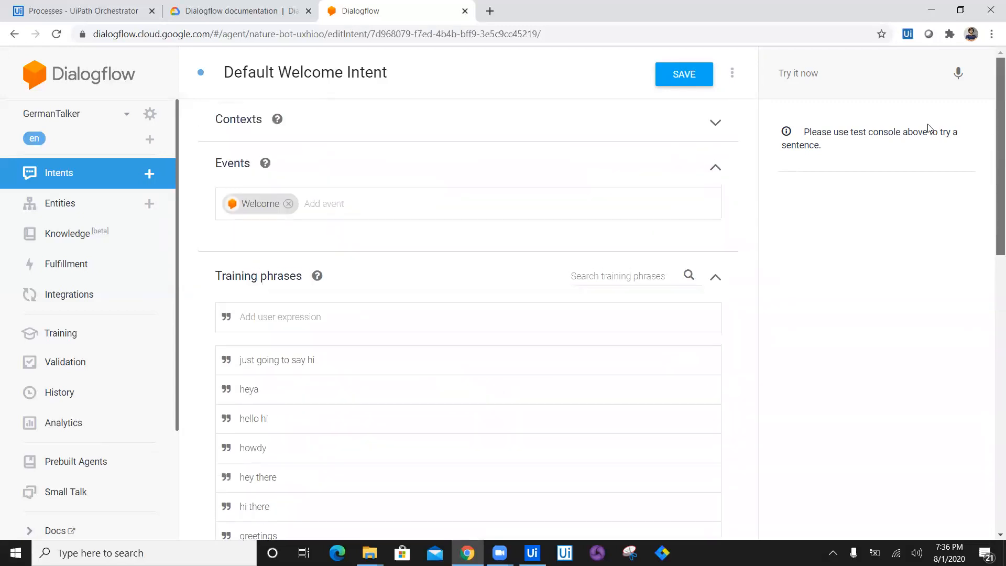
Add a GermanTranslation output context to the welcome intent and save it
click(715, 121)
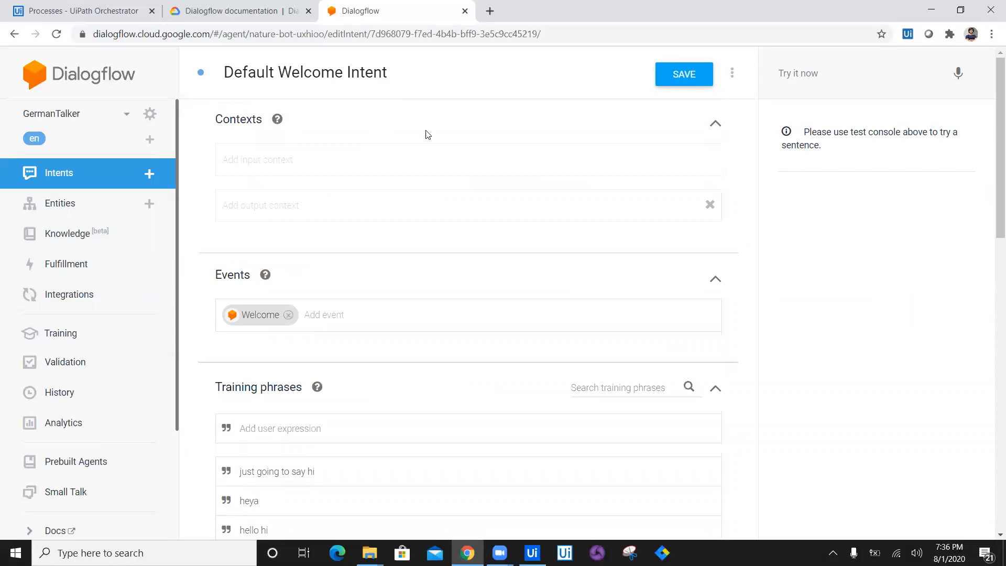
click(276, 206)
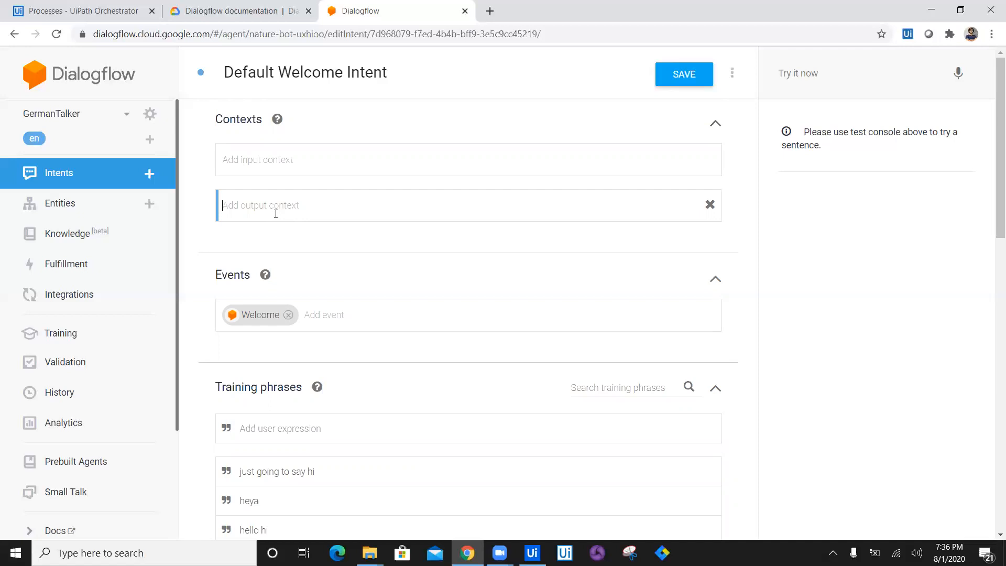
text(GermanTra)
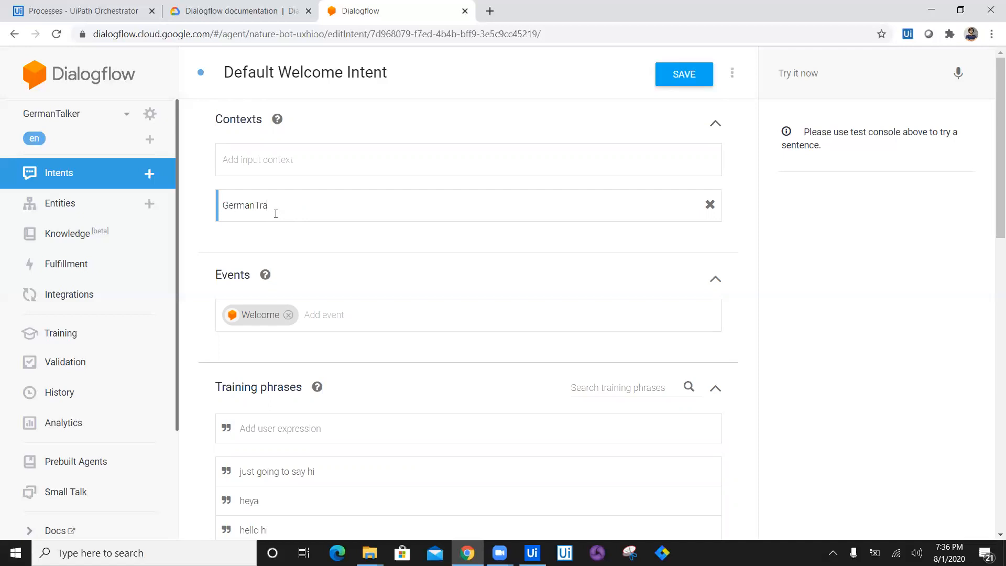
text(nslatio)
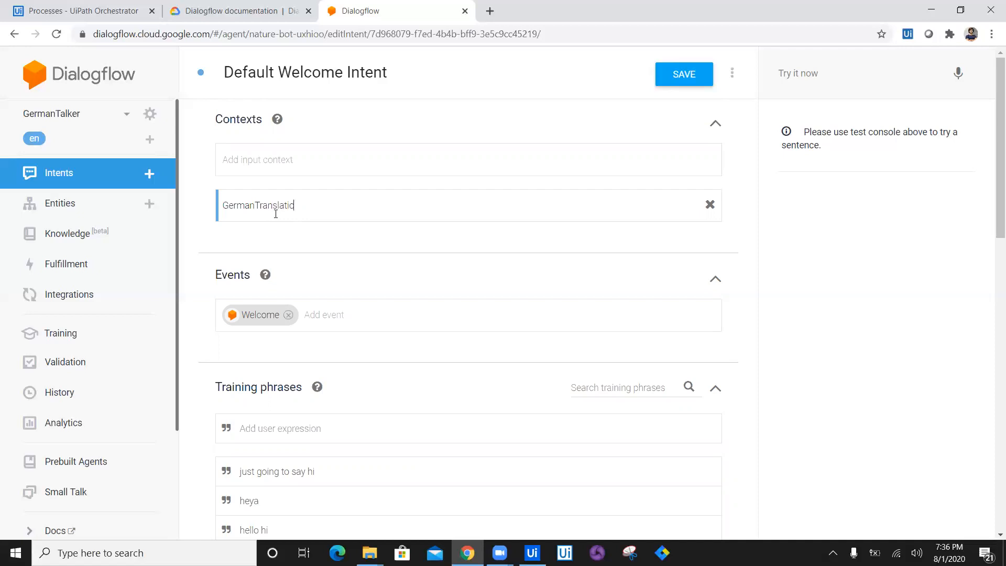
key(Enter)
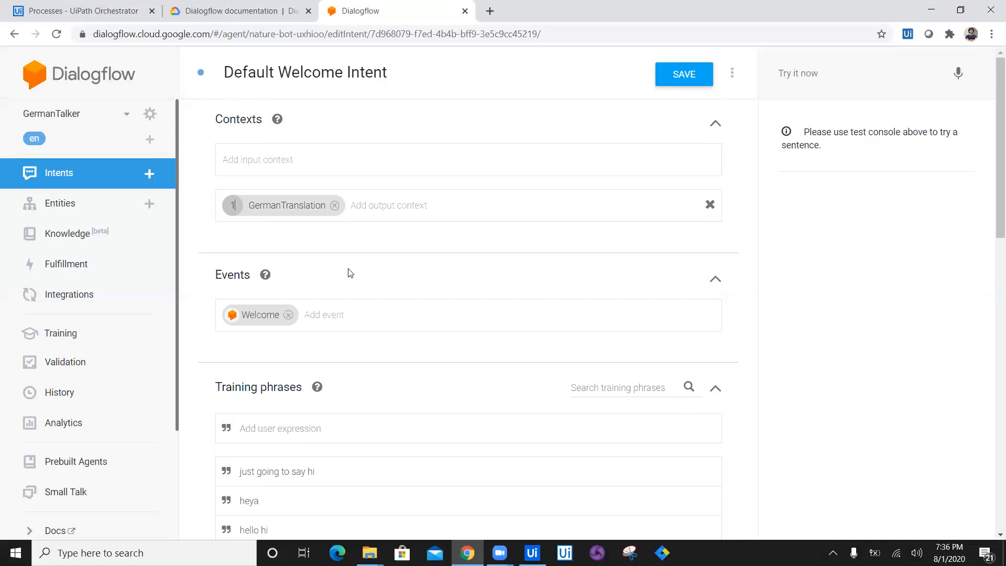
mouse_move(285, 190)
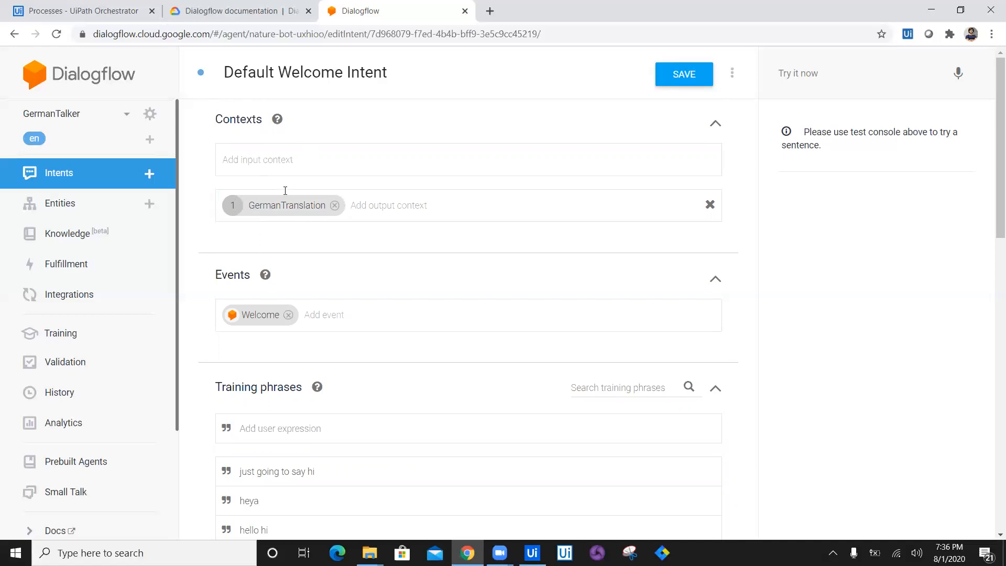
mouse_move(991, 437)
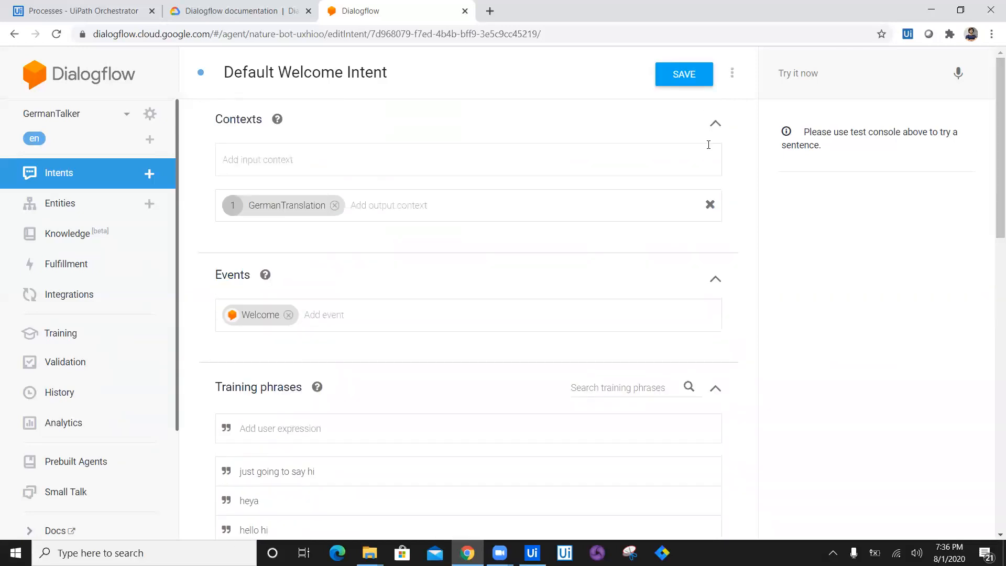
click(684, 74)
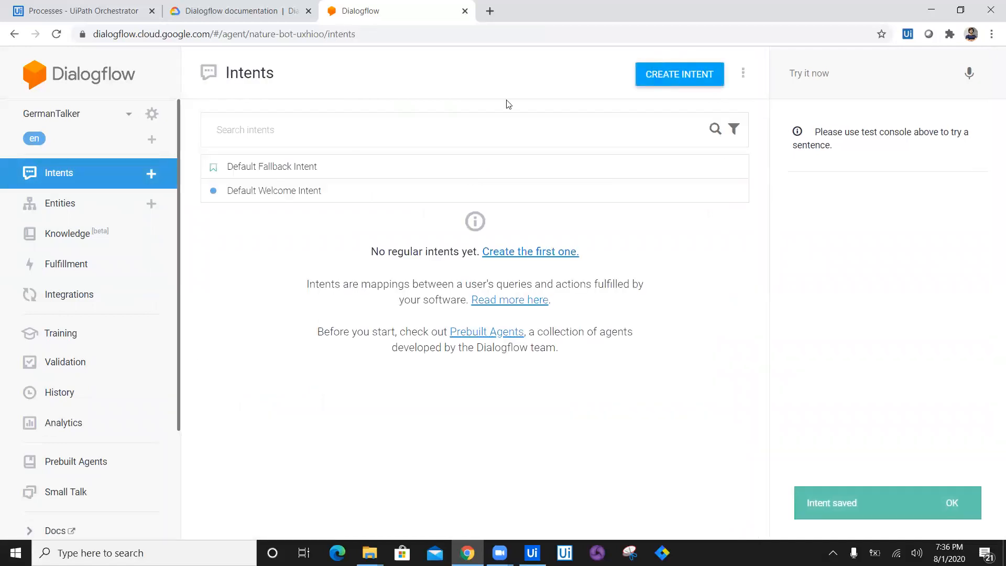
Create and save a GermanTranslation intent with GermanTranslation as input context, removing the auto-added output context
click(151, 173)
text(GermanTranslation)
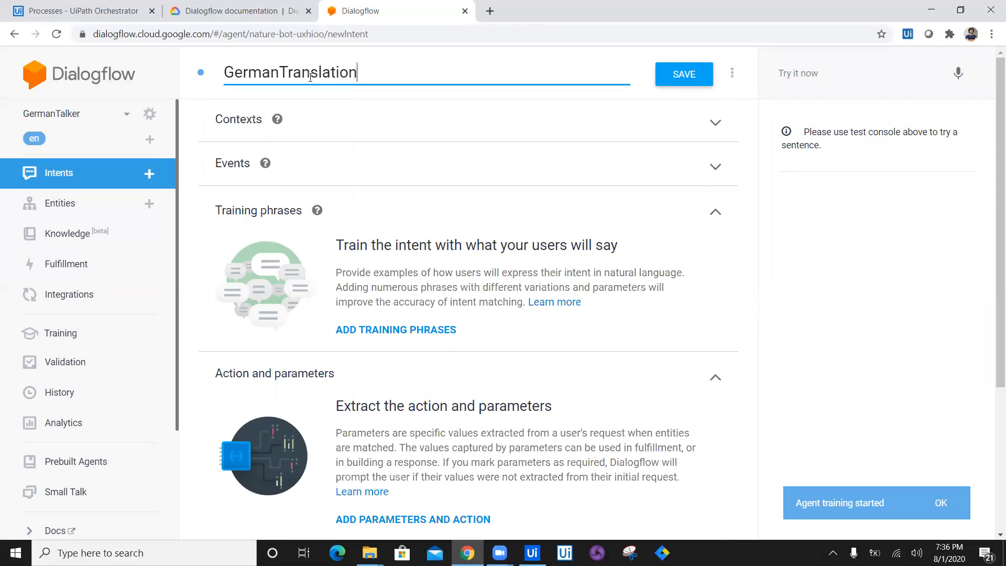
click(683, 74)
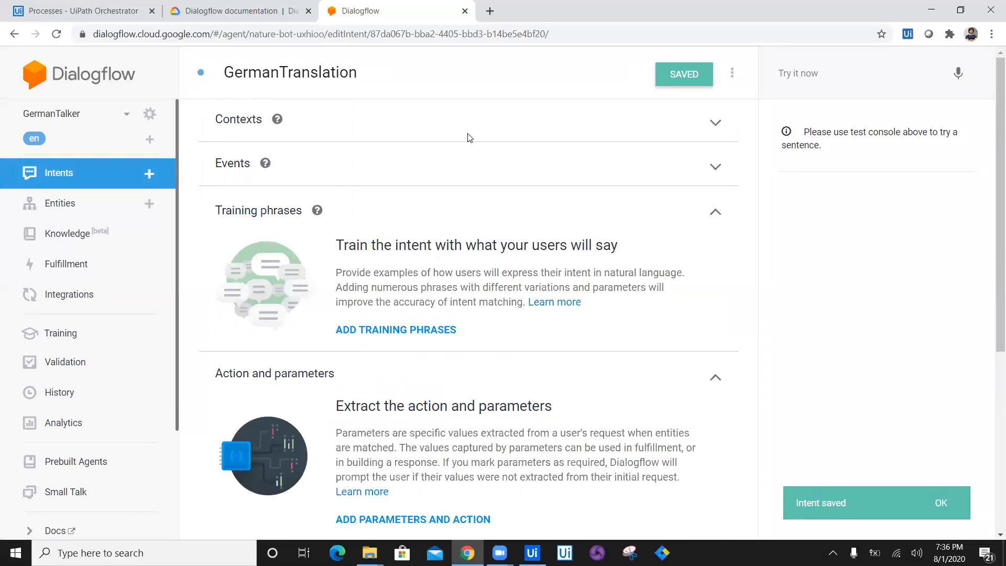
click(715, 123)
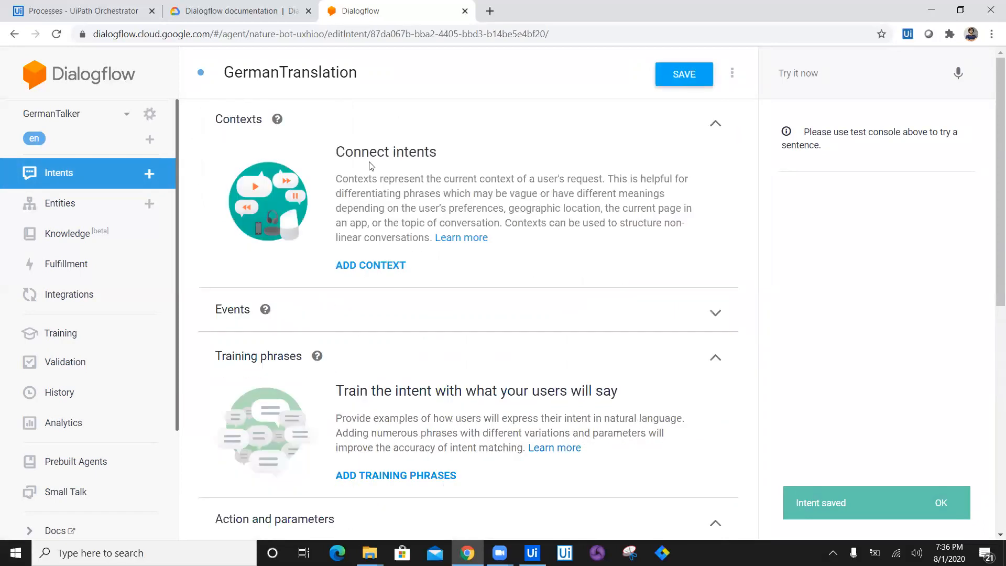
click(371, 266)
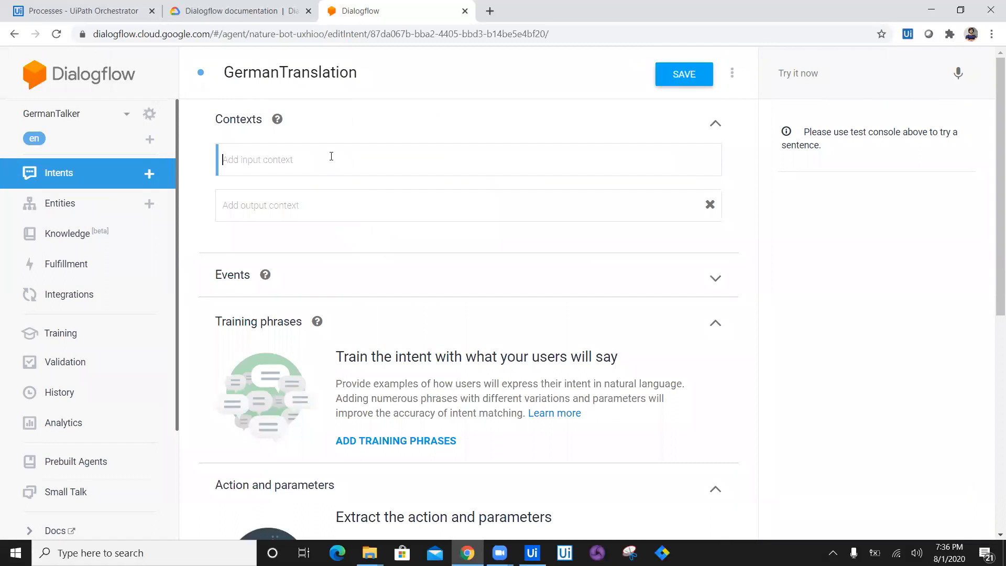
text(GermanTranslation)
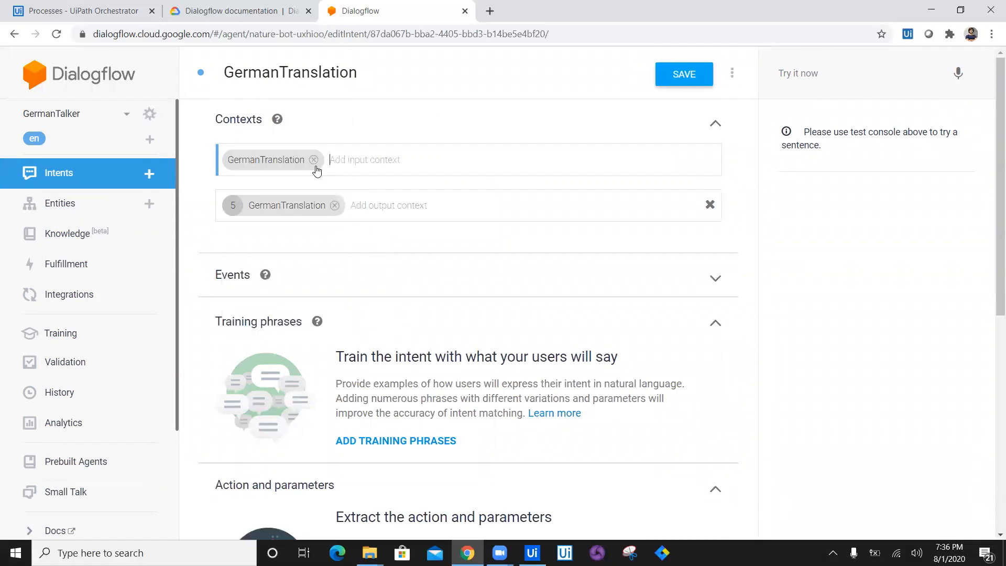
click(335, 206)
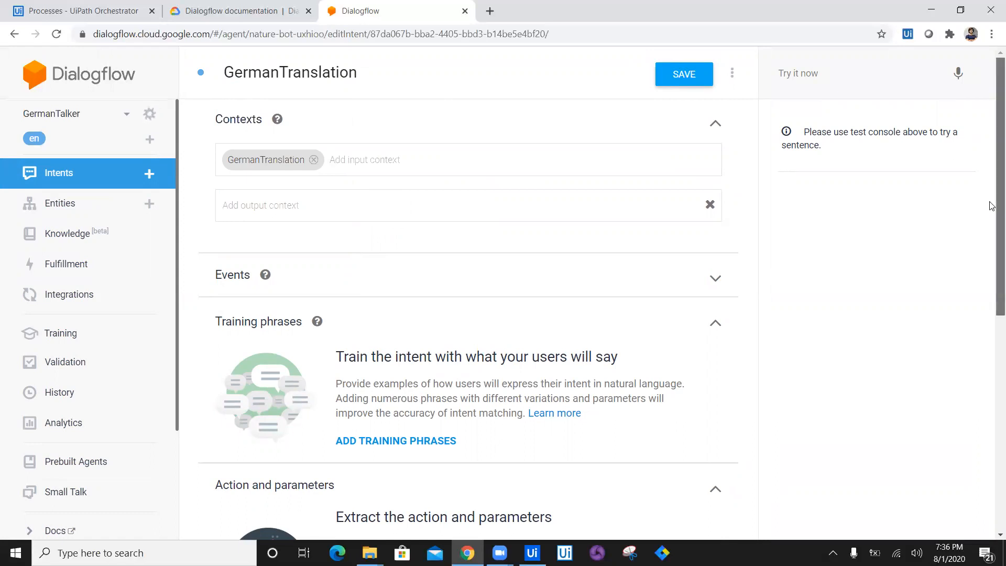
scroll(down, 3)
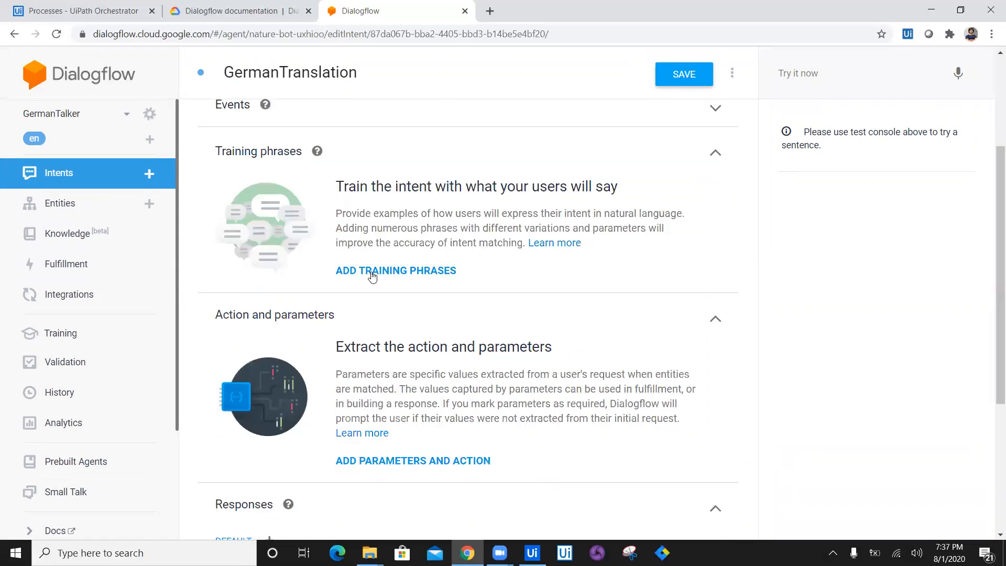
Begin a training phrase starting 'German:' and switch to a Google translation tab
click(397, 270)
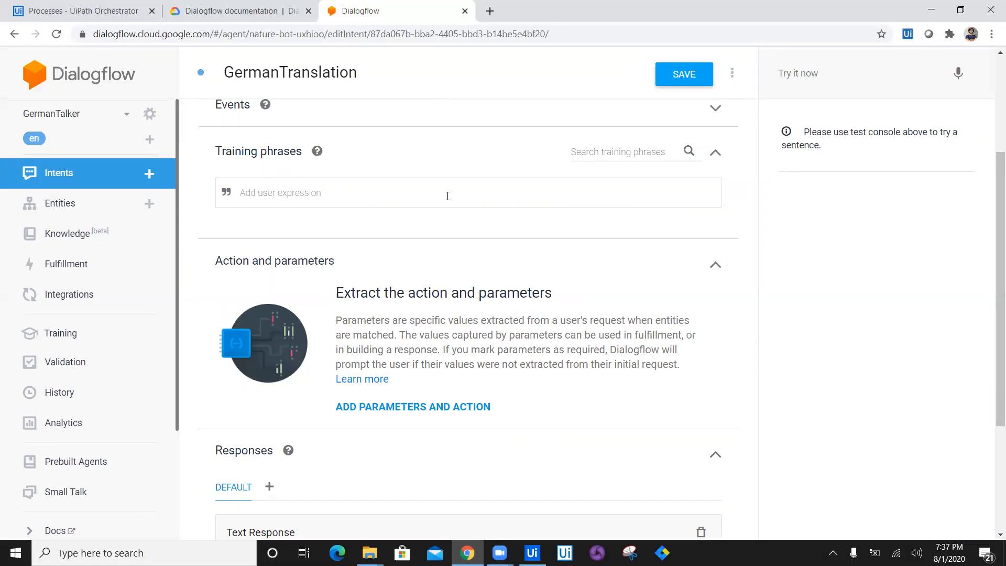
text(Germsn)
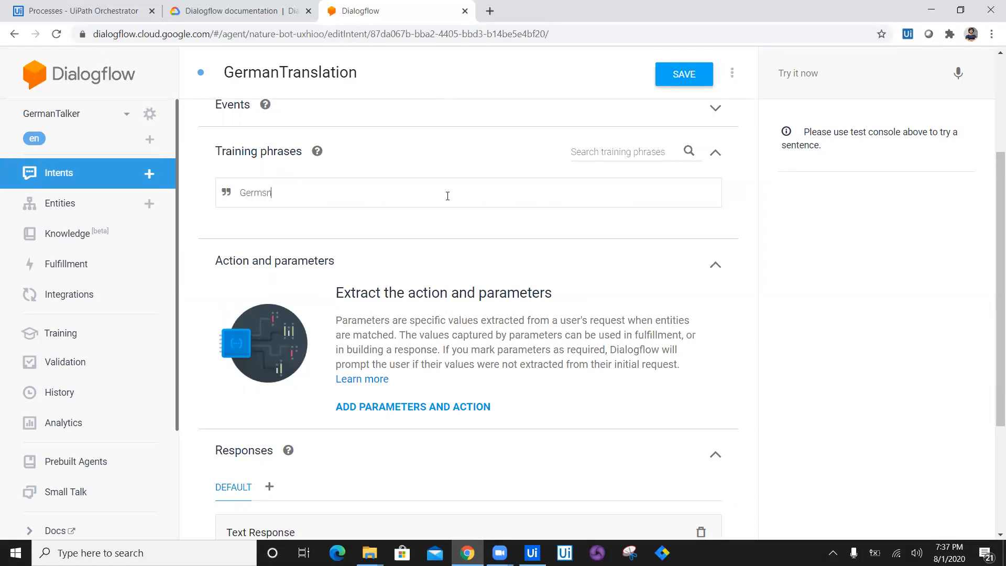
text(German:)
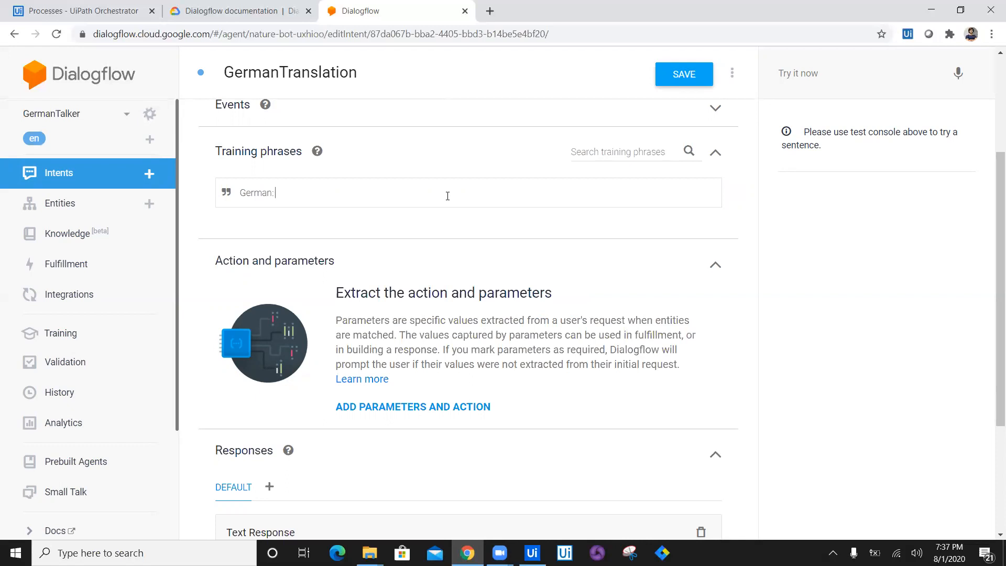
click(489, 11)
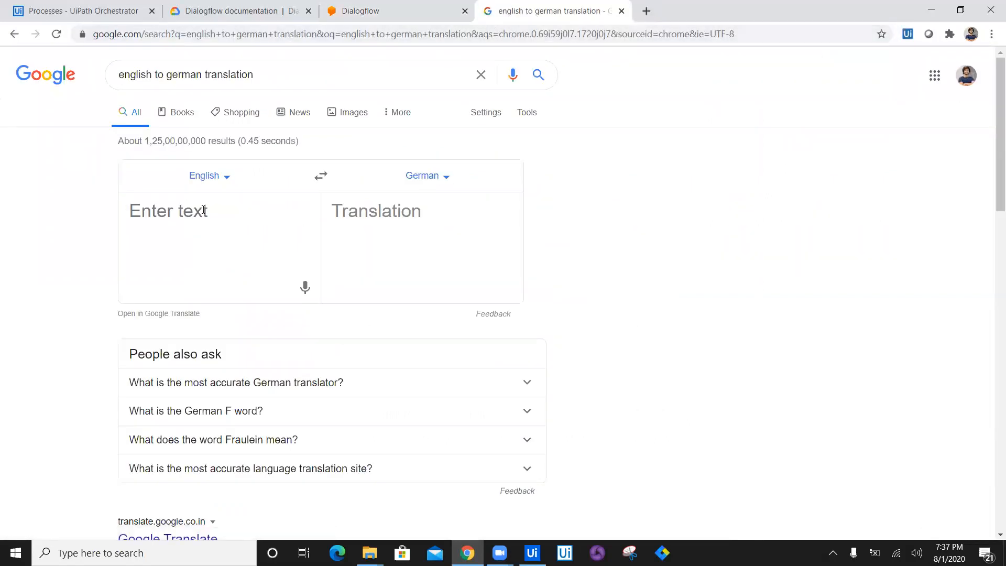
Translate 'How are you ?' and complete the training phrase as 'German: Wie geht es dir ?'
text(How)
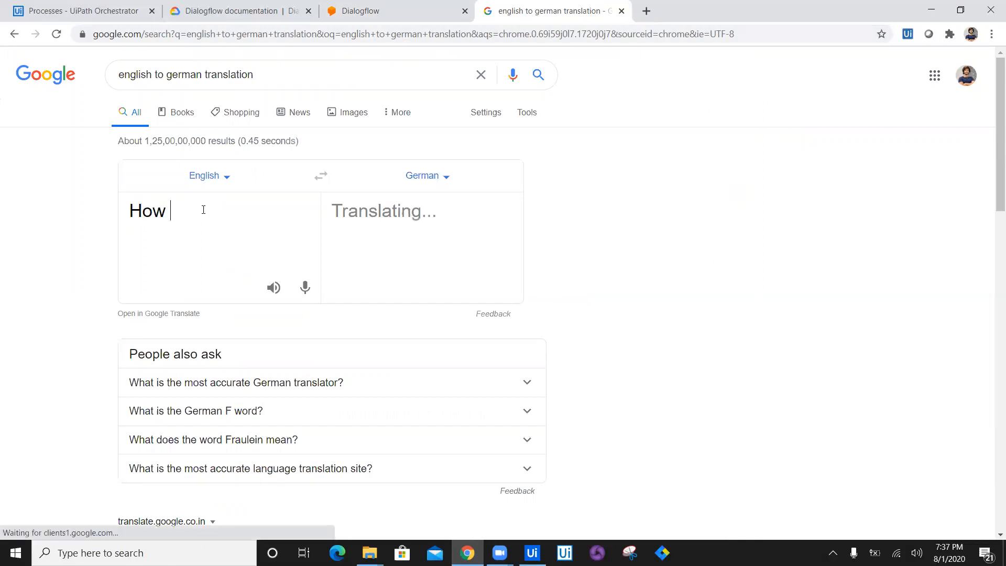
text(are you ?)
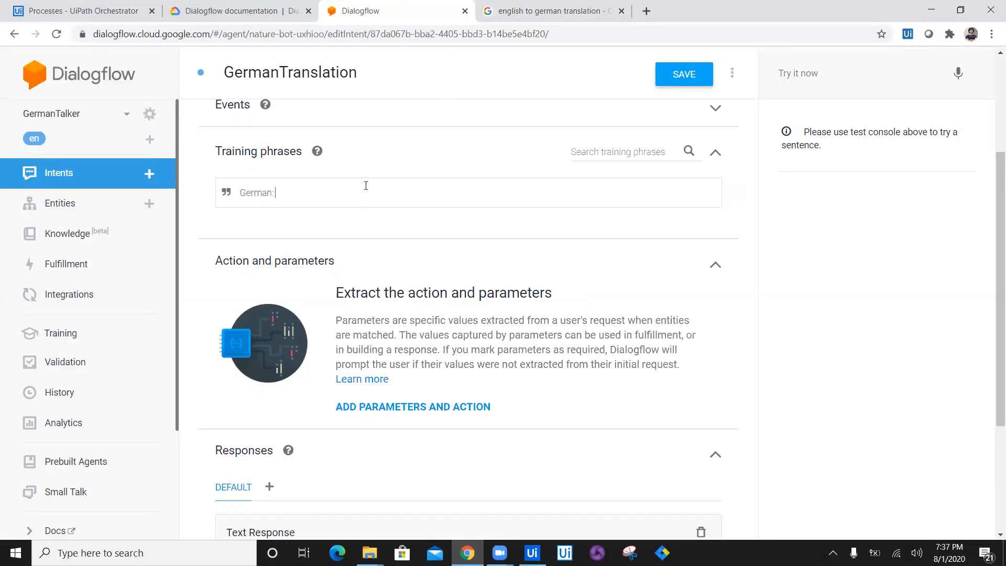
text(Wie geht es dir ?)
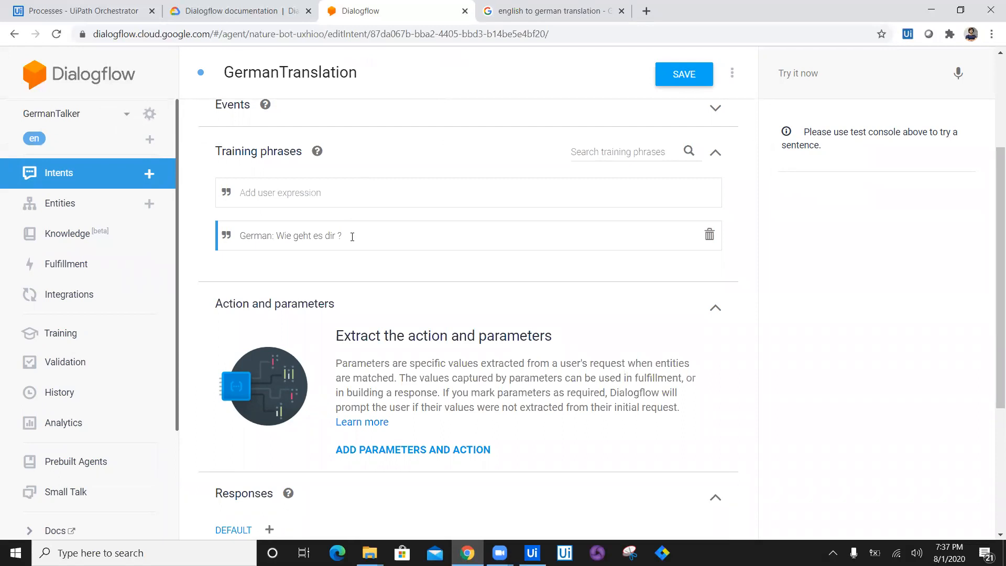
Translate 'What is your name ?' into German and return to the GermanTranslation intent
click(551, 11)
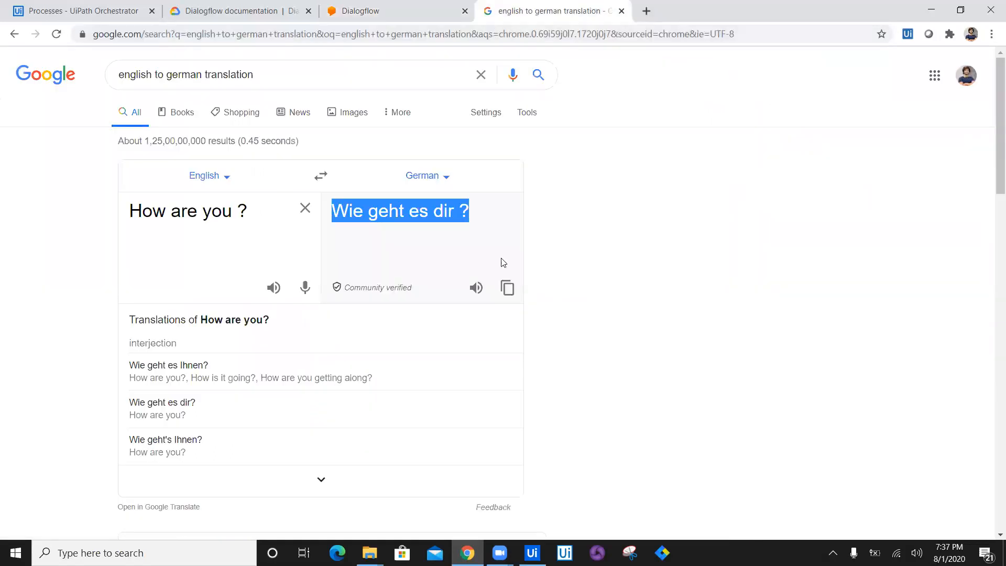
mouse_move(432, 65)
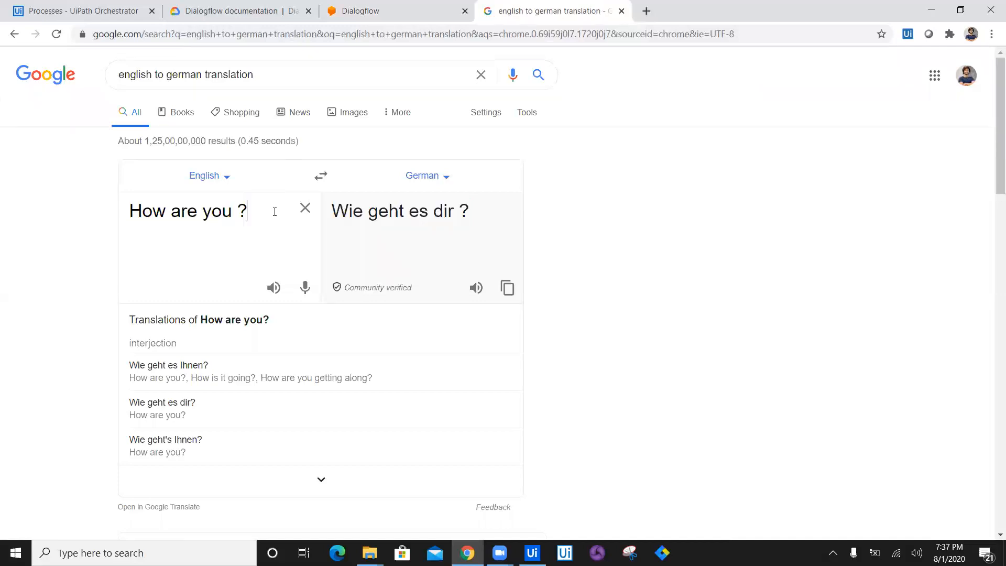
click(304, 208)
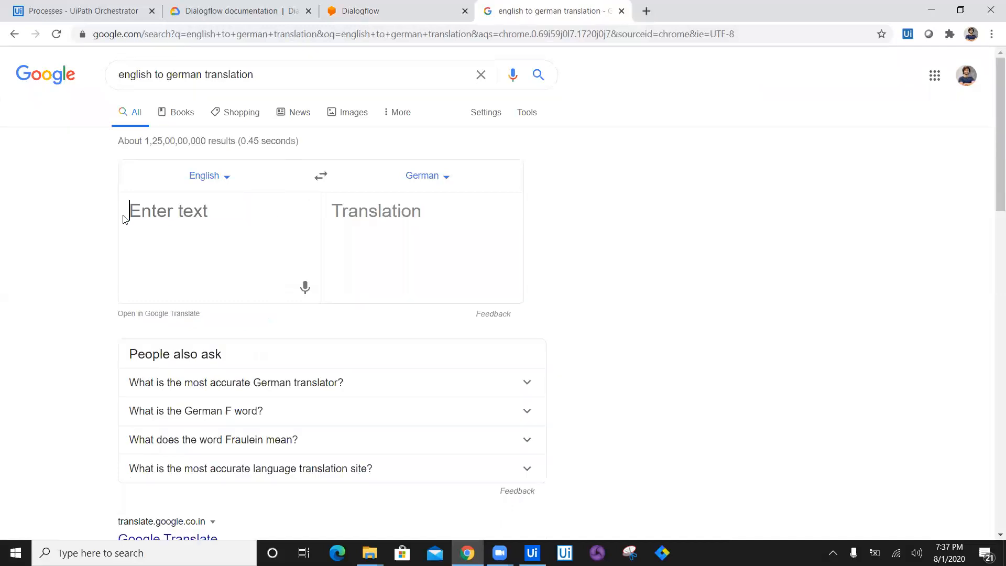
text(What is your name ?)
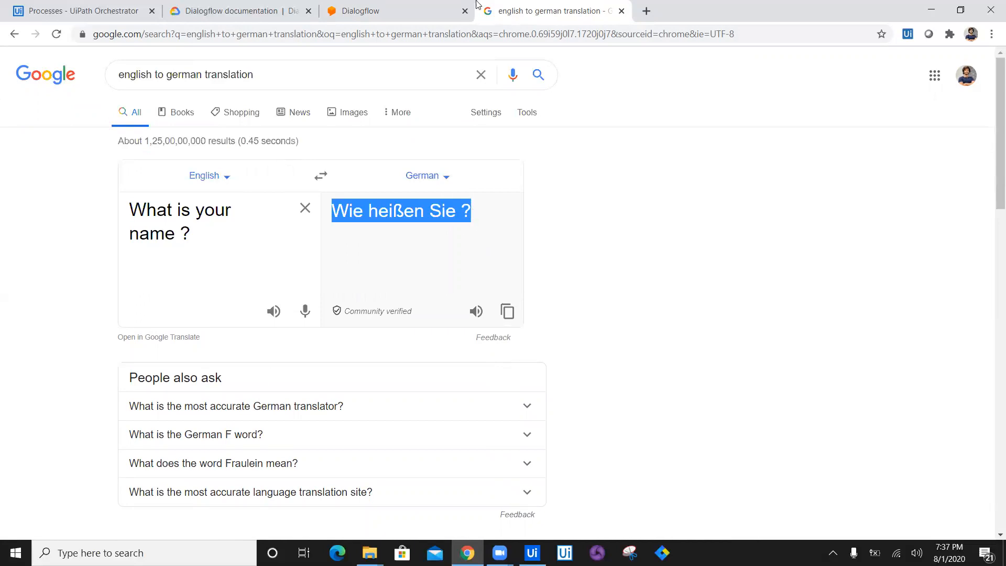
click(369, 11)
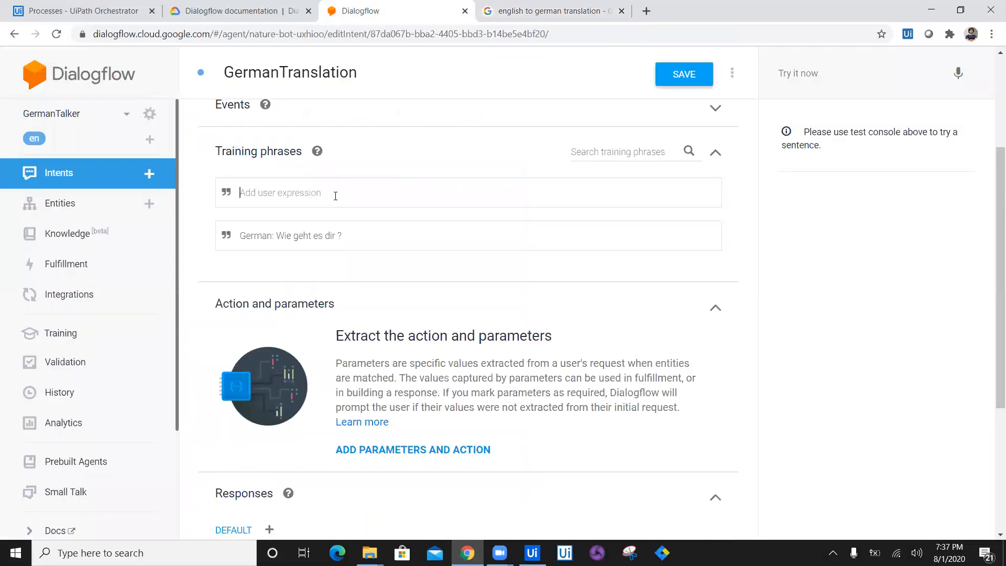
Start a new German training phrase, then clear the old English text on the Google translation page
text(German)
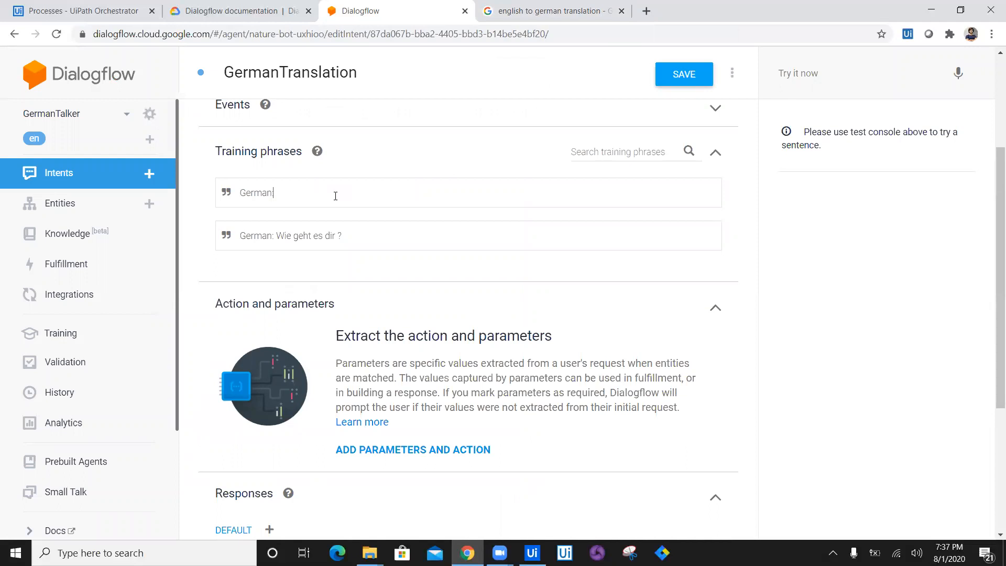
click(558, 11)
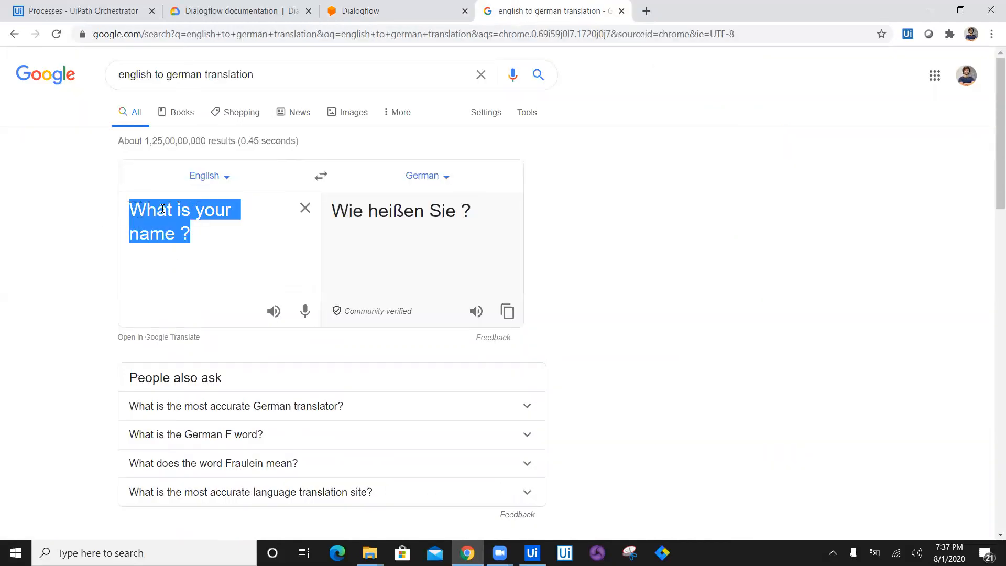
text(Wh)
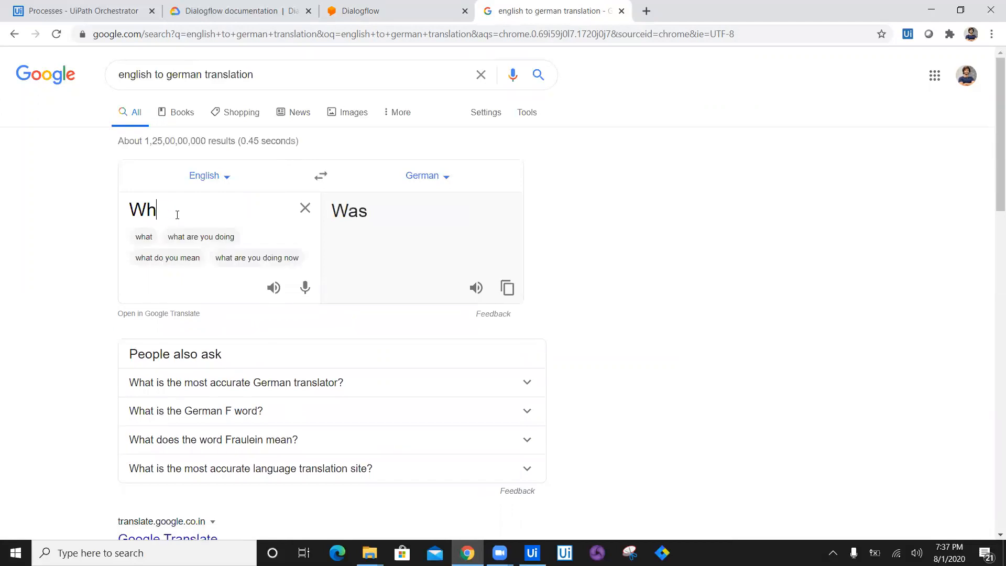
text(You are)
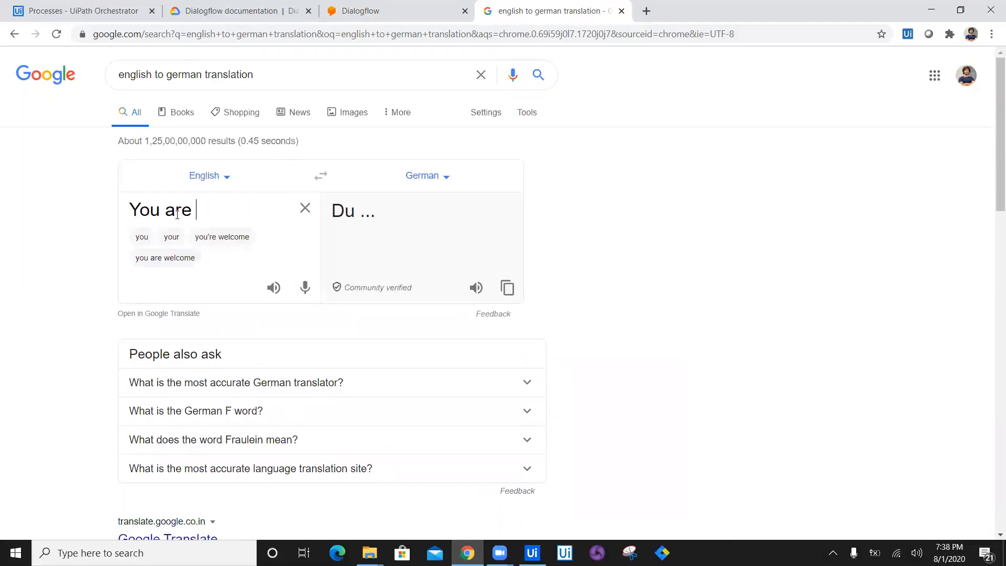
click(305, 208)
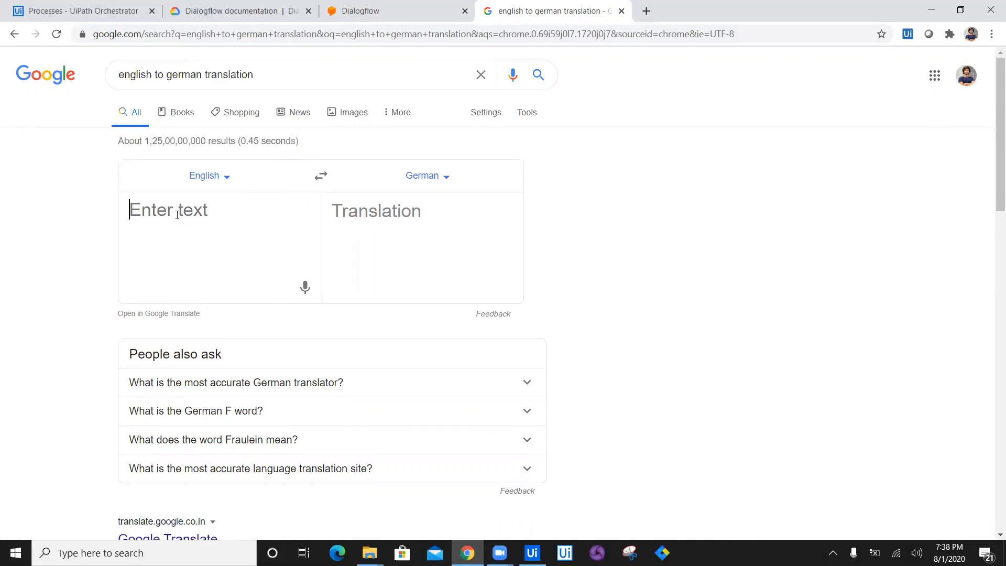
Translate "Where do you stay?" and "What do you like to eat?" into German and return to Dialogflow
text(Where do you)
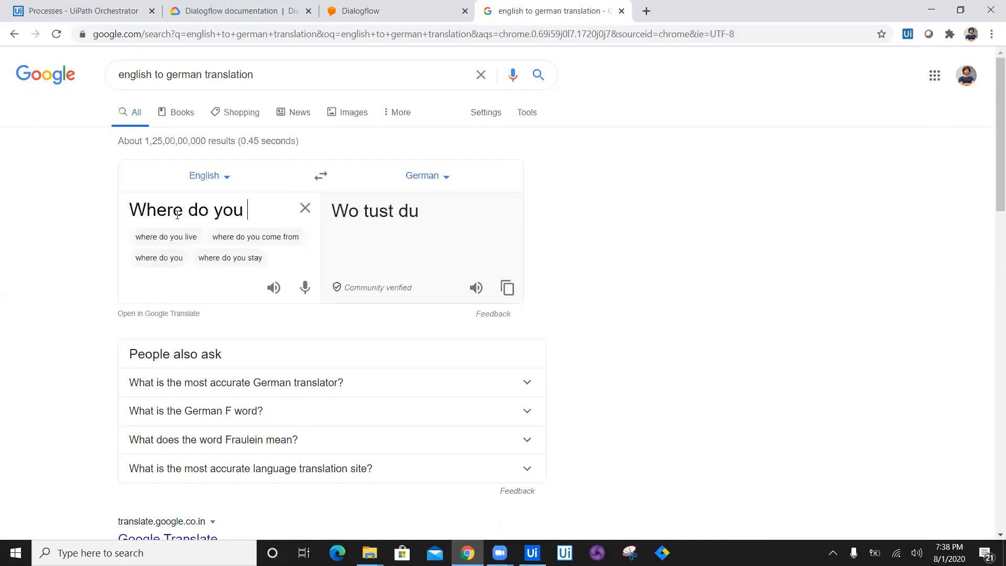
text(stay?)
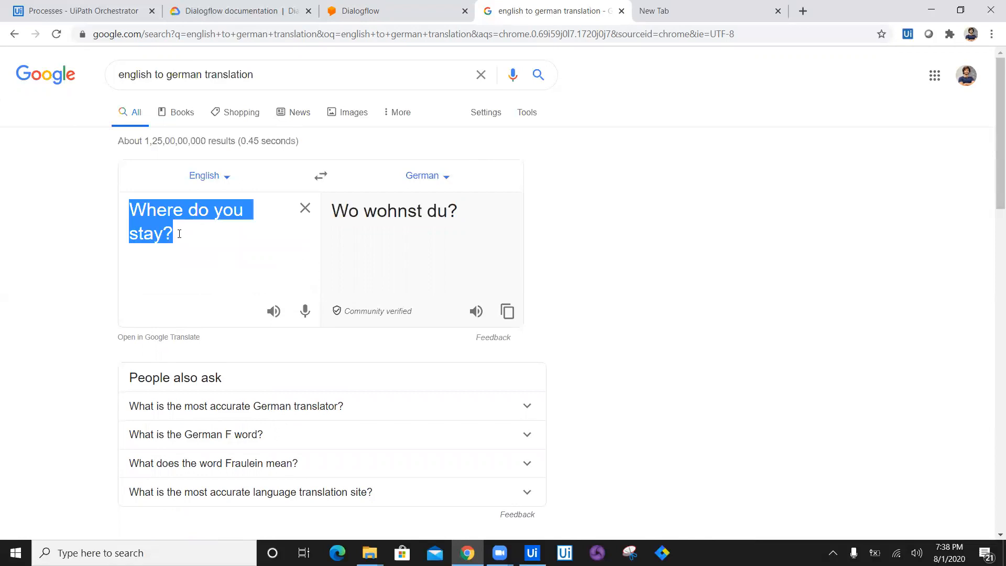
text(What)
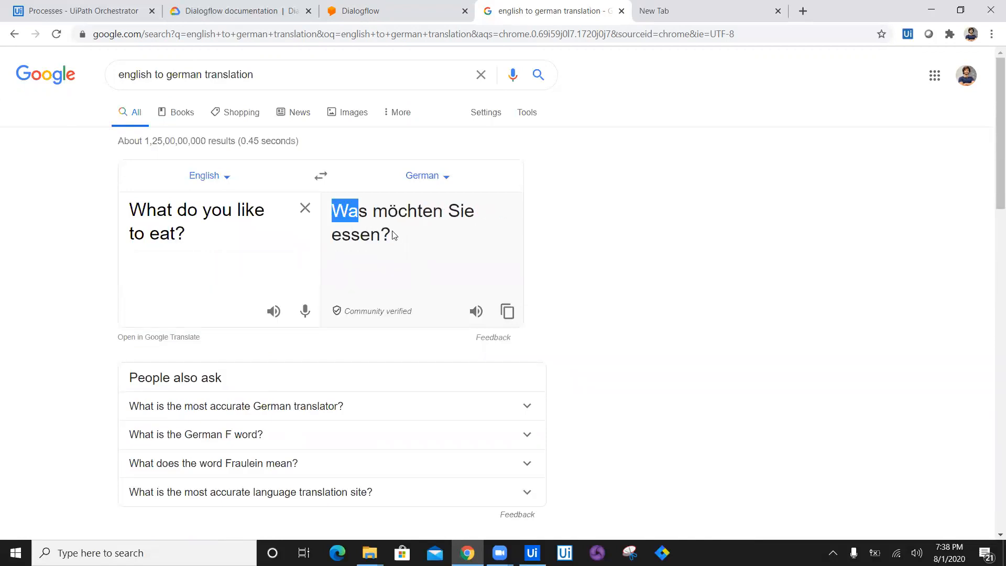
click(379, 10)
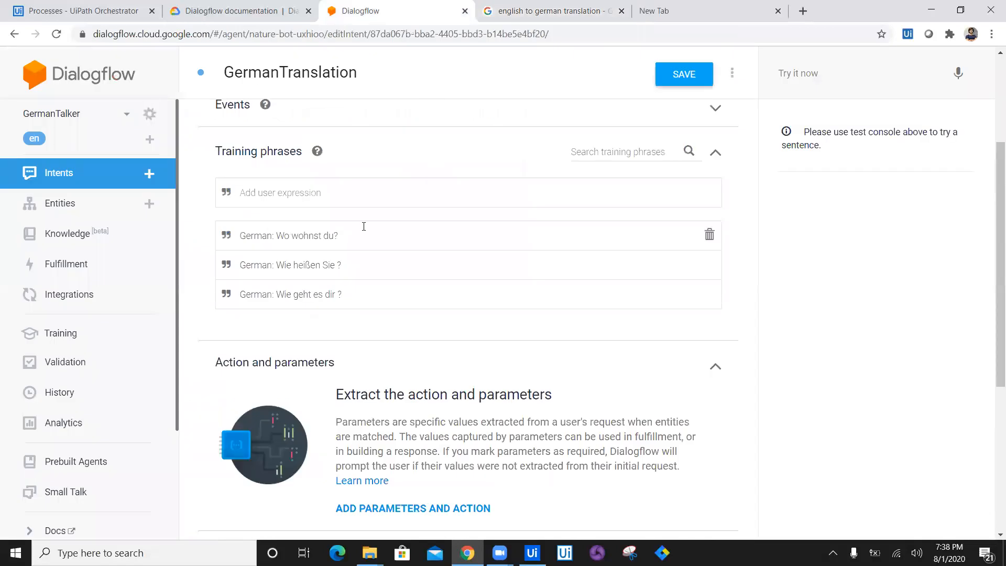
text(German: Was möchten Sie essen?)
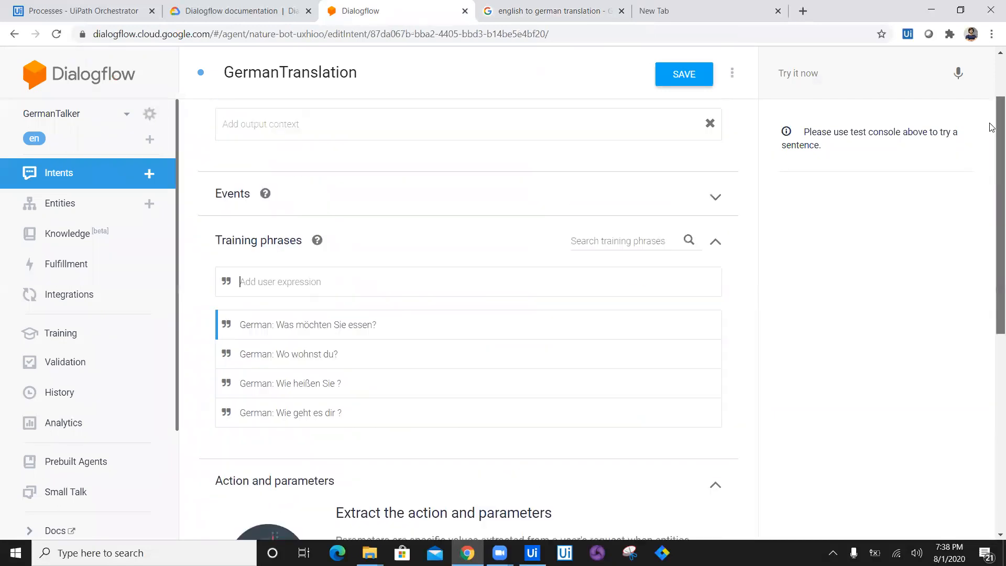
scroll(down, 3)
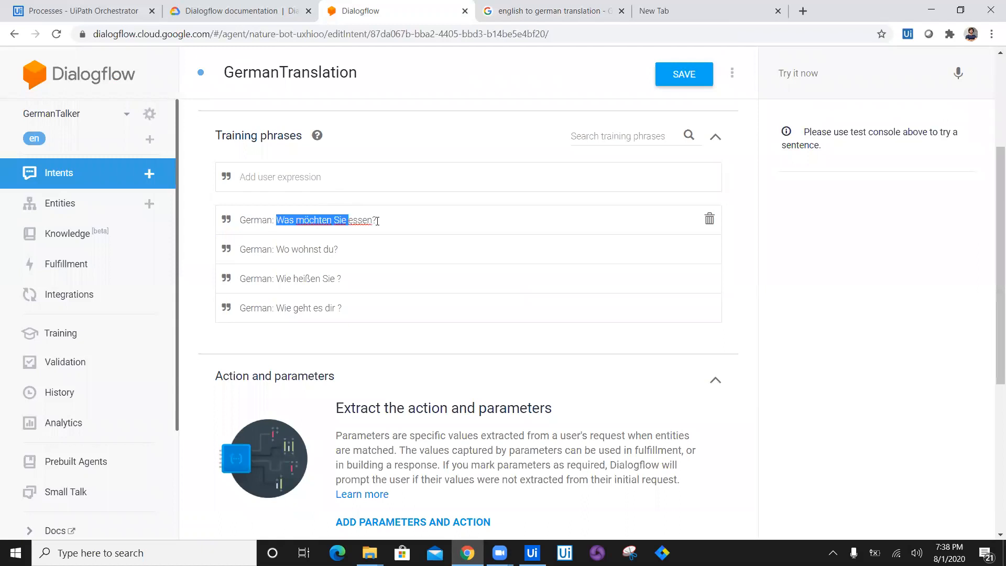
click(363, 220)
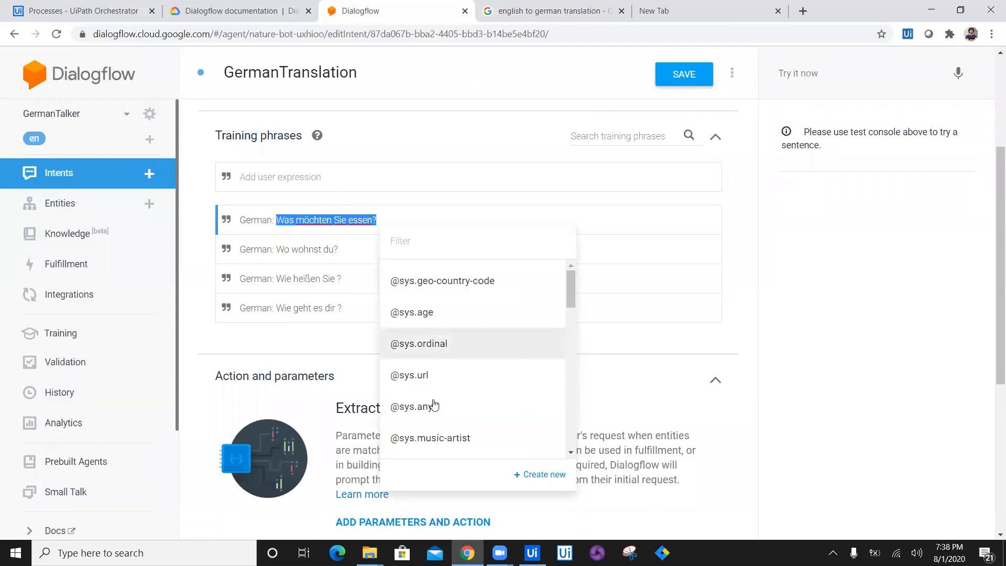
click(409, 407)
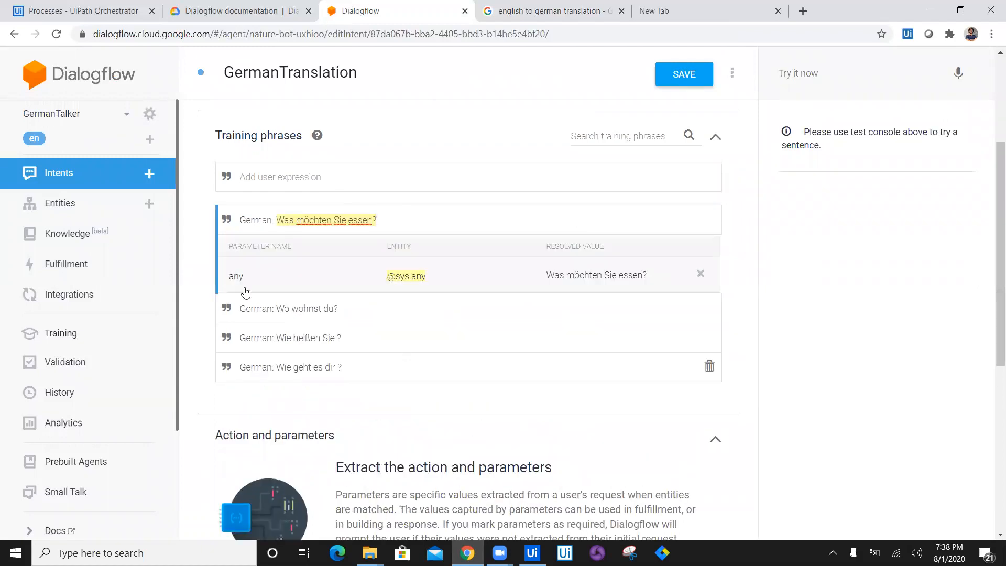
scroll(down, 3)
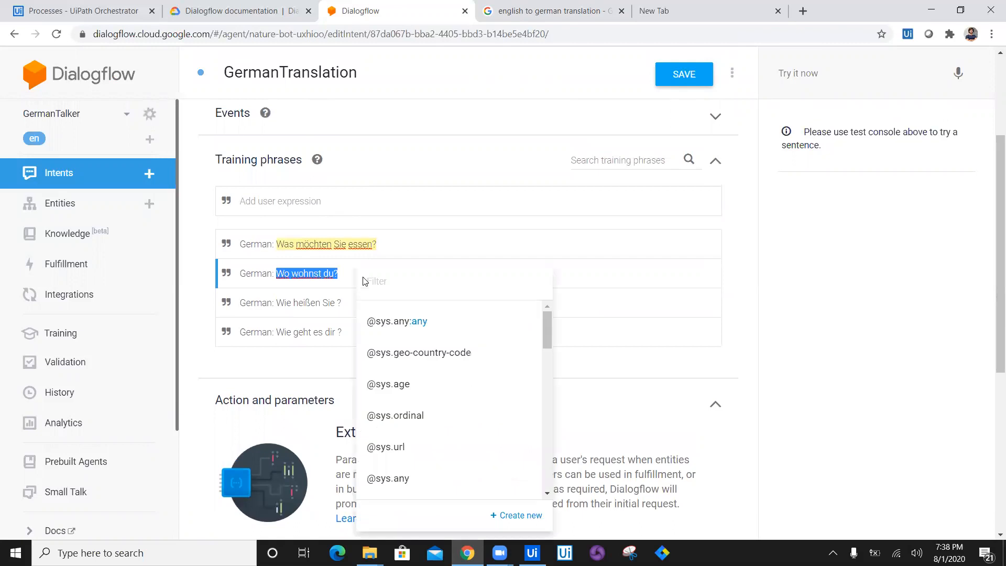
click(388, 321)
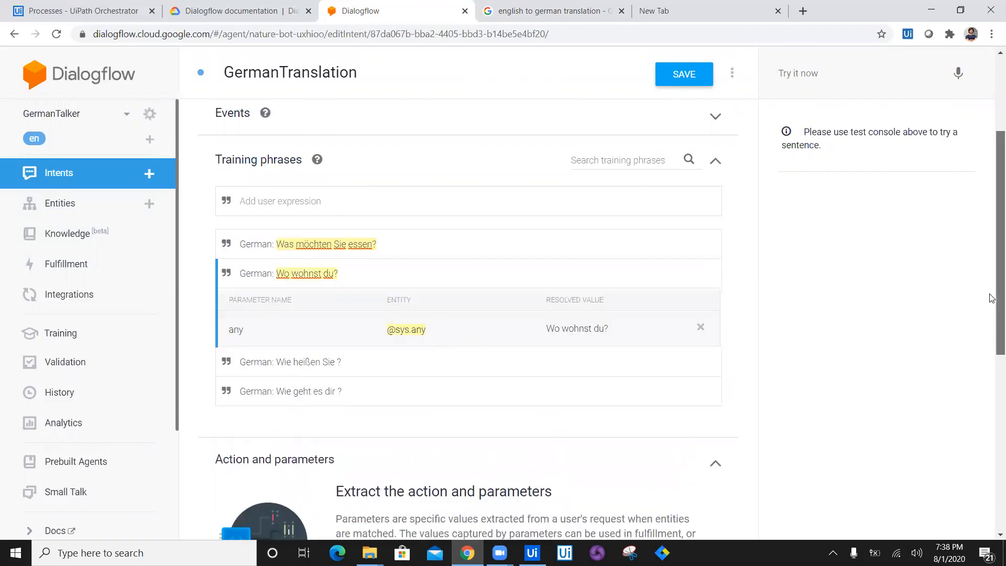
scroll(down, 3)
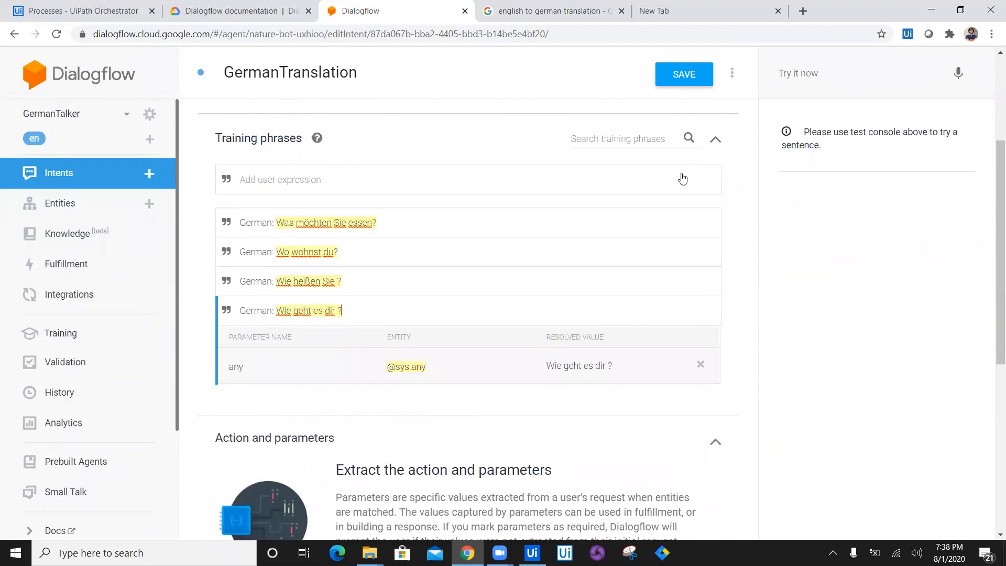
scroll(down, 3)
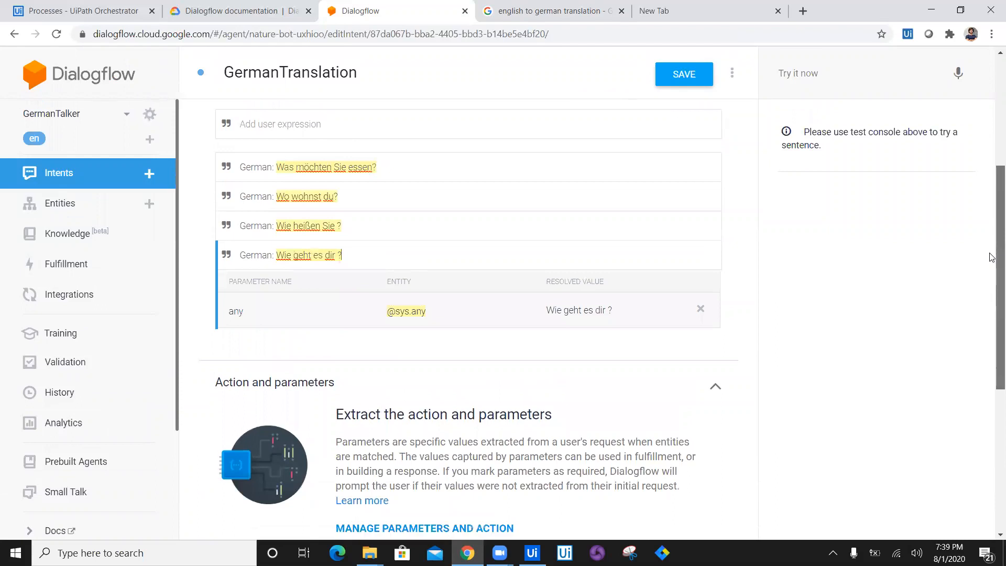
mouse_move(388, 347)
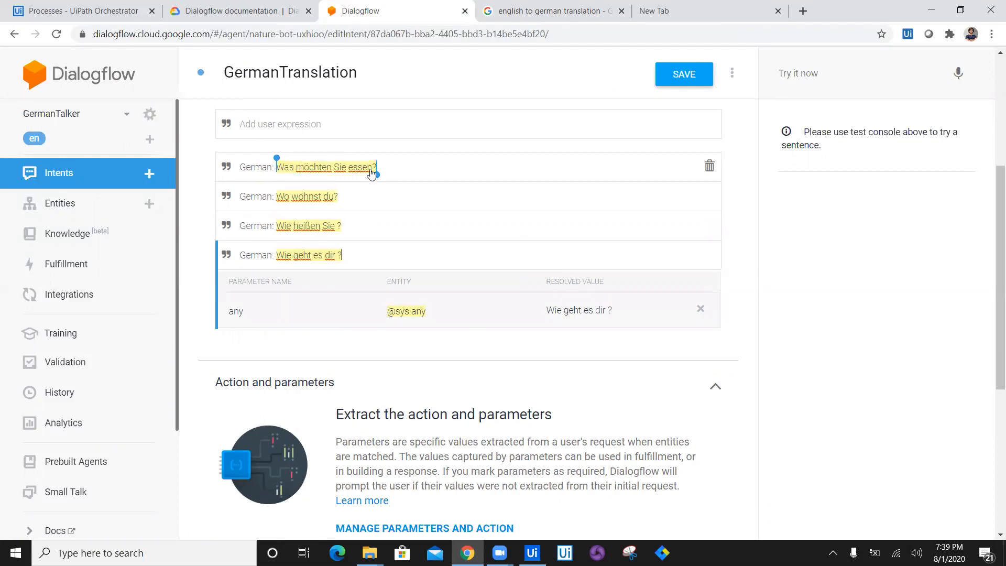
scroll(down, 3)
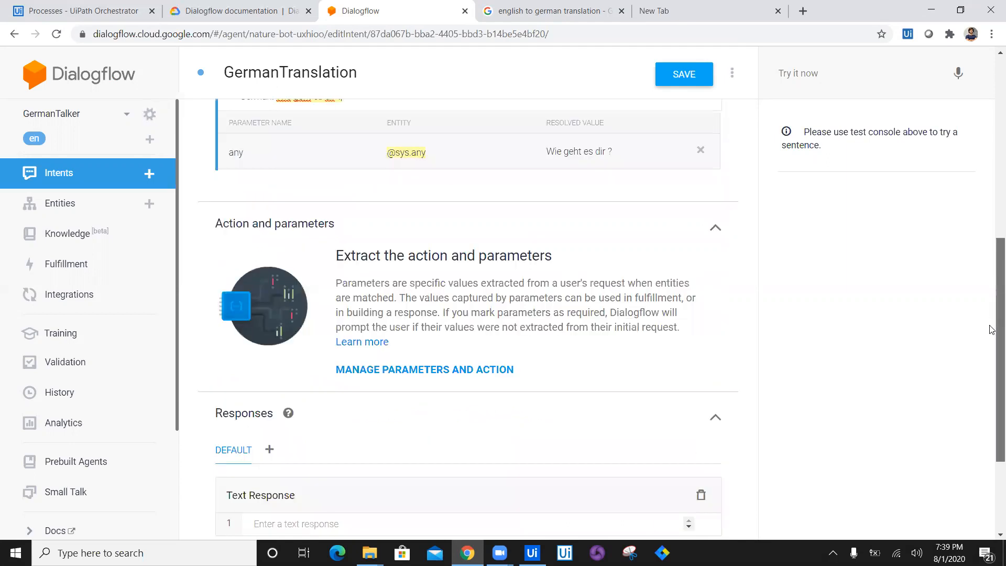
In the intent's parameters, rename the 'any' parameter to GermanInput
scroll(down, 3)
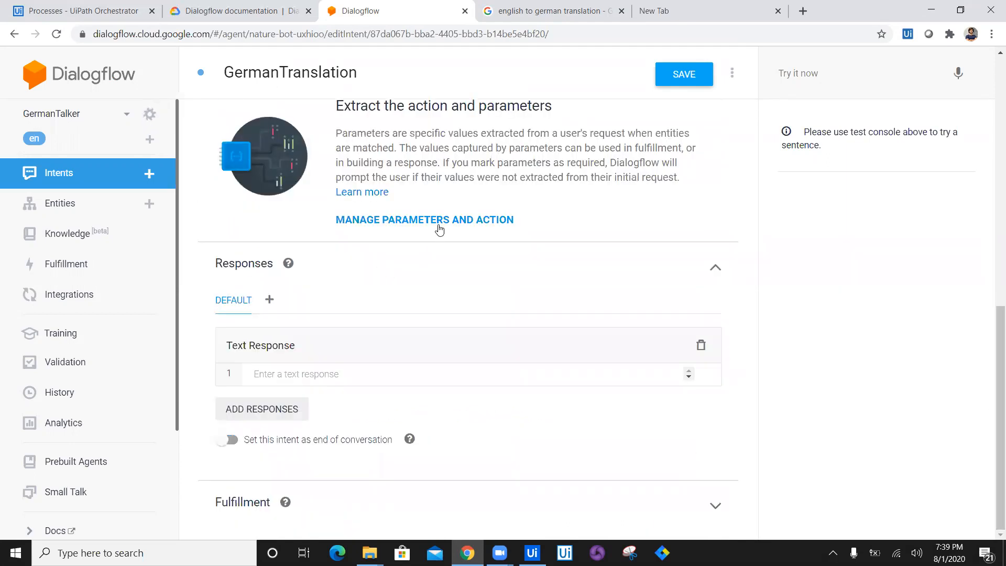
click(423, 220)
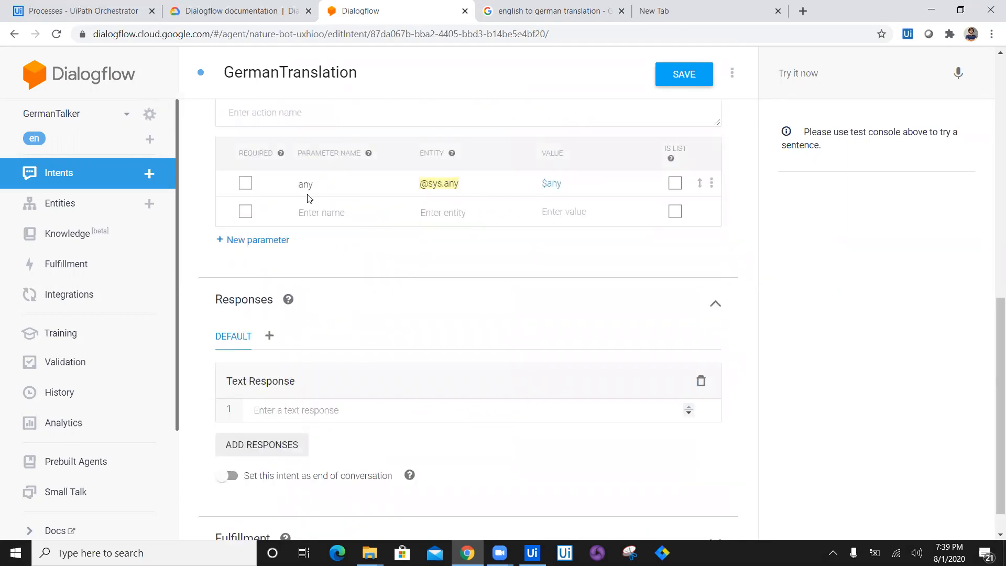
click(305, 183)
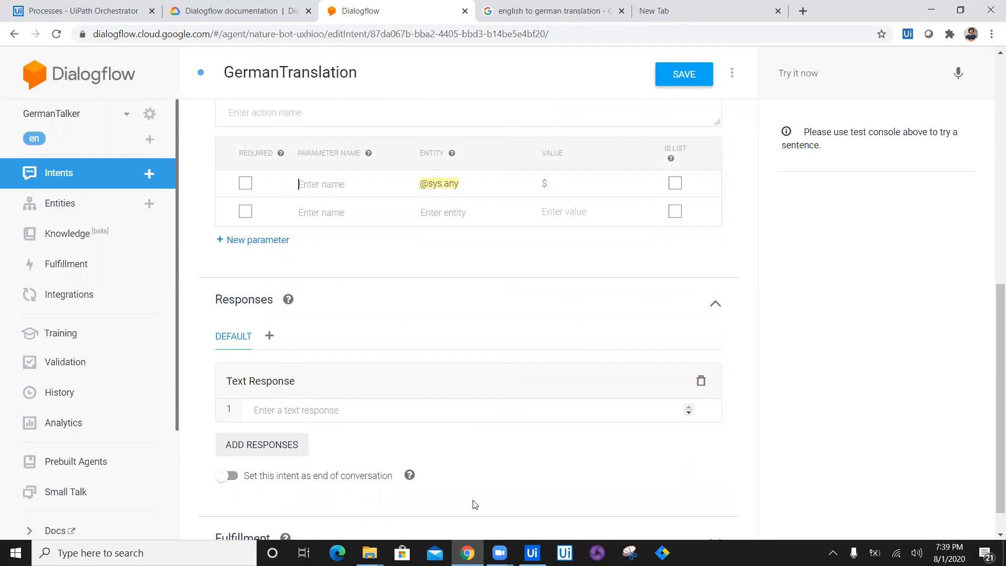
click(532, 554)
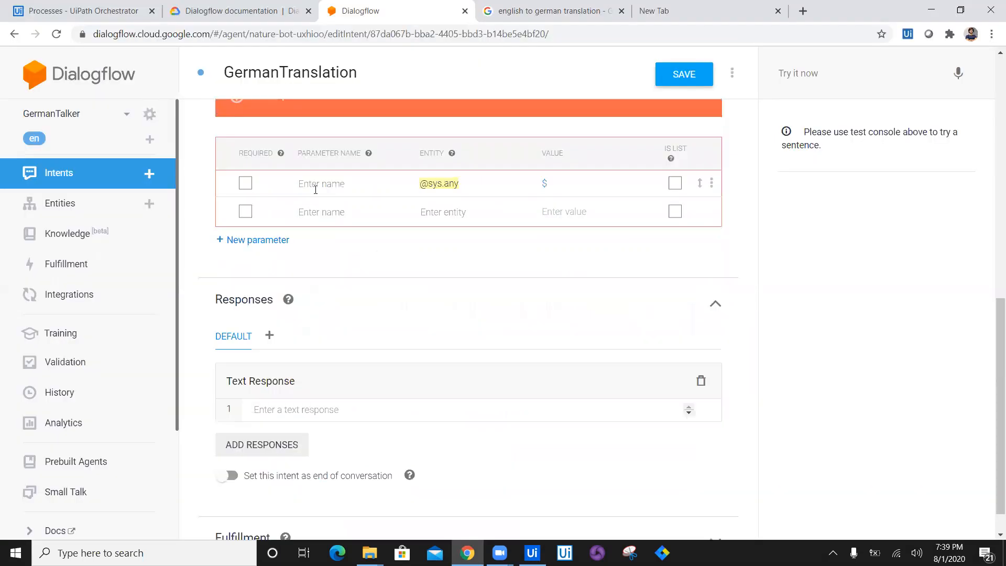
text(German)
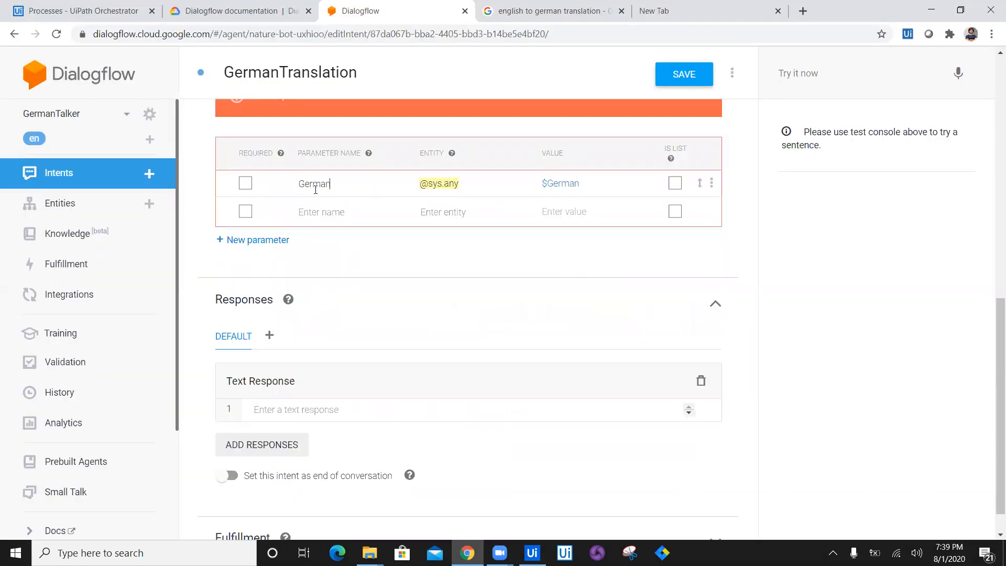
text(Input)
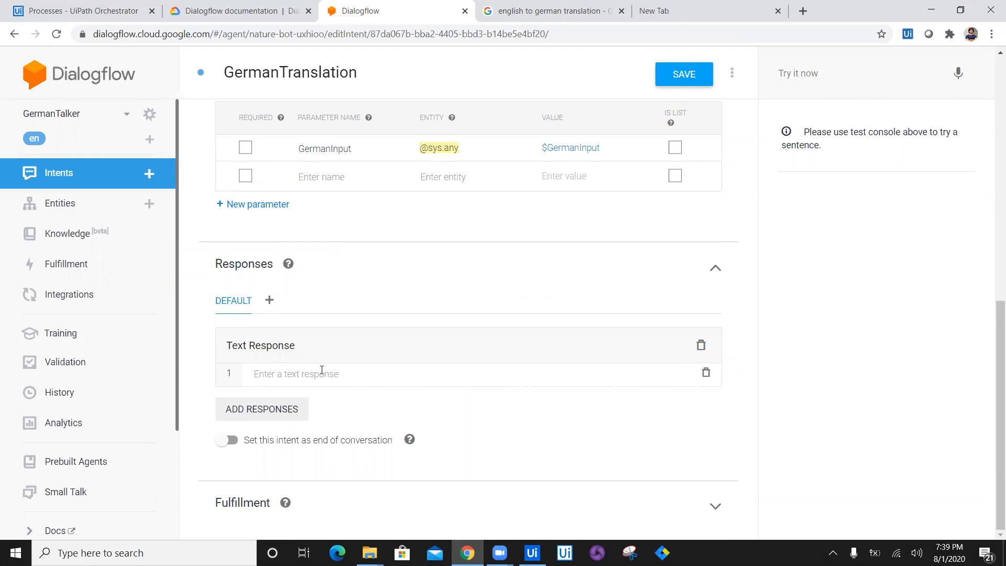
Enter the text response 'Answer for your German Question: $GermanInput is <'
text(The)
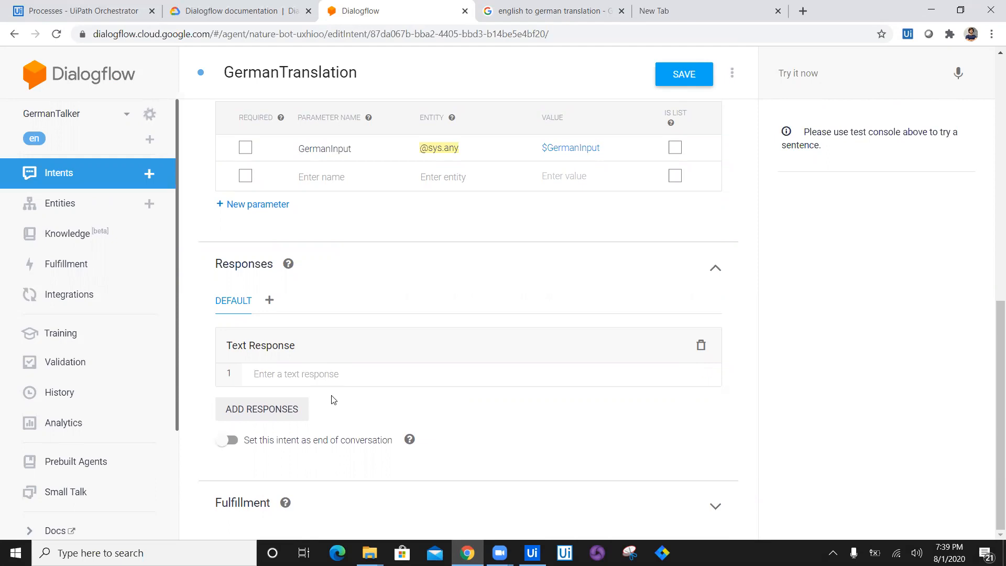
text(Answer for your)
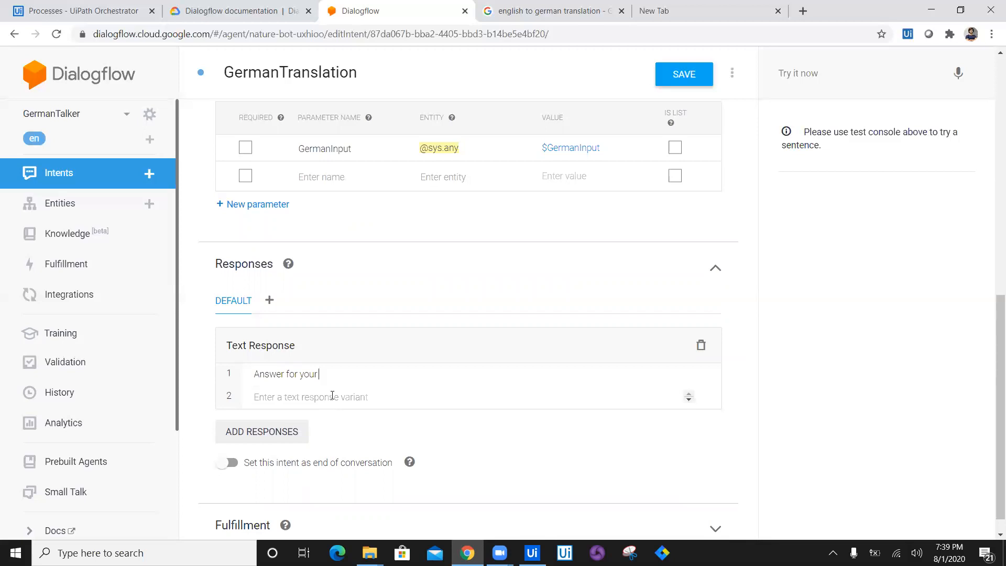
text(German Ques)
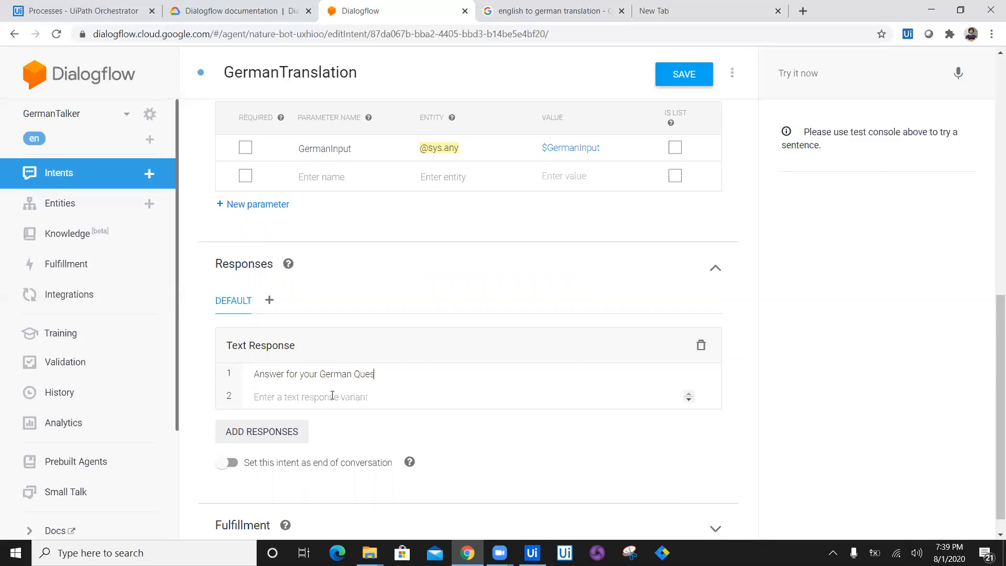
text(tion:)
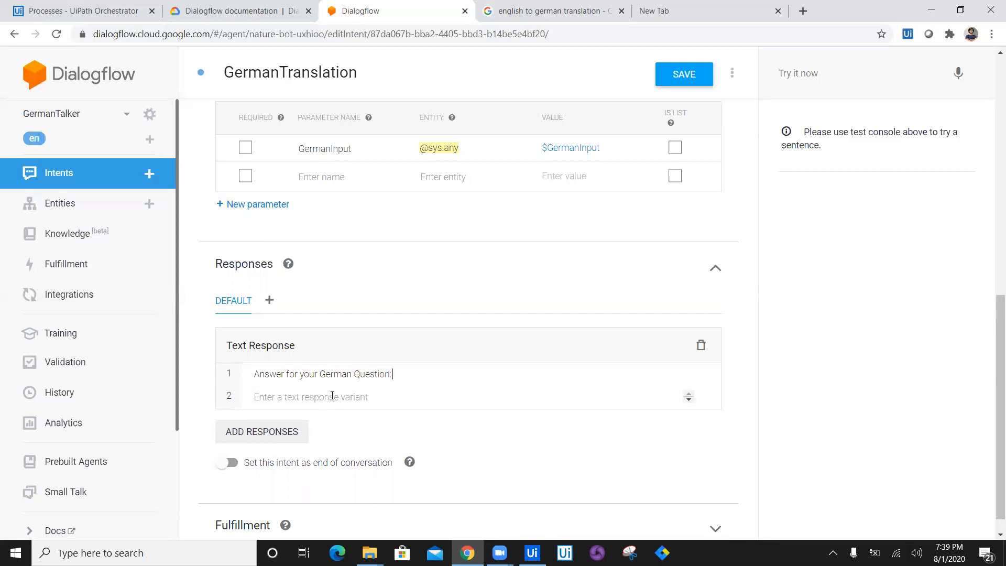
text($GermanInput)
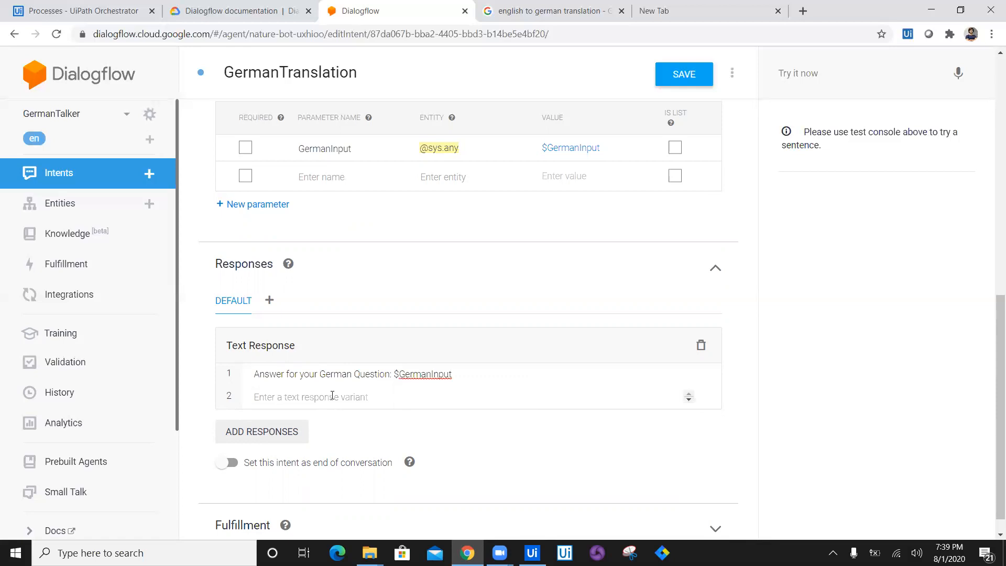
text(is)
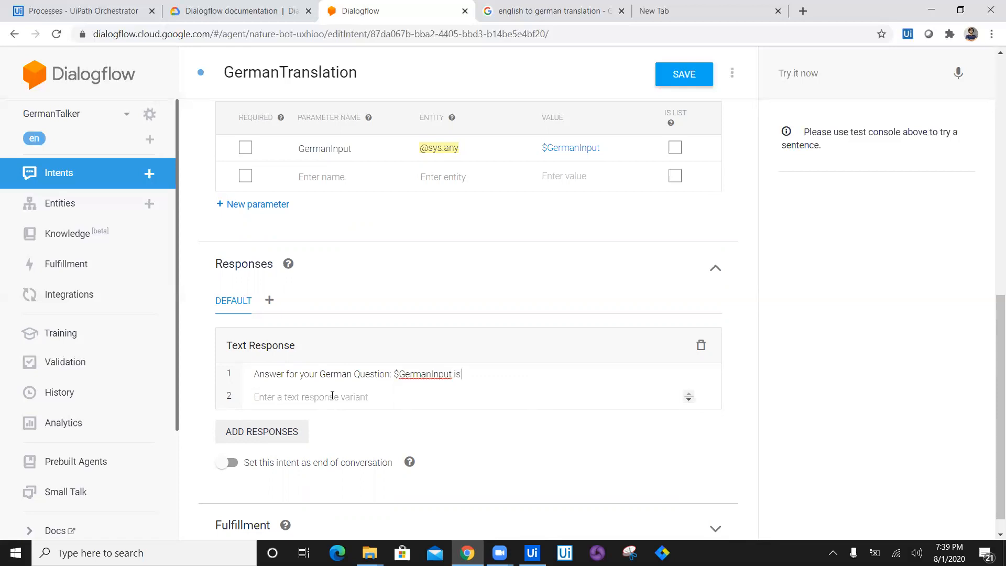
text(" :")
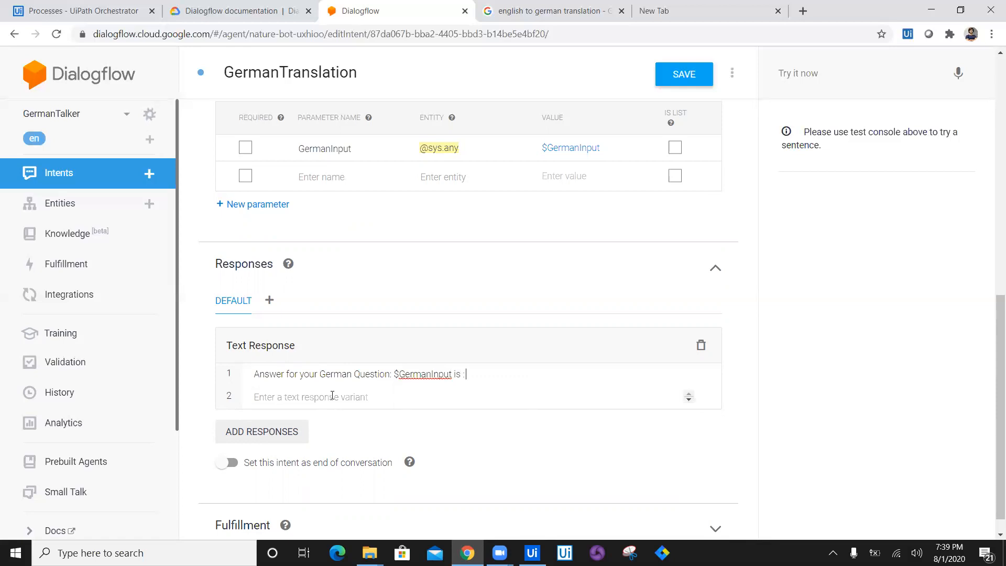
text(<)
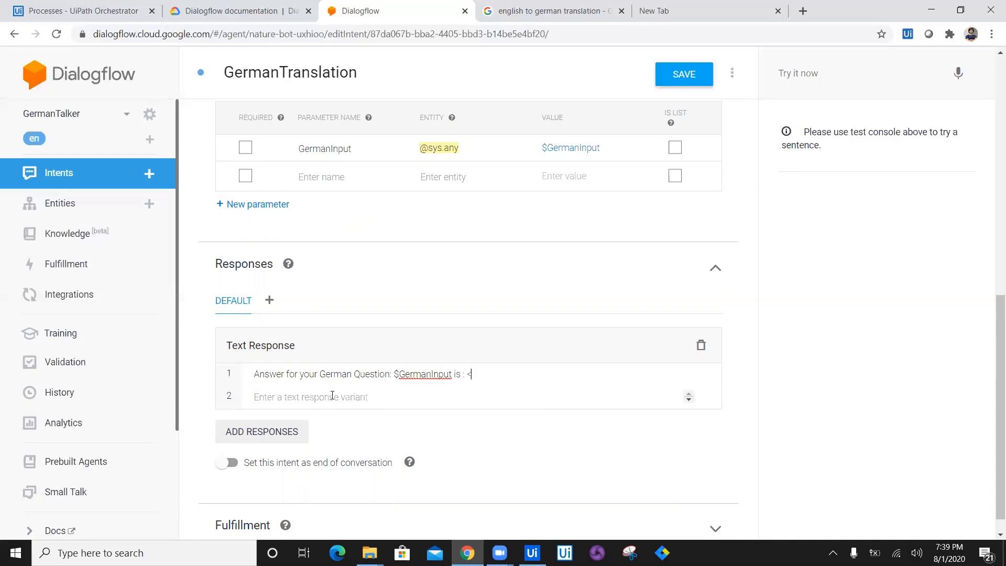
Finish the reply with <GermanOutput>, trim the extra text, and switch to the translation page
click(532, 554)
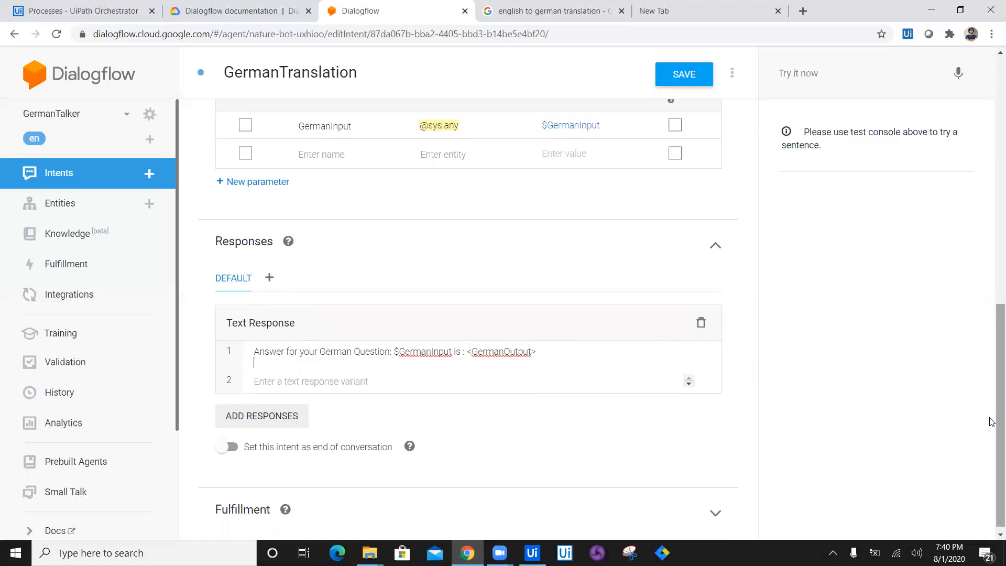
text(Reply)
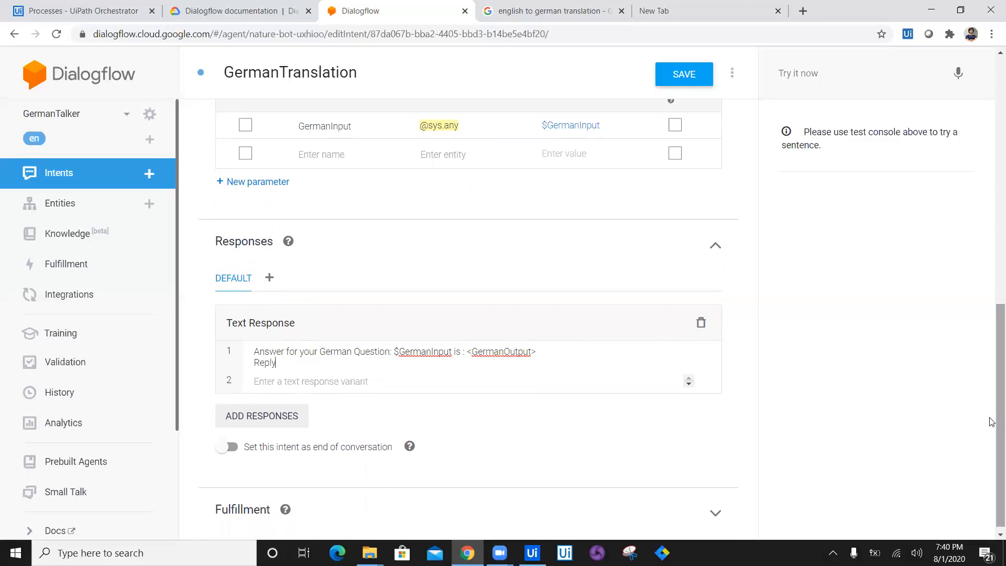
key(Backspace)
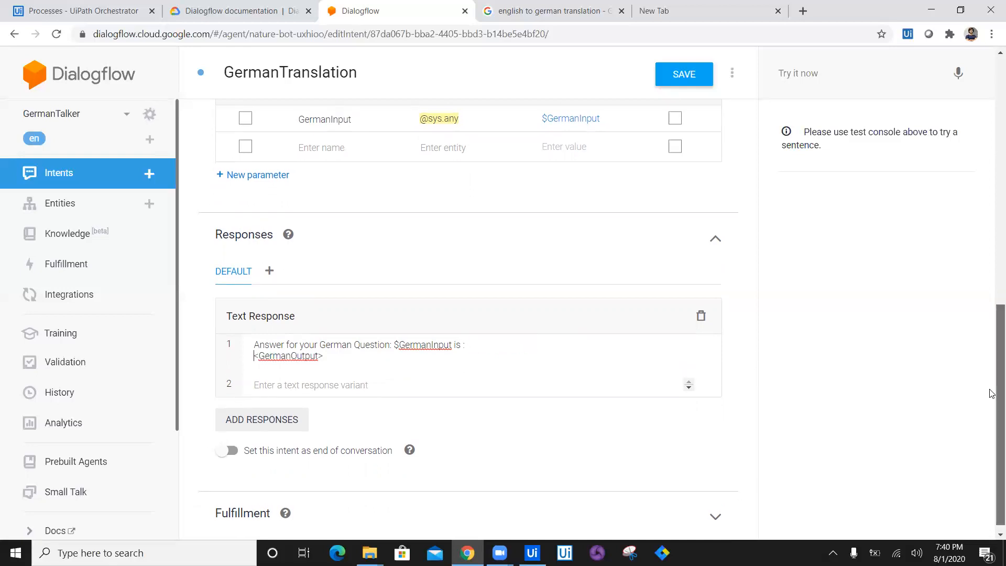
scroll(up, 3)
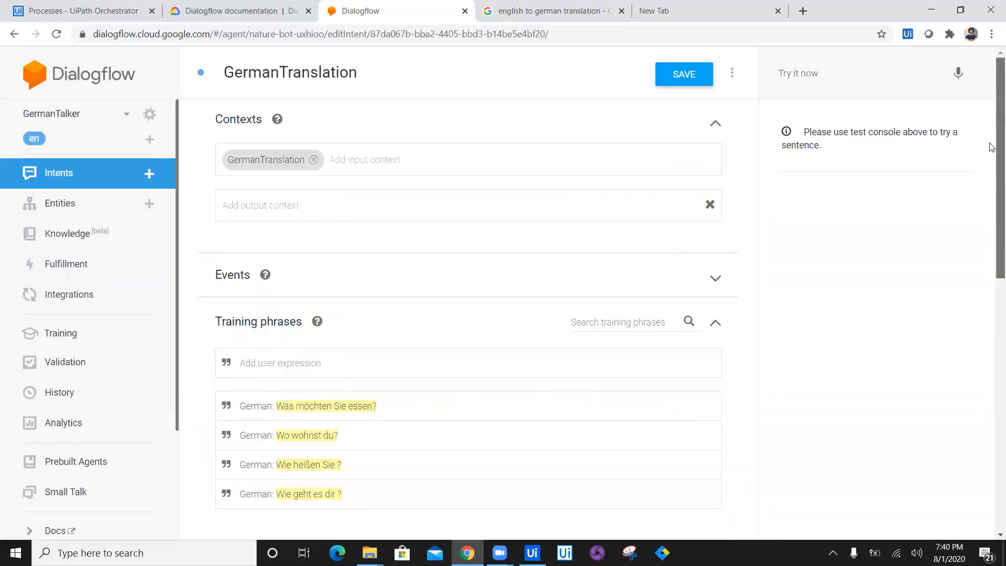
scroll(down, 3)
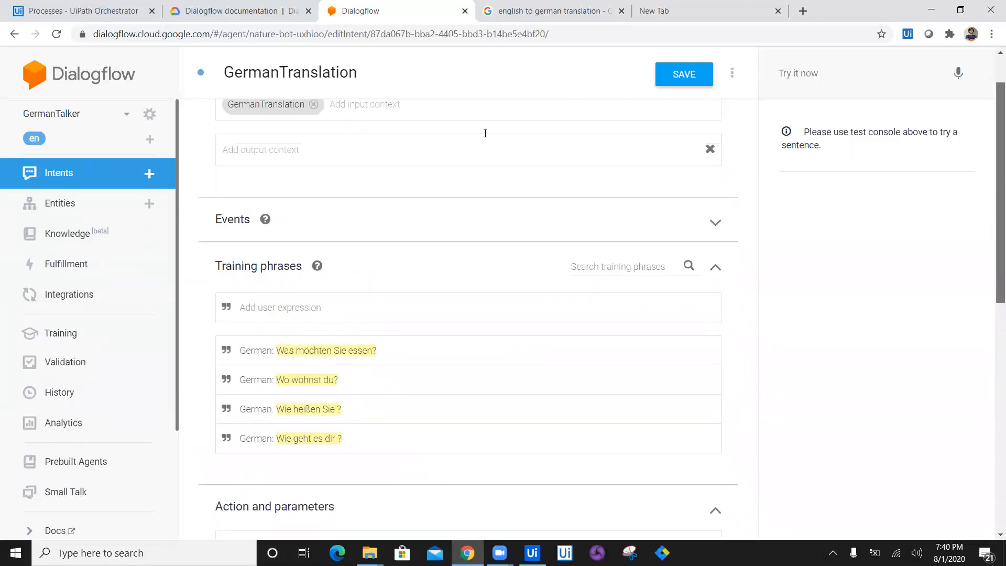
click(552, 10)
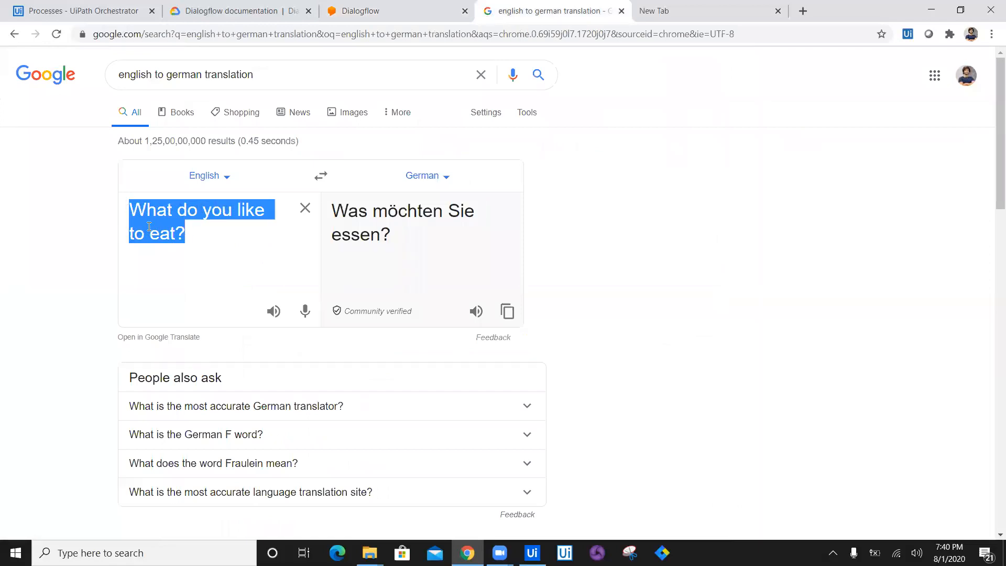
Enter "How's your day?" in the English box to get its German translation
text(How's you)
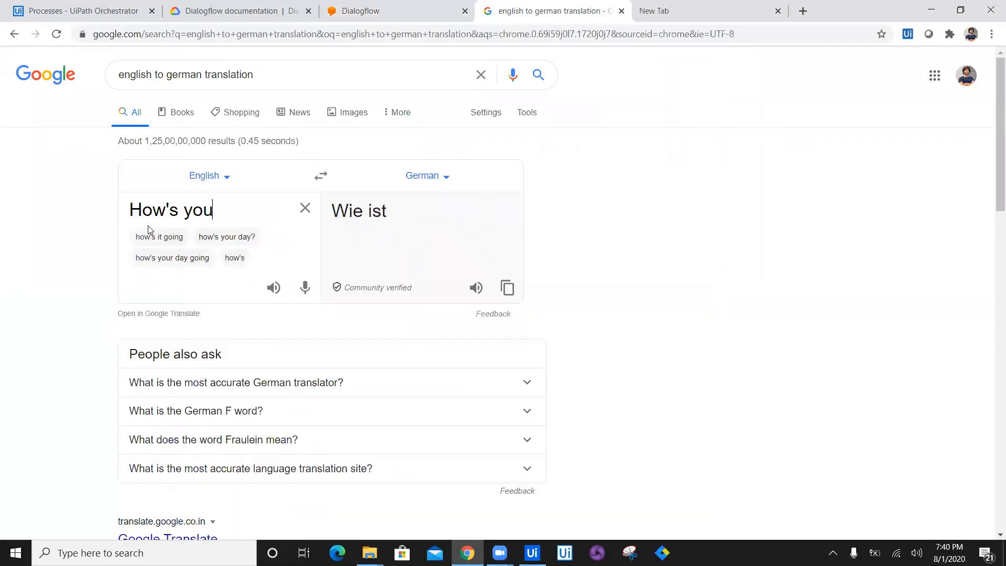
text(r day)
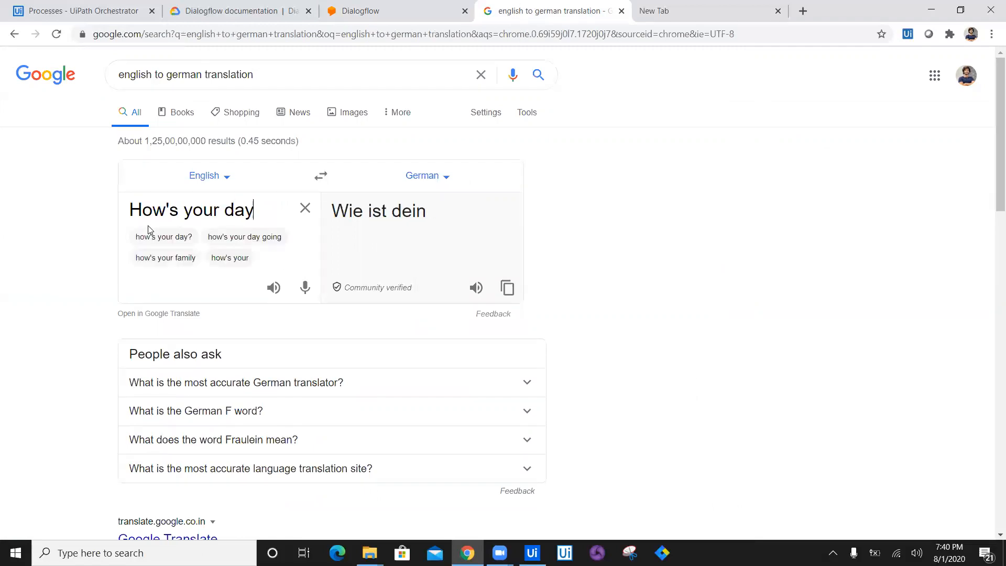
text(?)
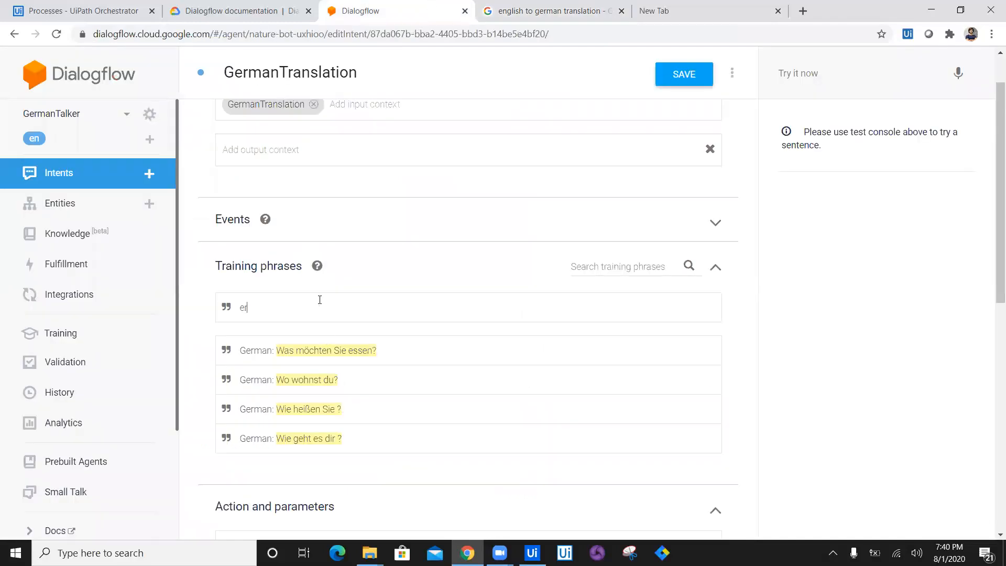
Add 'German: Wie ist dein Tag?' tagged as GermanInput and save the GermanTranslation intent
text(Germ)
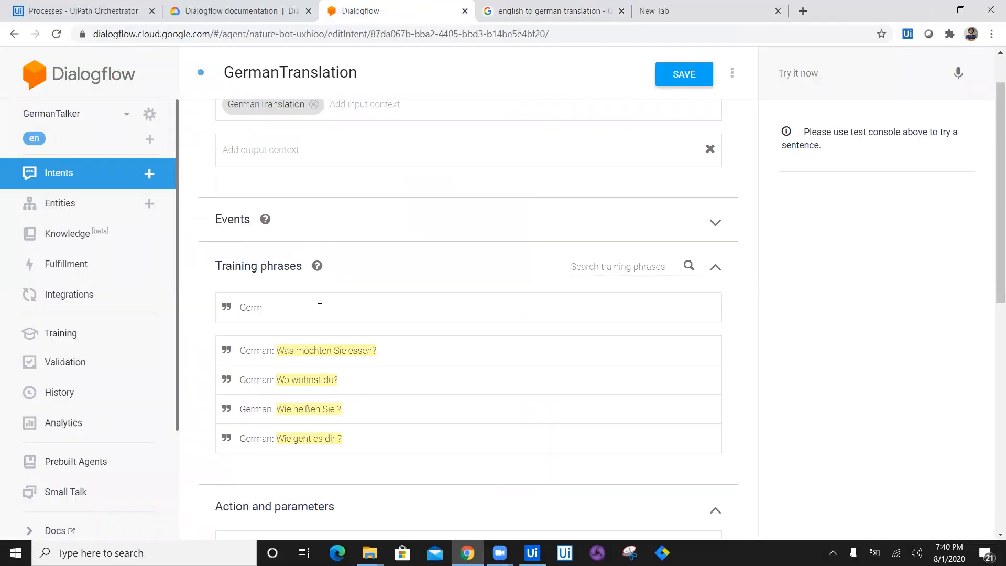
text(an:)
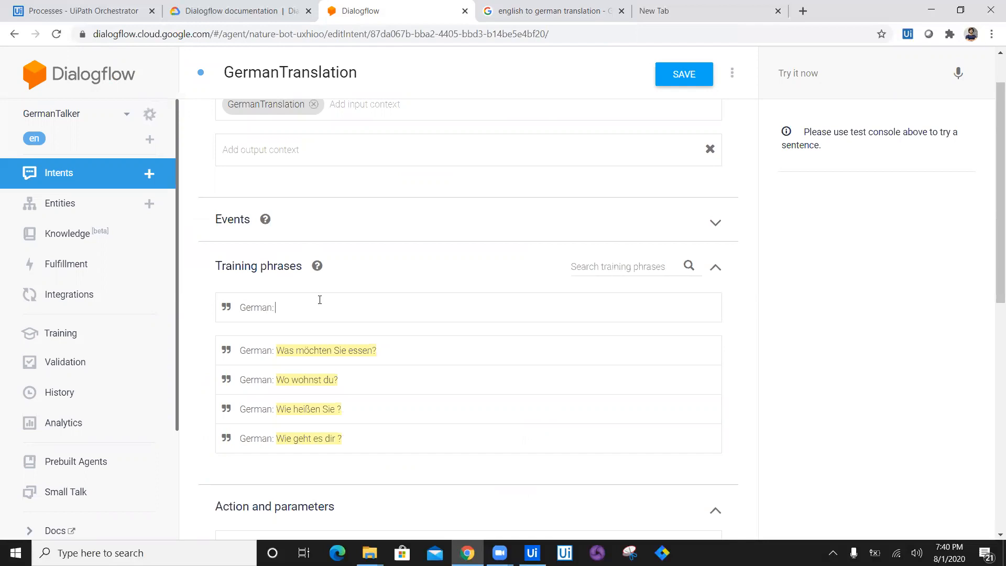
text(Wie ist dein Tag?)
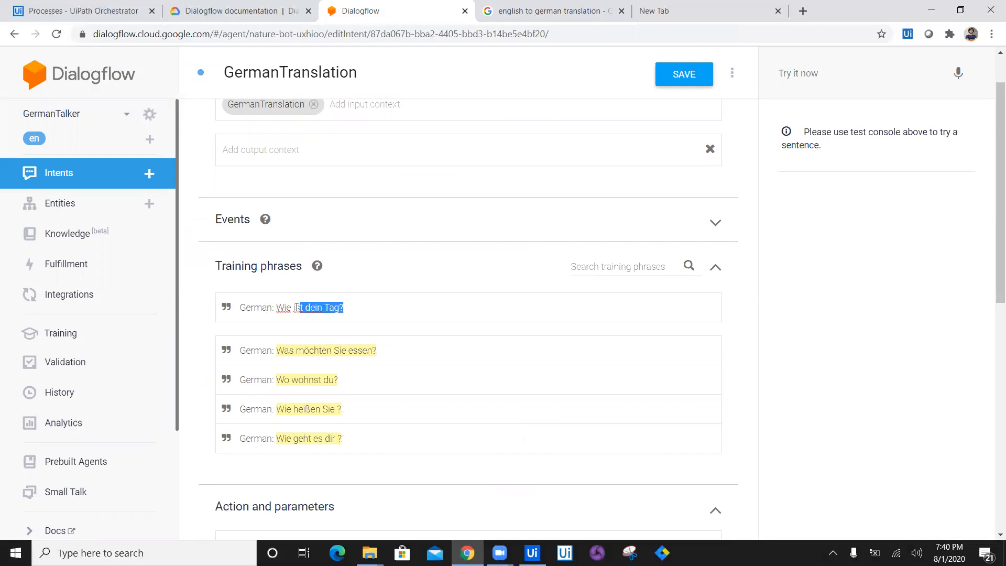
click(318, 309)
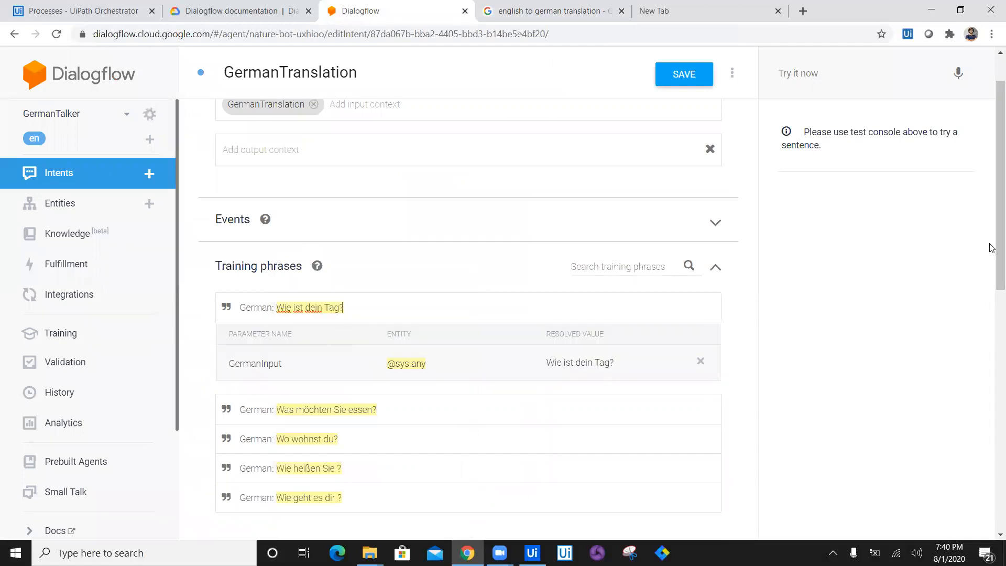
click(684, 74)
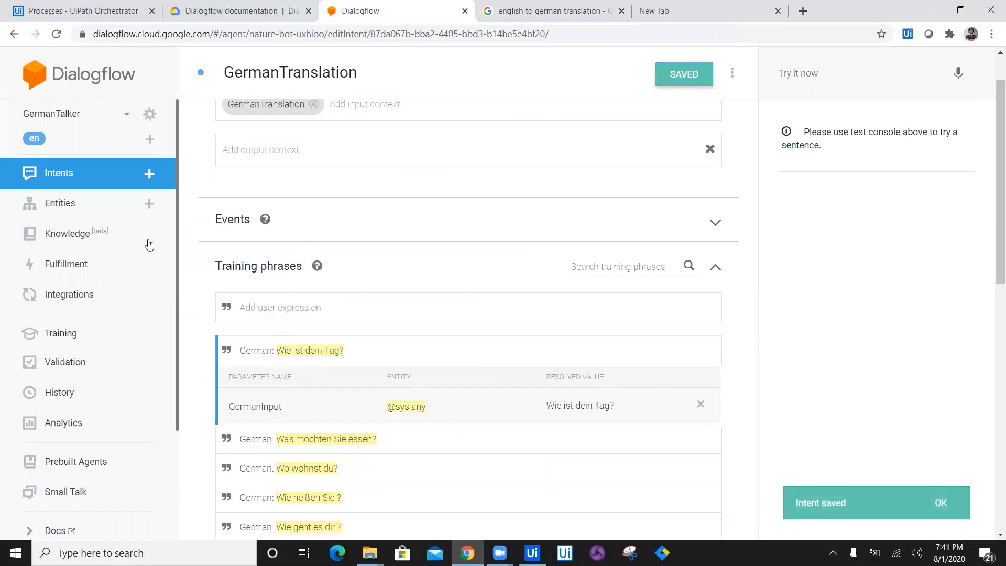
Go back to the GermanTalker intents list from the sidebar
click(59, 173)
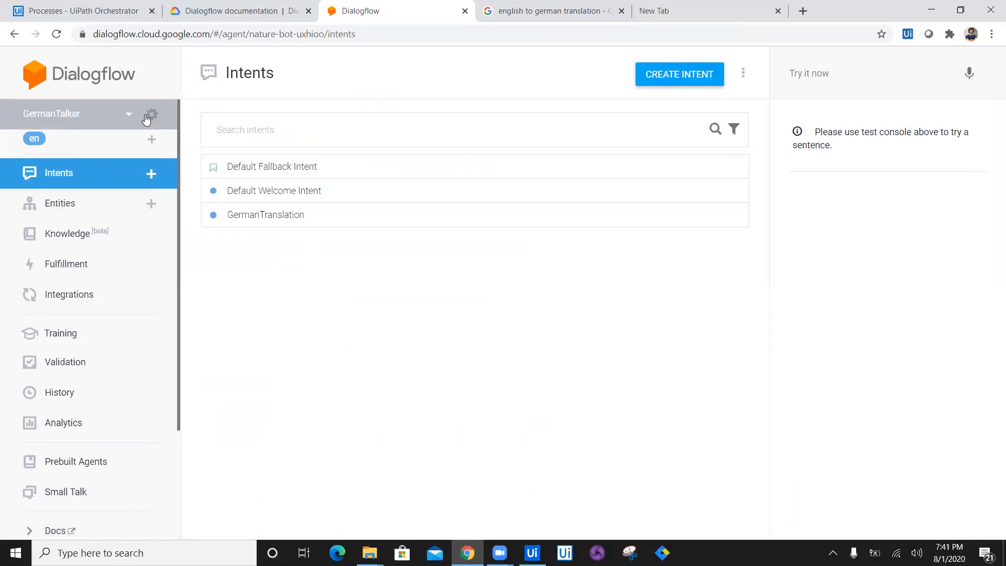
mouse_move(162, 114)
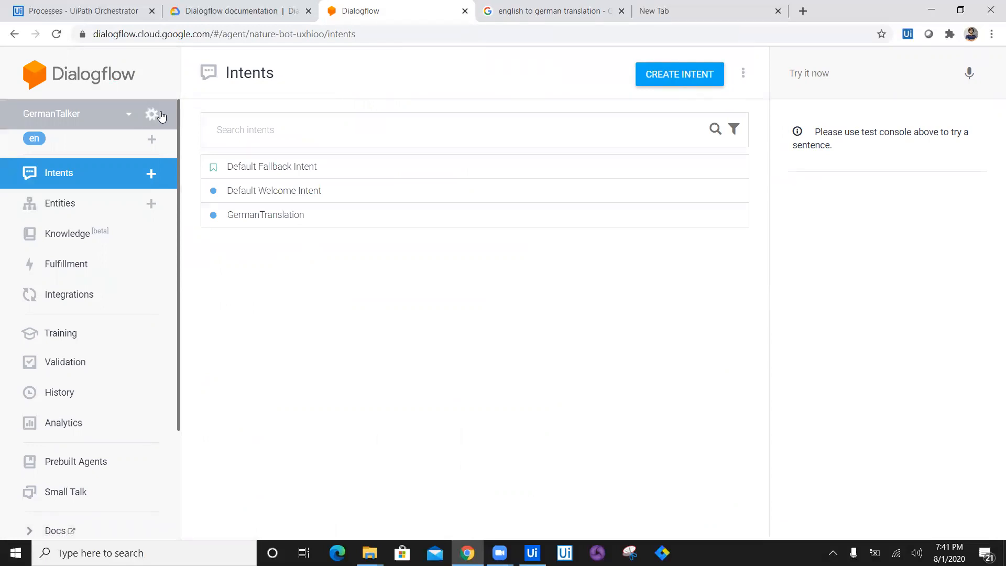
mouse_move(243, 260)
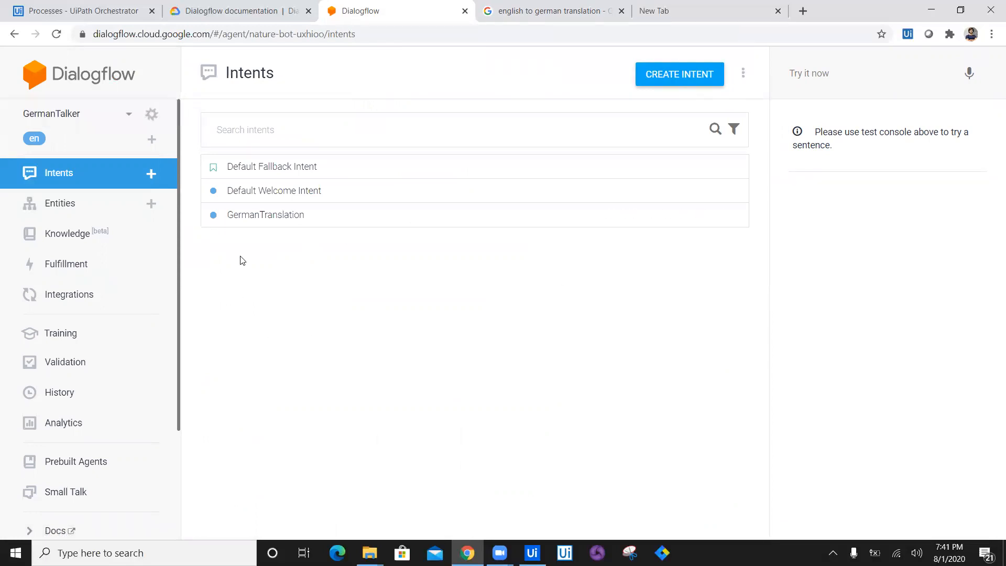
scroll(down, 3)
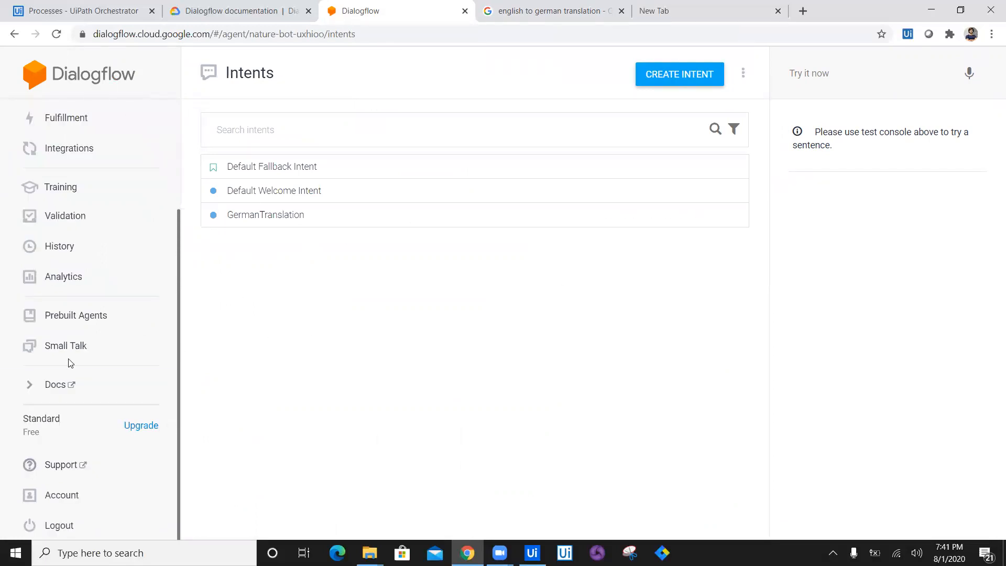
Enable Small Talk for the GermanTalker agent in the Small Talk settings
click(65, 346)
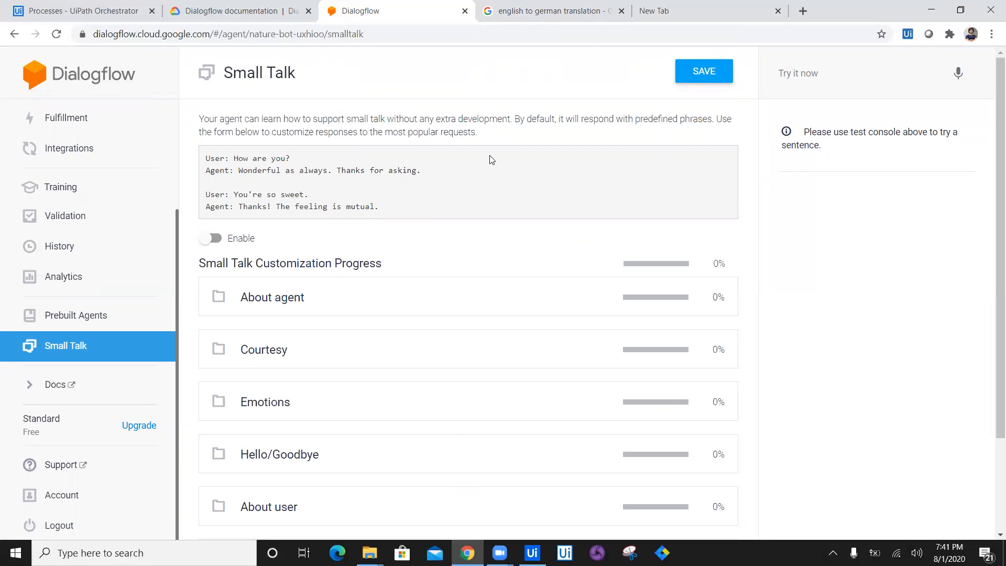
mouse_move(279, 480)
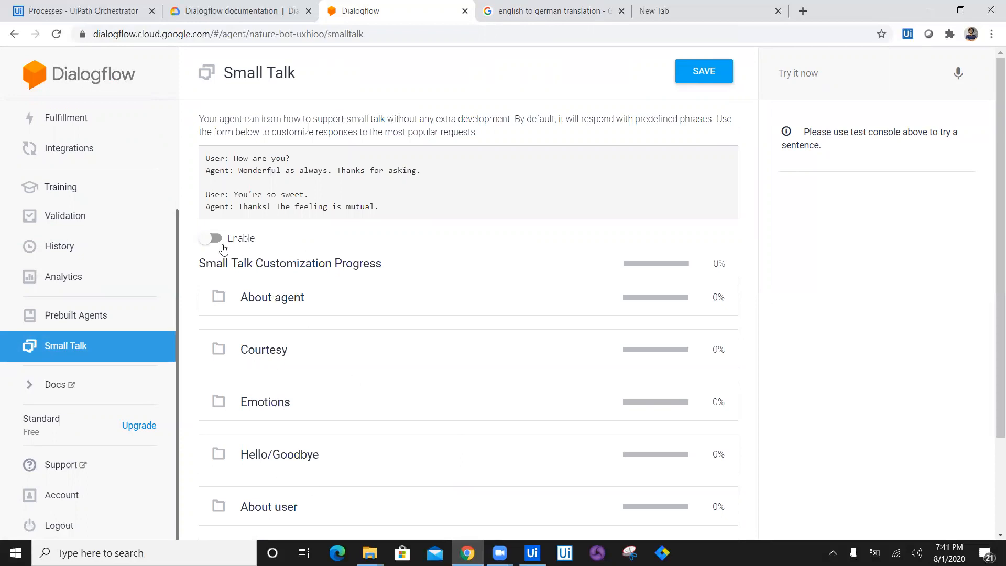
click(210, 238)
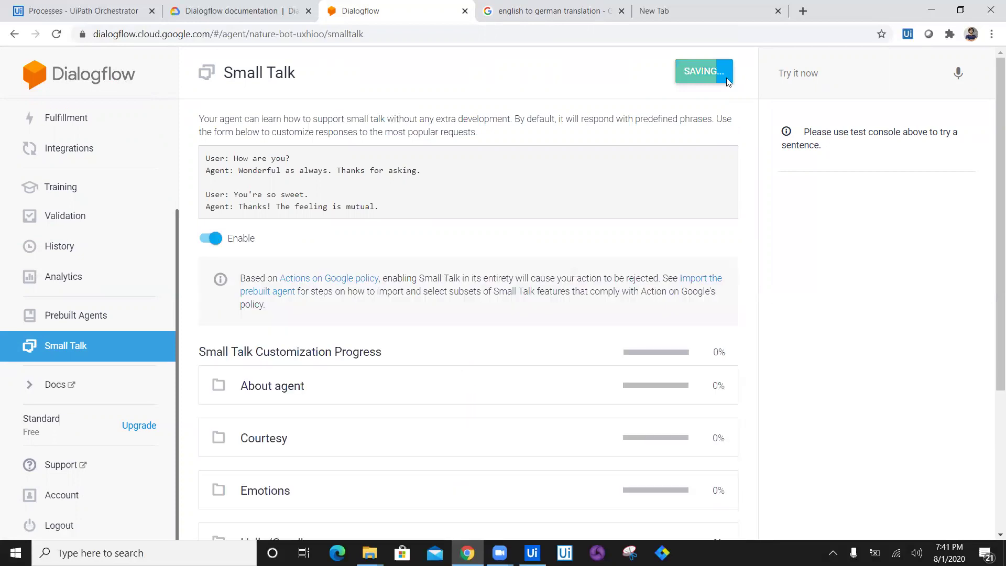